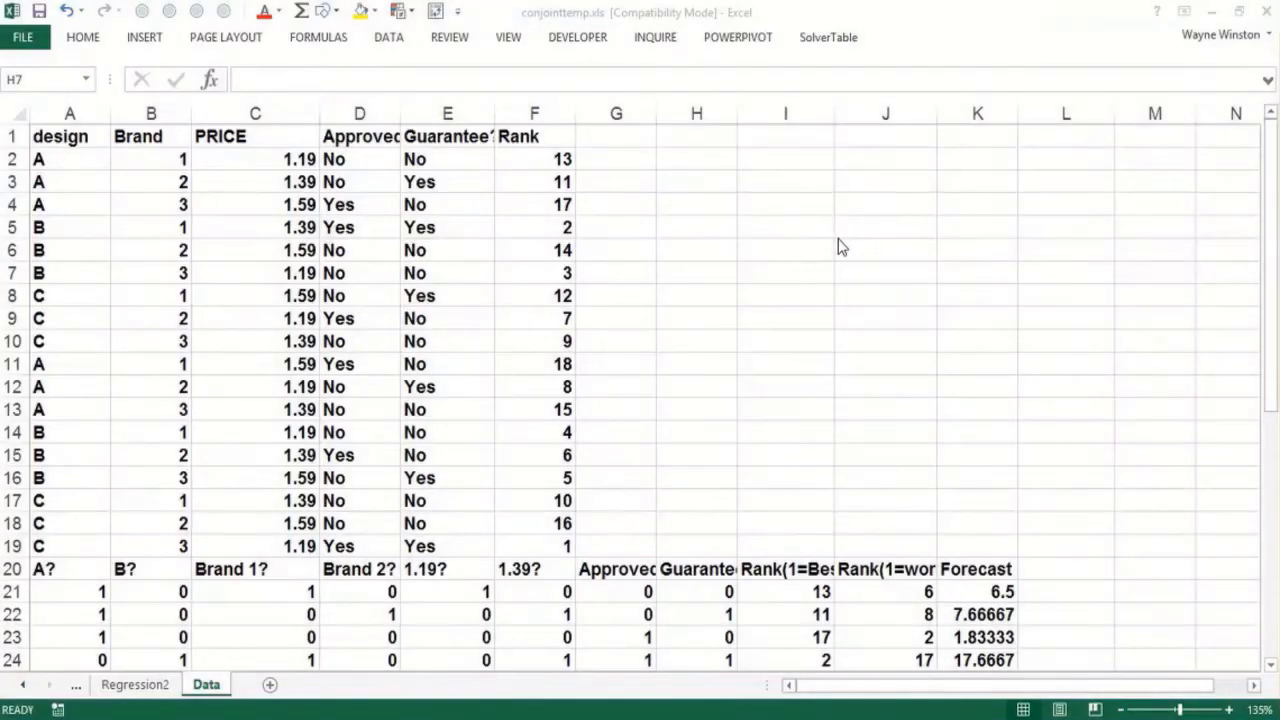
# Enter the heading 'Conjoint Analysis' in cell I4 beside the design data
pyautogui.click(696, 272)
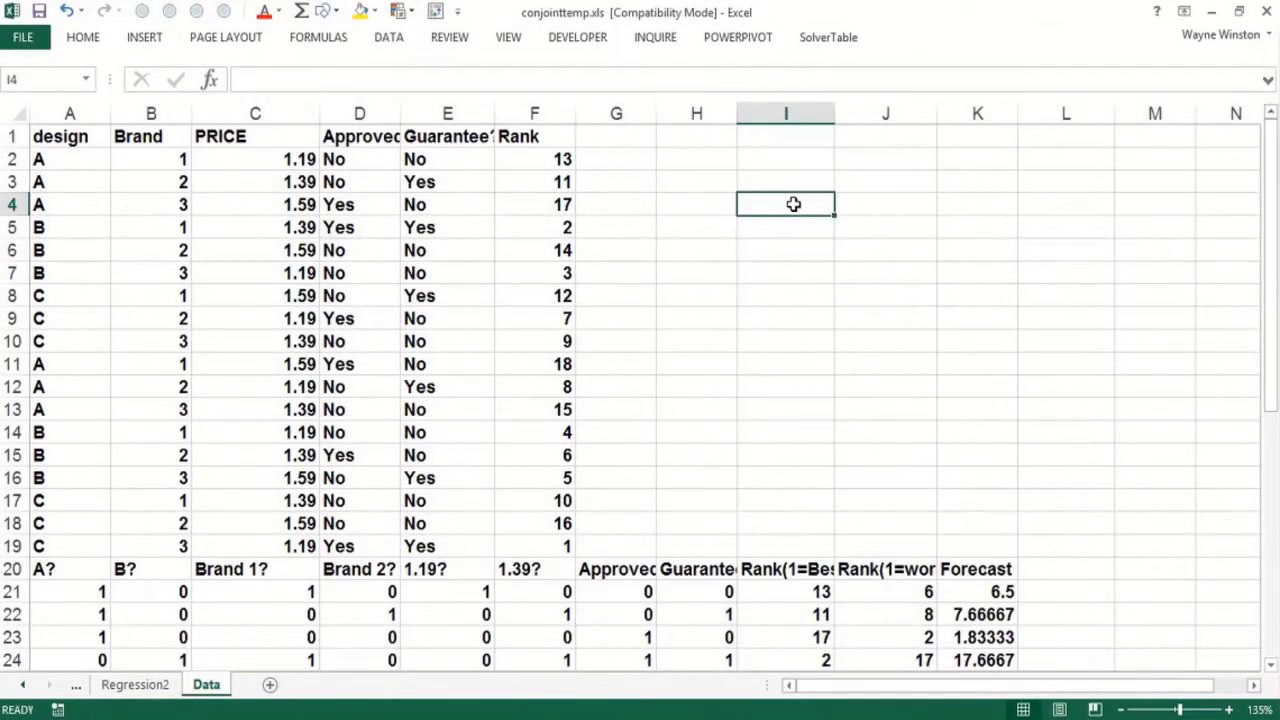
pyautogui.write('COnjoint Analysis')
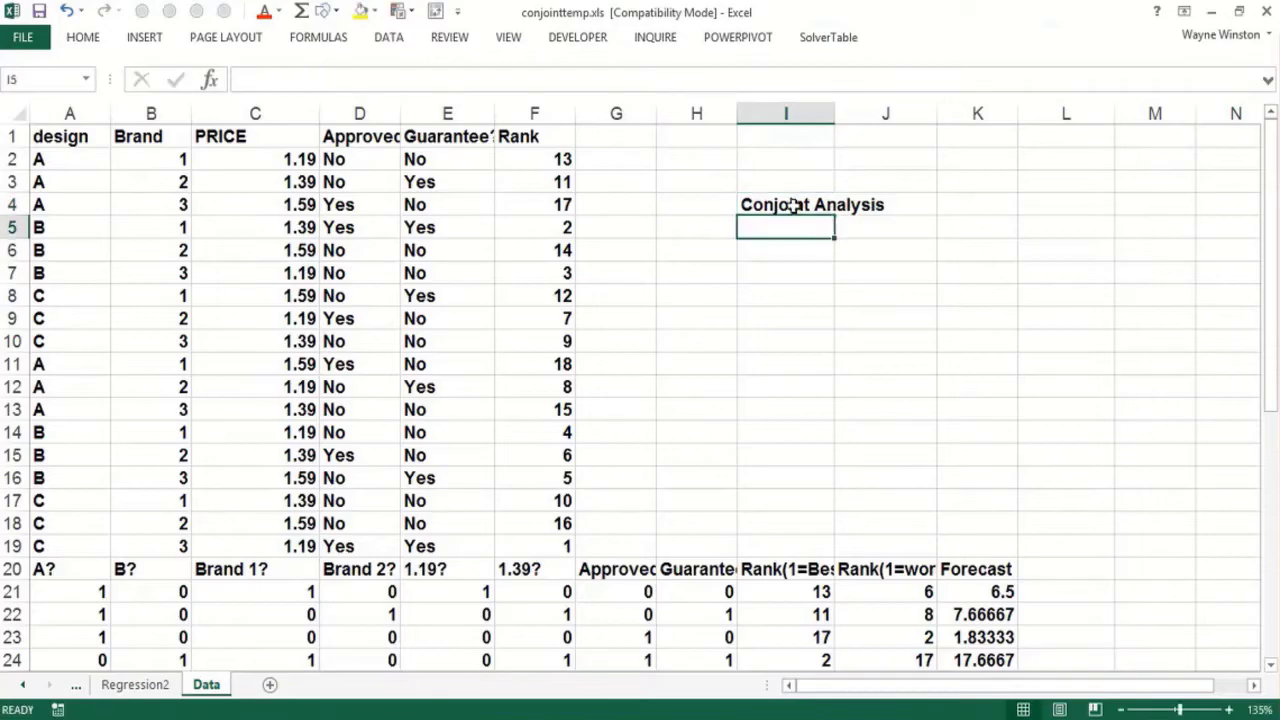
pyautogui.click(785, 250)
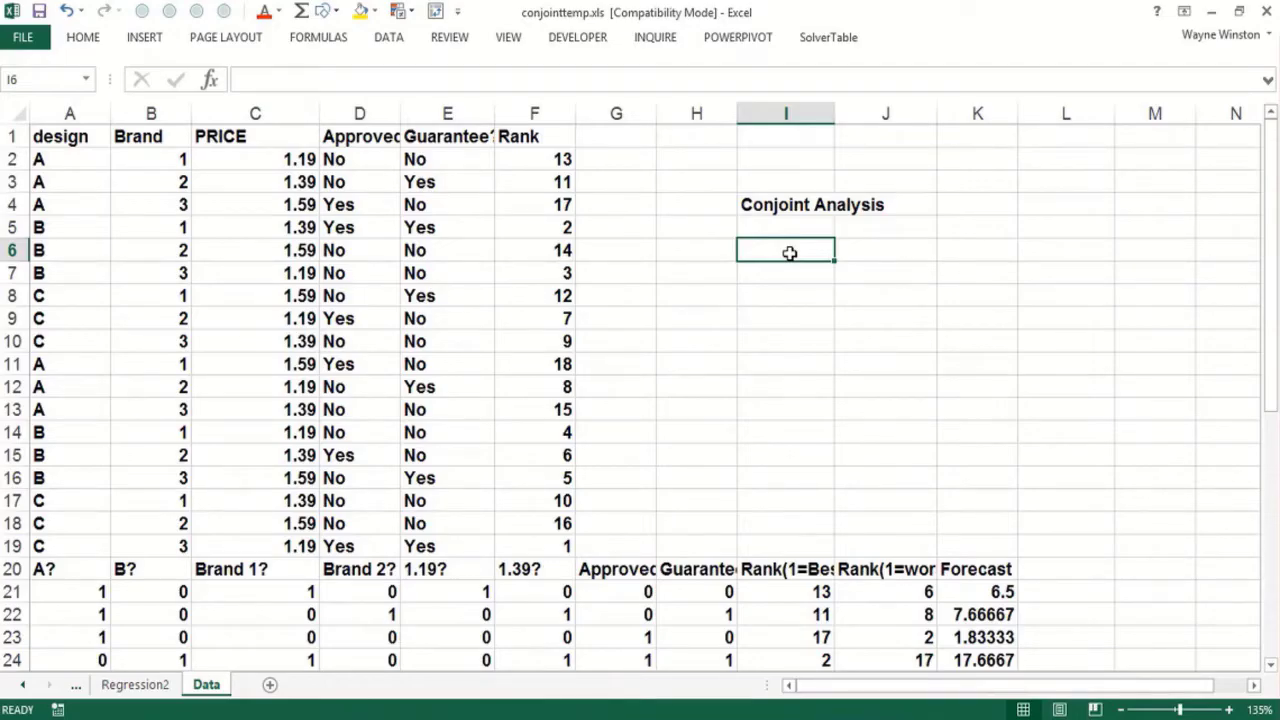
# List Product 'New blood pressure drug', then attributes Price and Efficacy with 5, 10, 15 pts
pyautogui.click(785, 272)
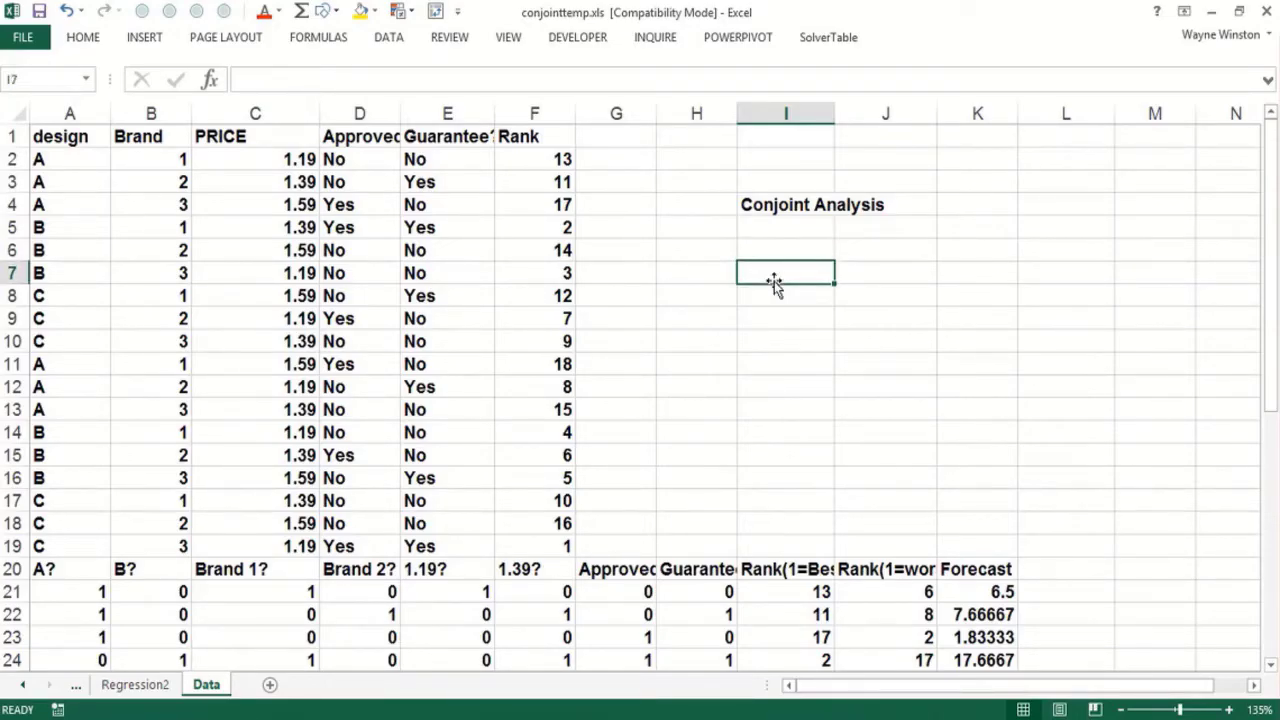
pyautogui.write('Product')
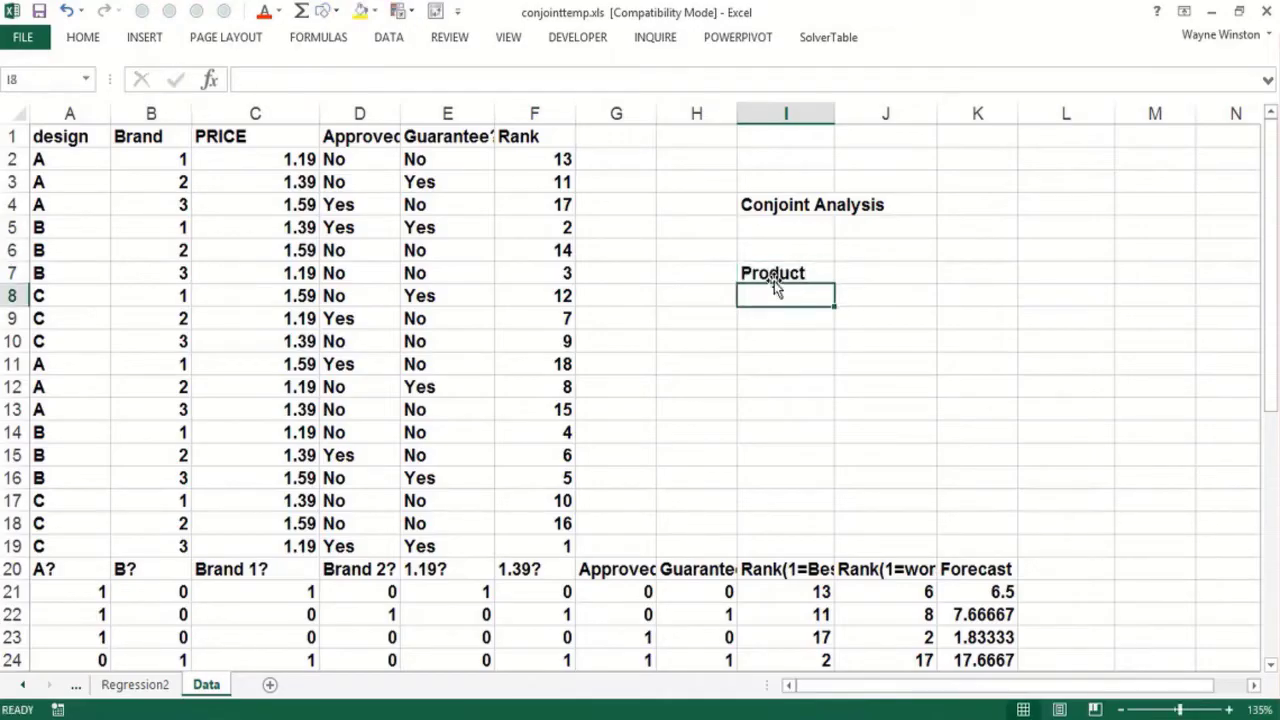
pyautogui.write('New blood pressure drug')
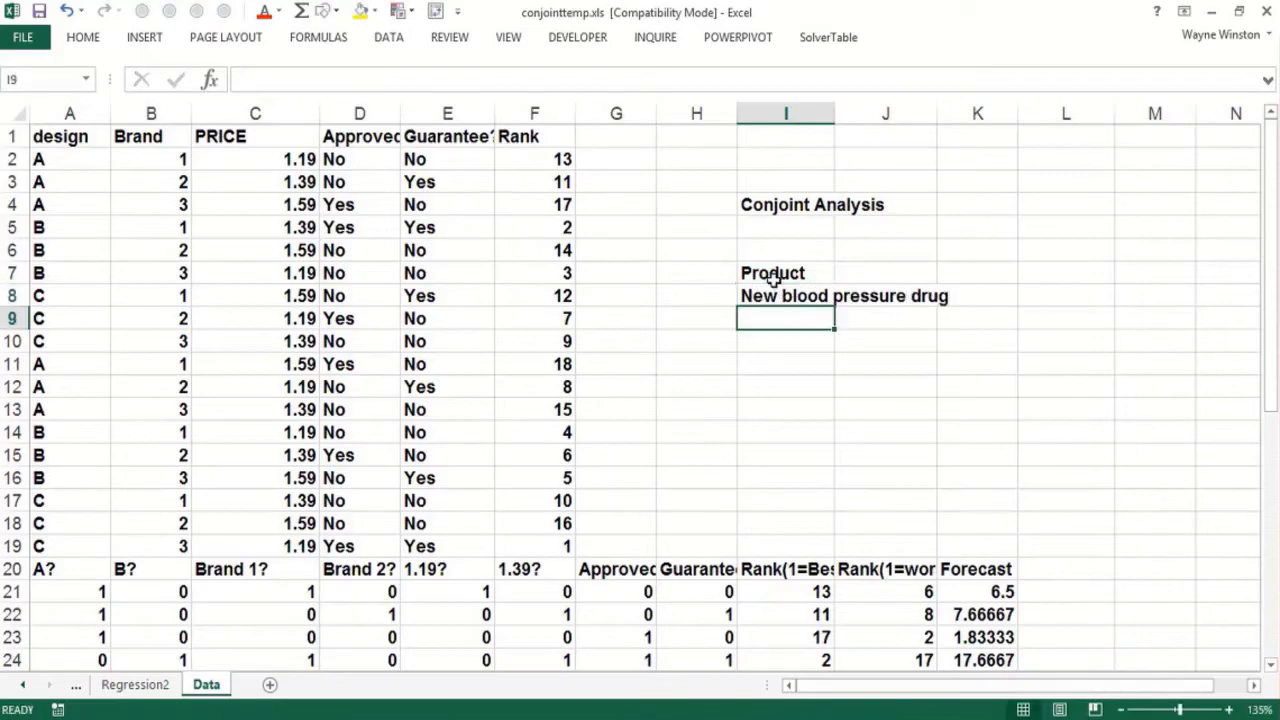
pyautogui.write('Attributes')
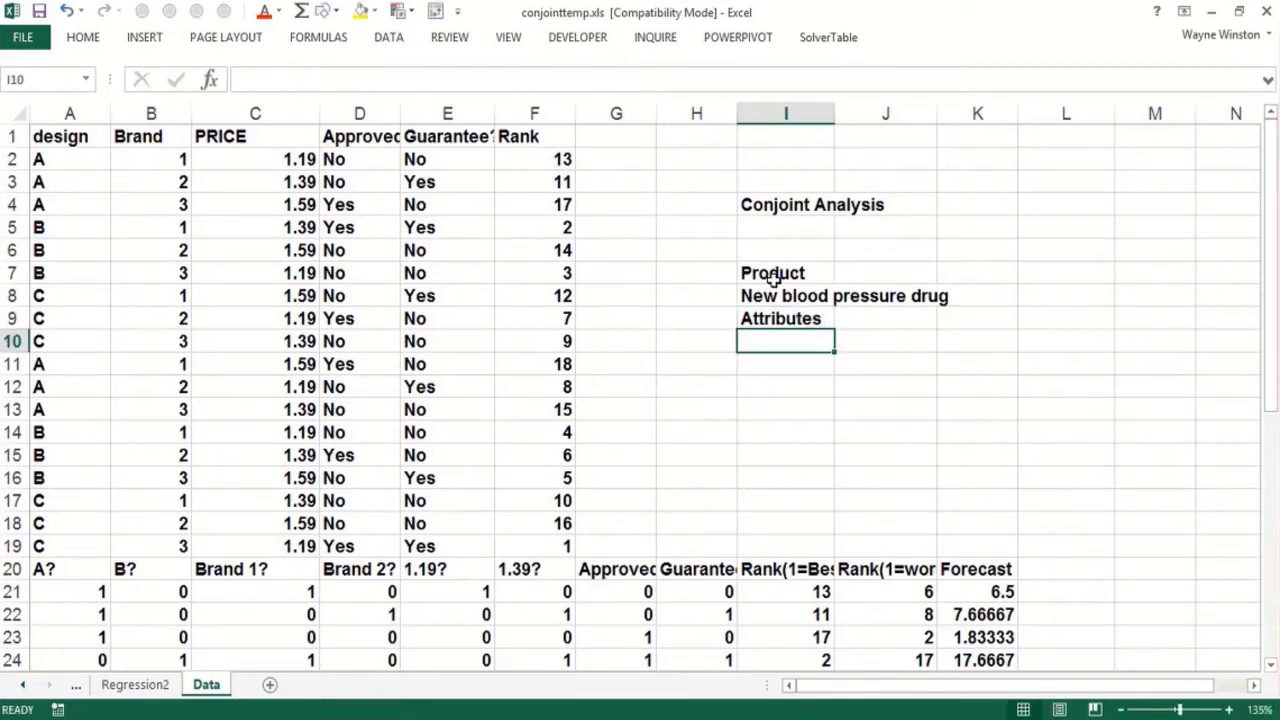
pyautogui.write('Price')
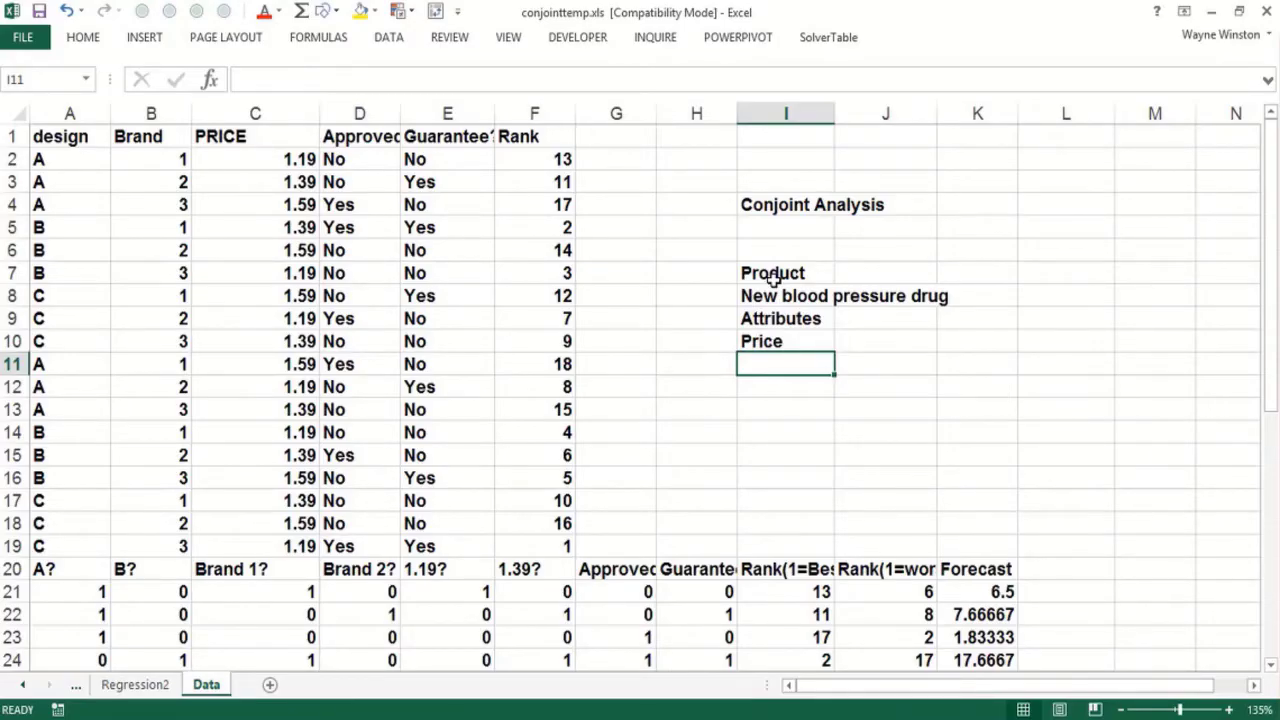
pyautogui.write('Efficacy')
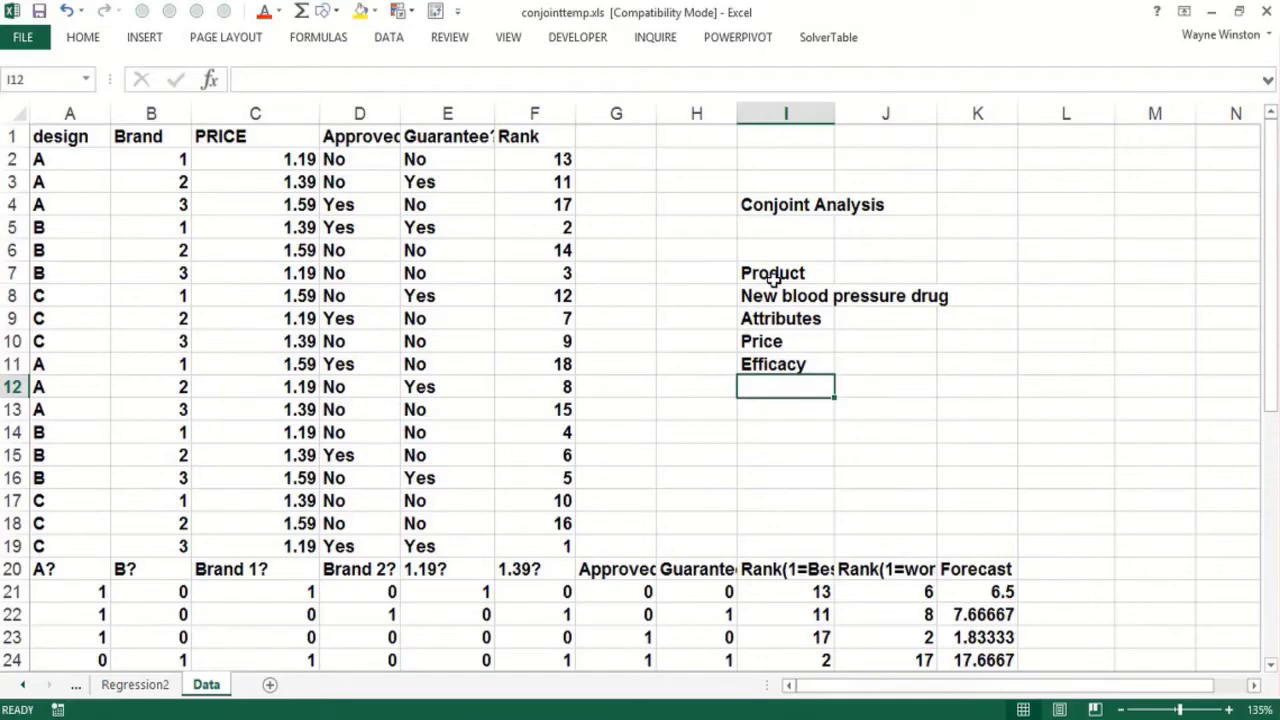
pyautogui.write('5 p')
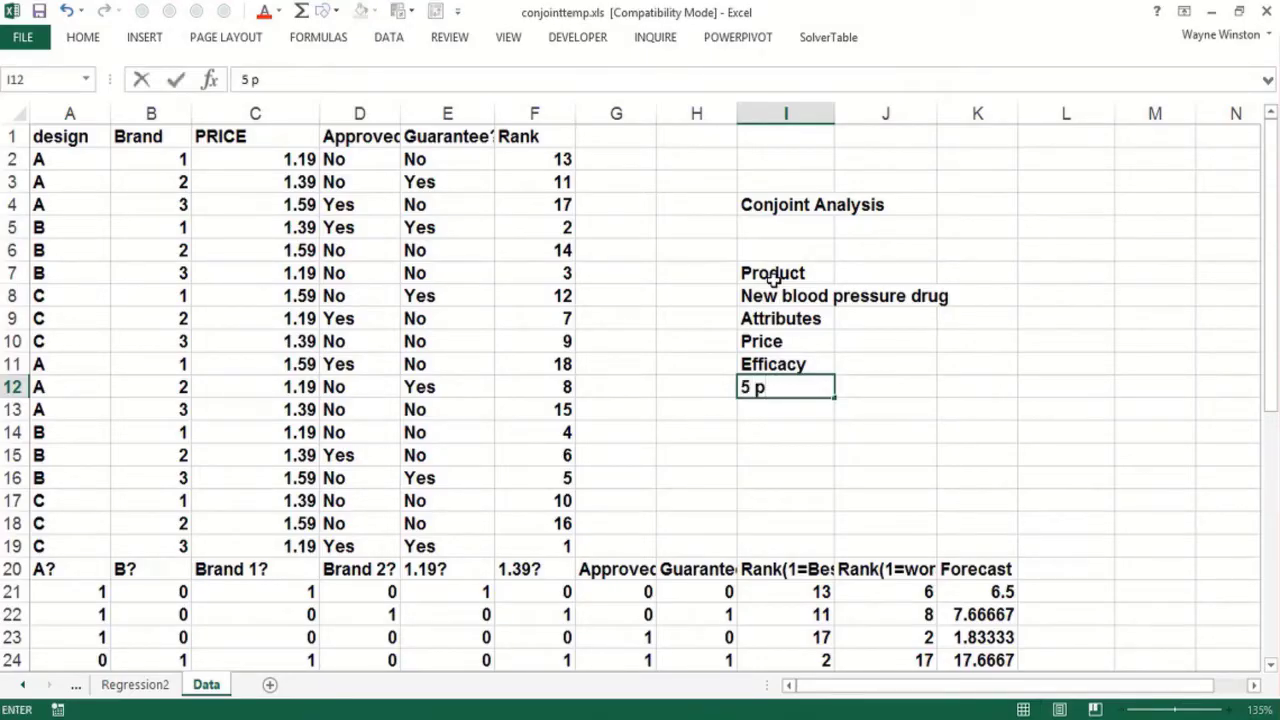
pyautogui.write('ts')
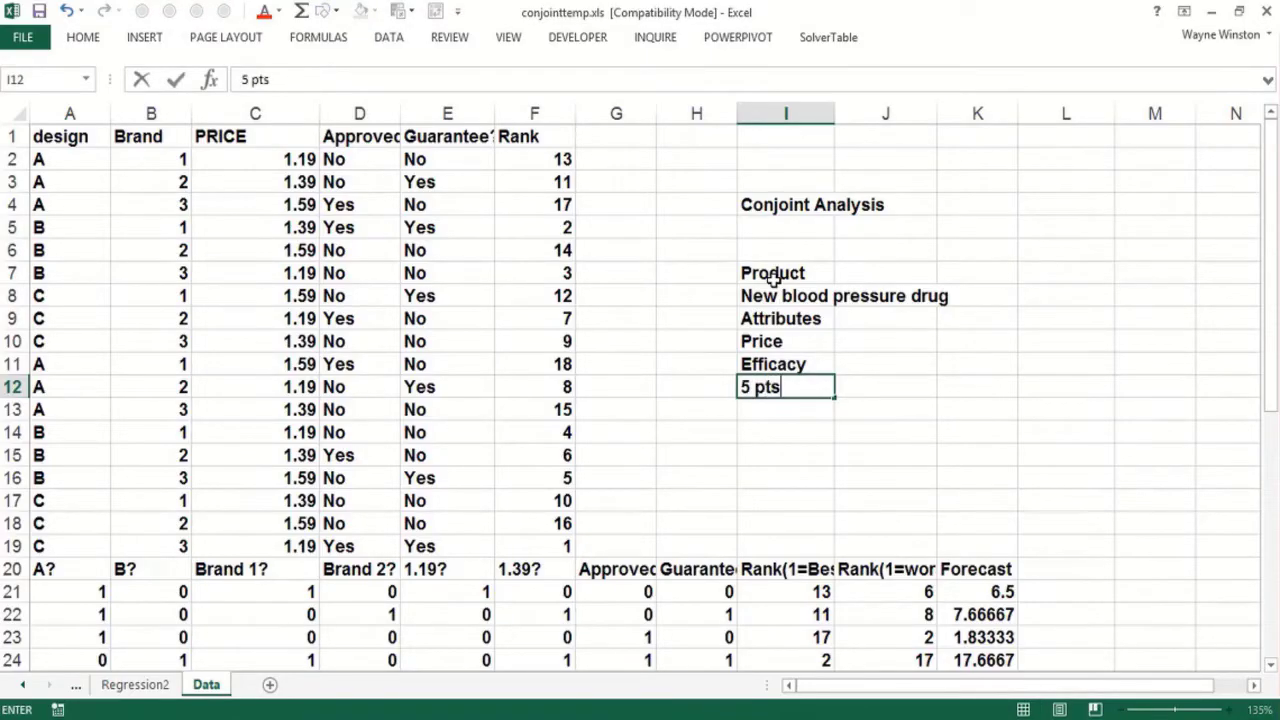
pyautogui.write('10 pts 15 pts')
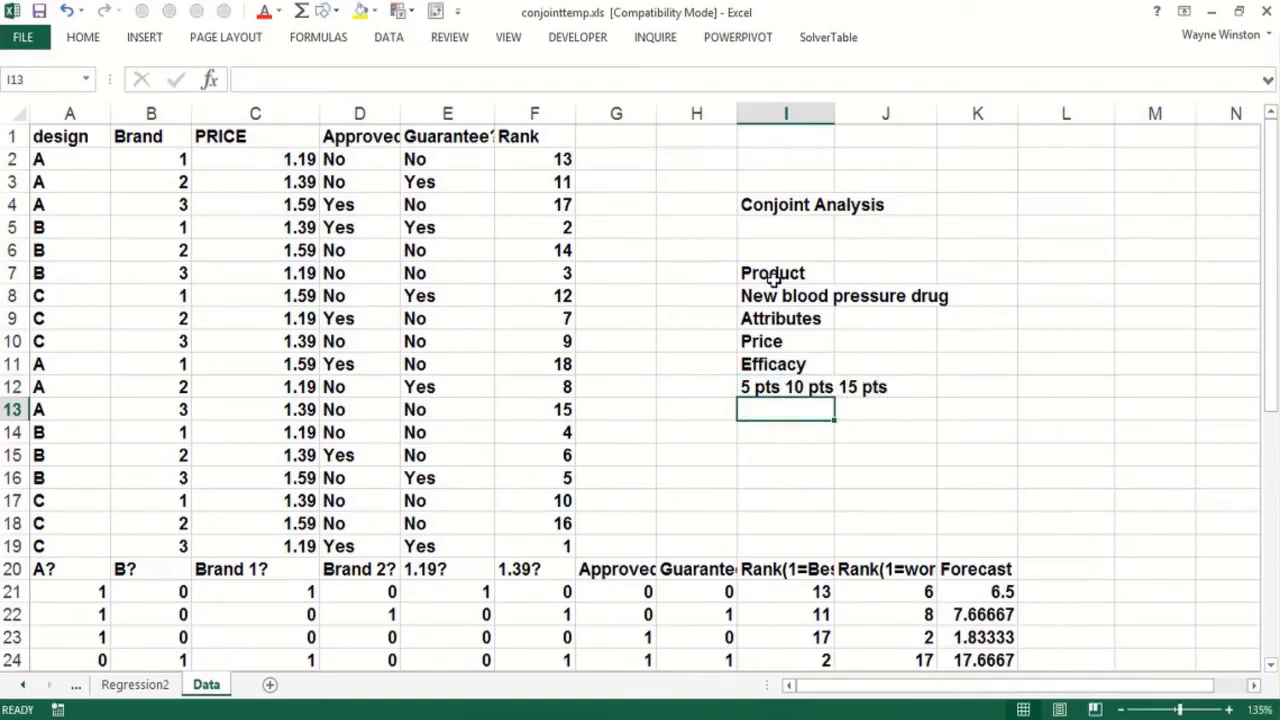
# Add the Side effect attribute with levels 5%, 10% and 15% vomiting
pyautogui.write('Side')
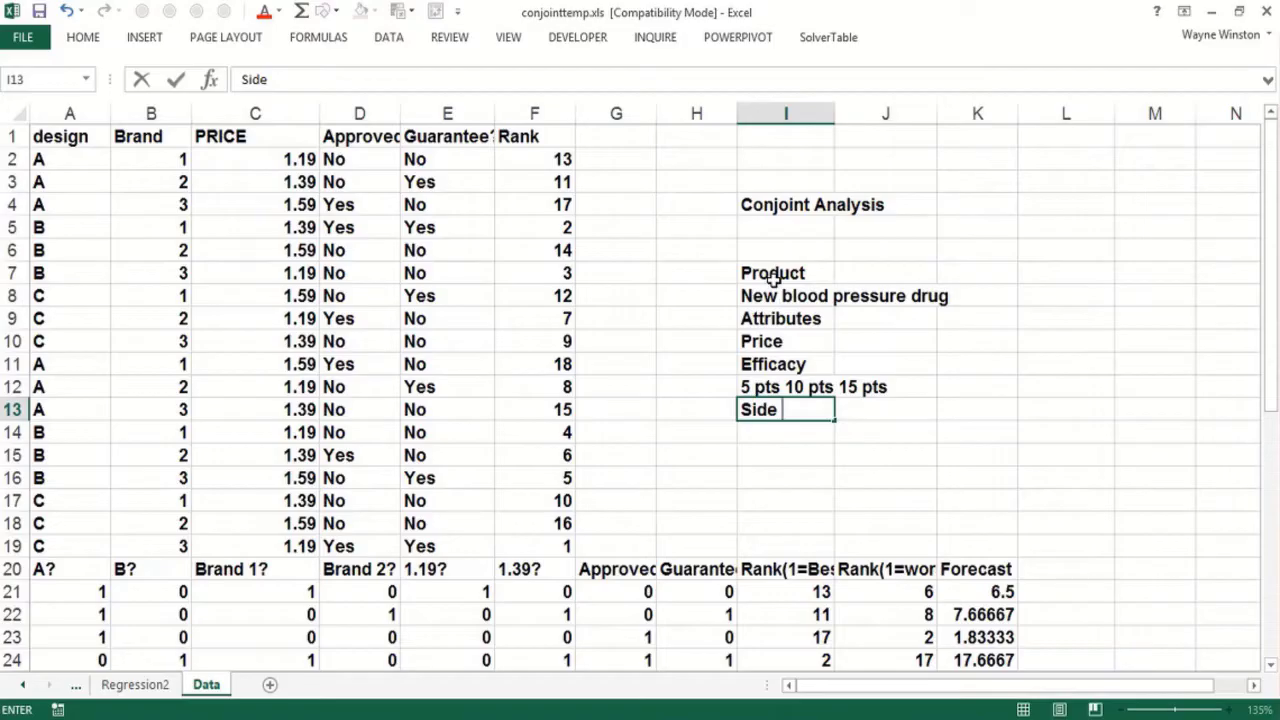
pyautogui.write('effectr')
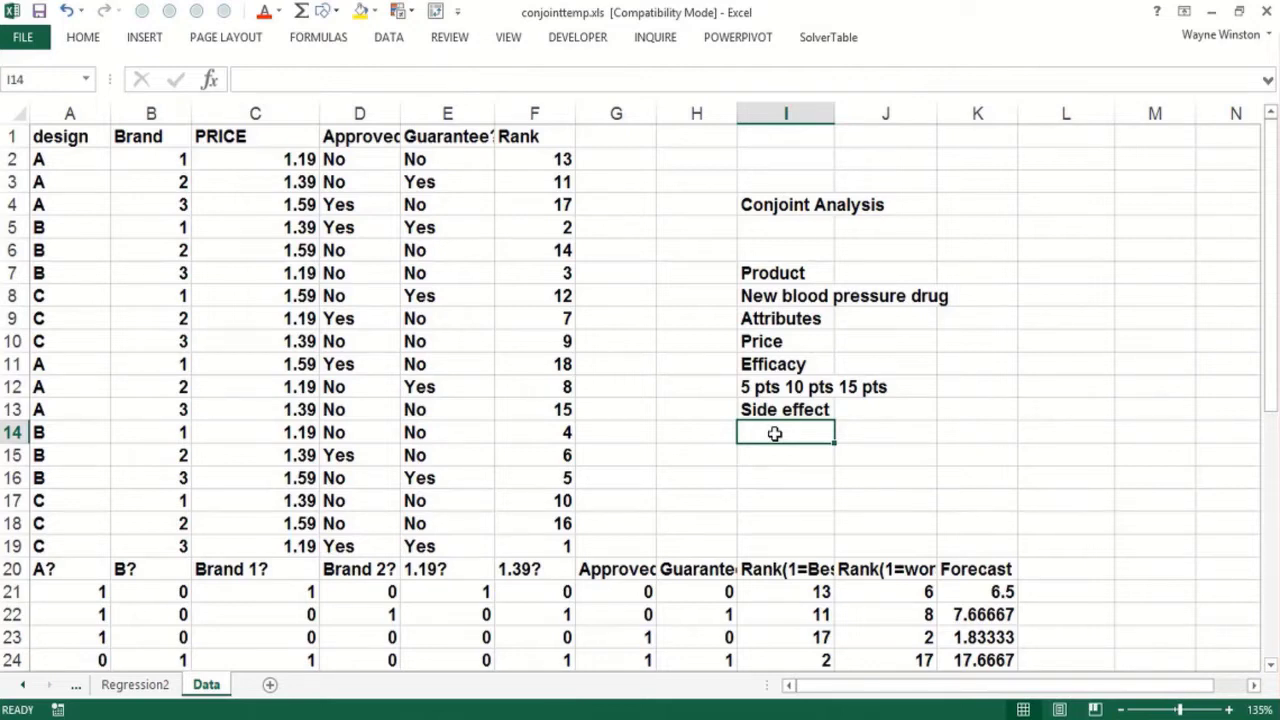
pyautogui.write('5% vomiting 10% vomitin')
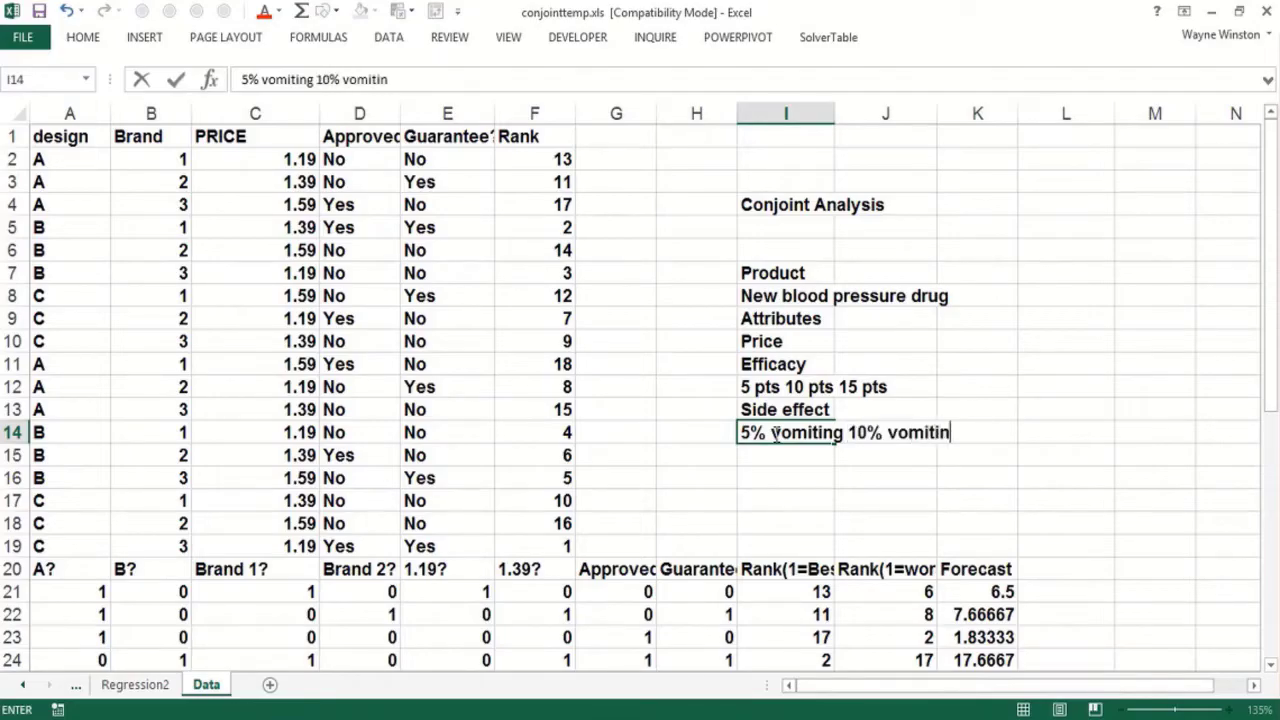
pyautogui.write('15')
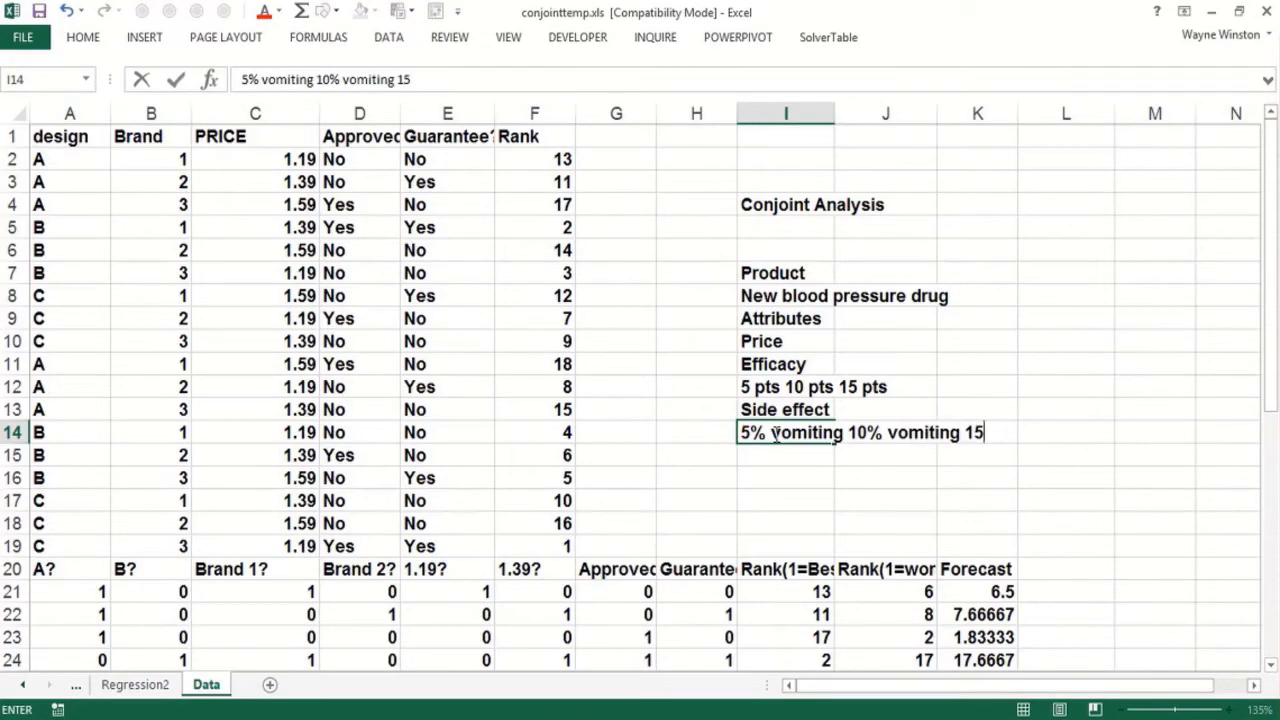
pyautogui.write('%')
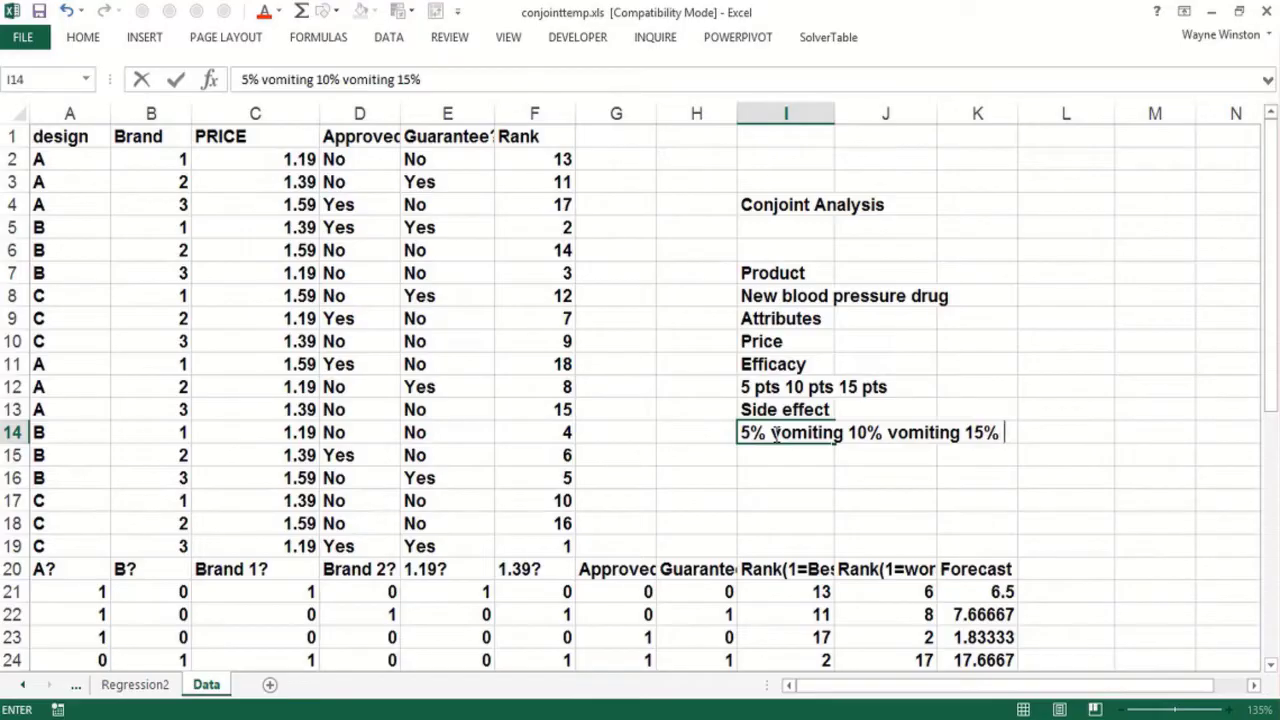
pyautogui.write('vomiting')
pyautogui.click(786, 455)
pyautogui.write('B')
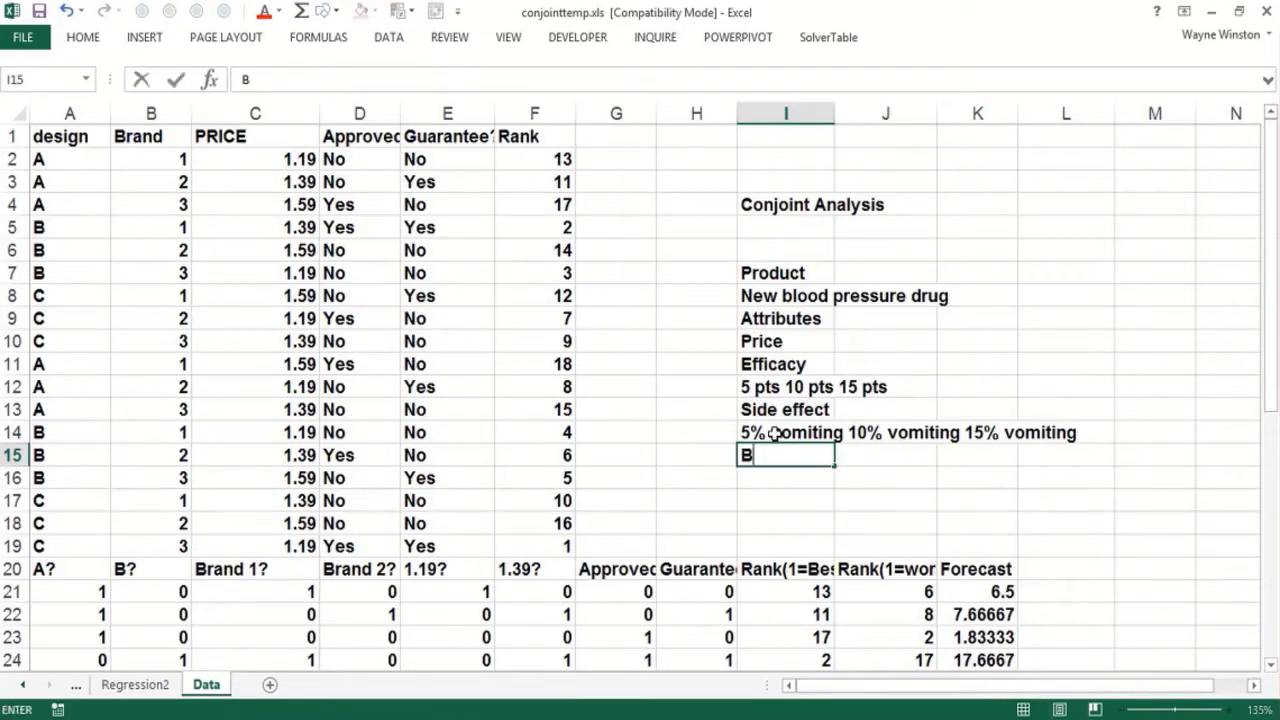
# Finish typing the Brand attribute label in cell I15
pyautogui.write('rand')
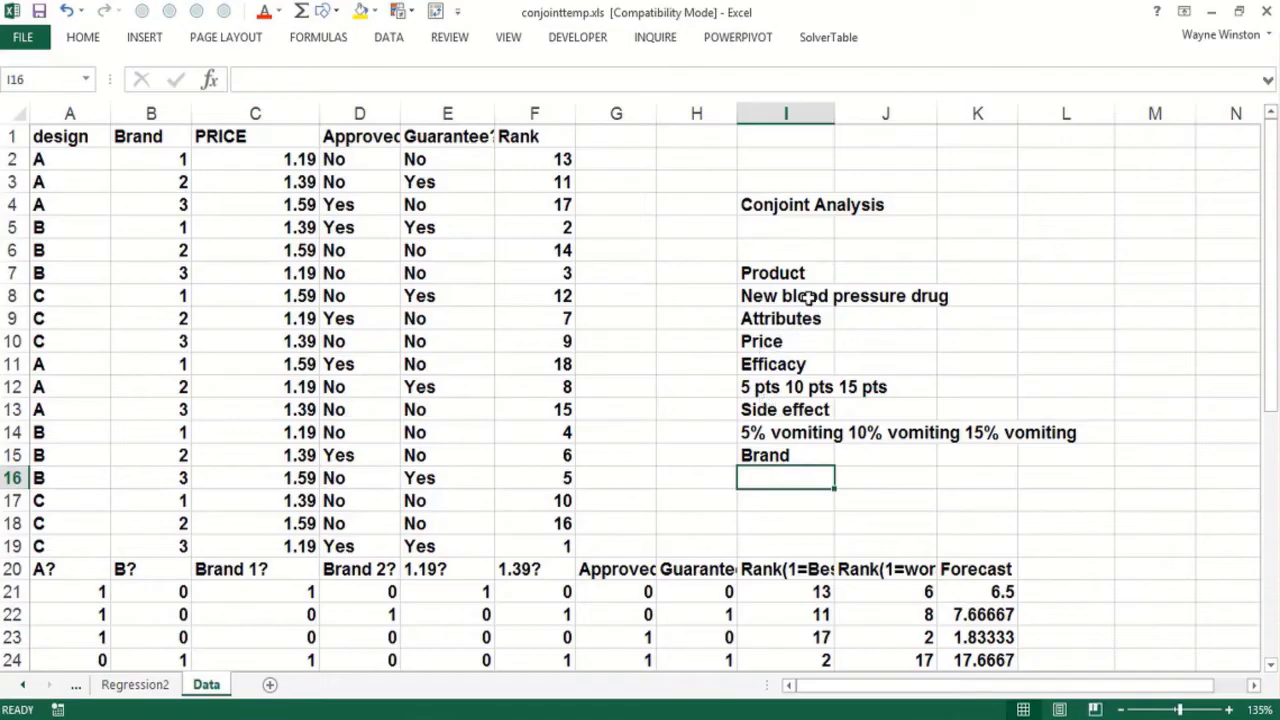
pyautogui.moveTo(924, 345)
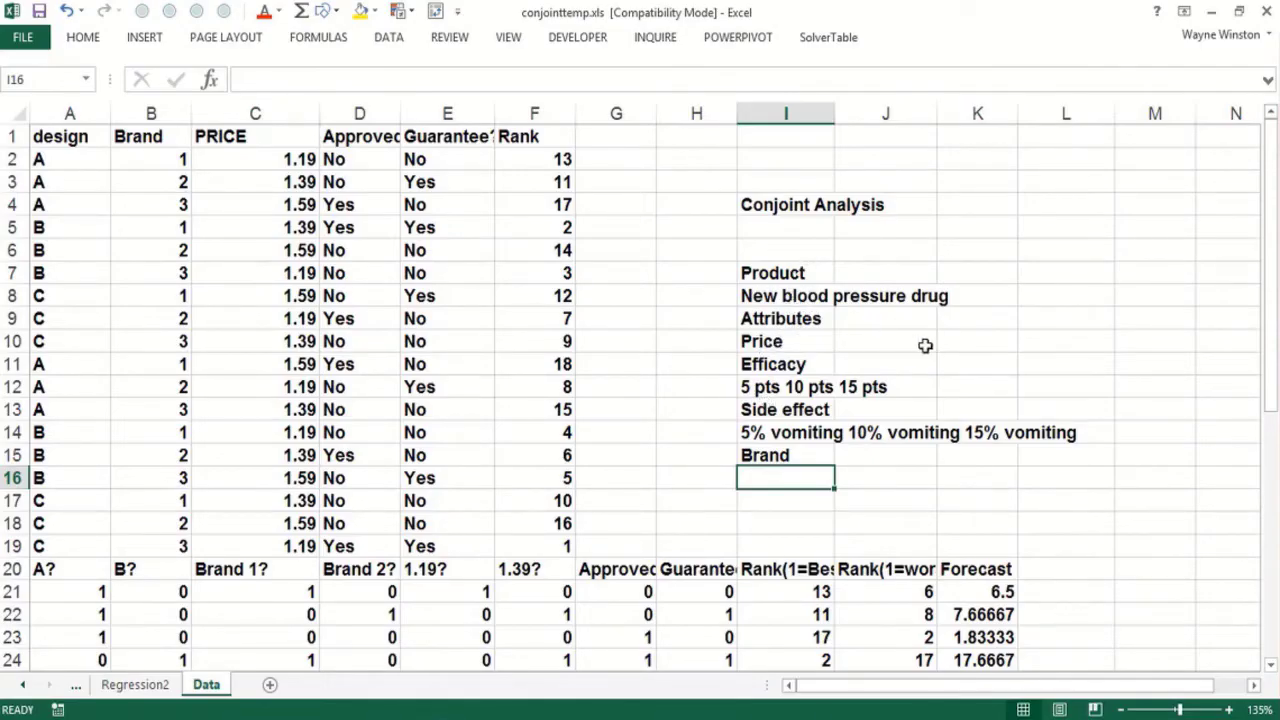
# Enter price levels Low, Medium and High beside the Price attribute
pyautogui.click(885, 363)
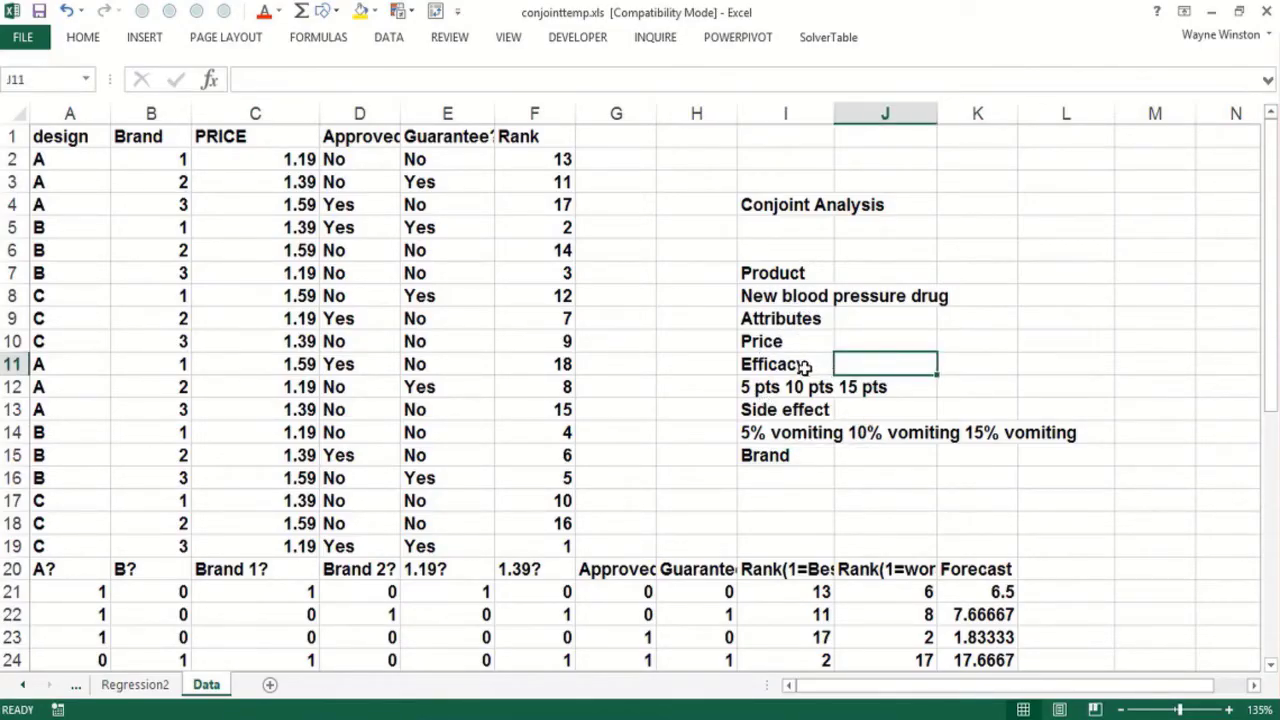
pyautogui.click(785, 364)
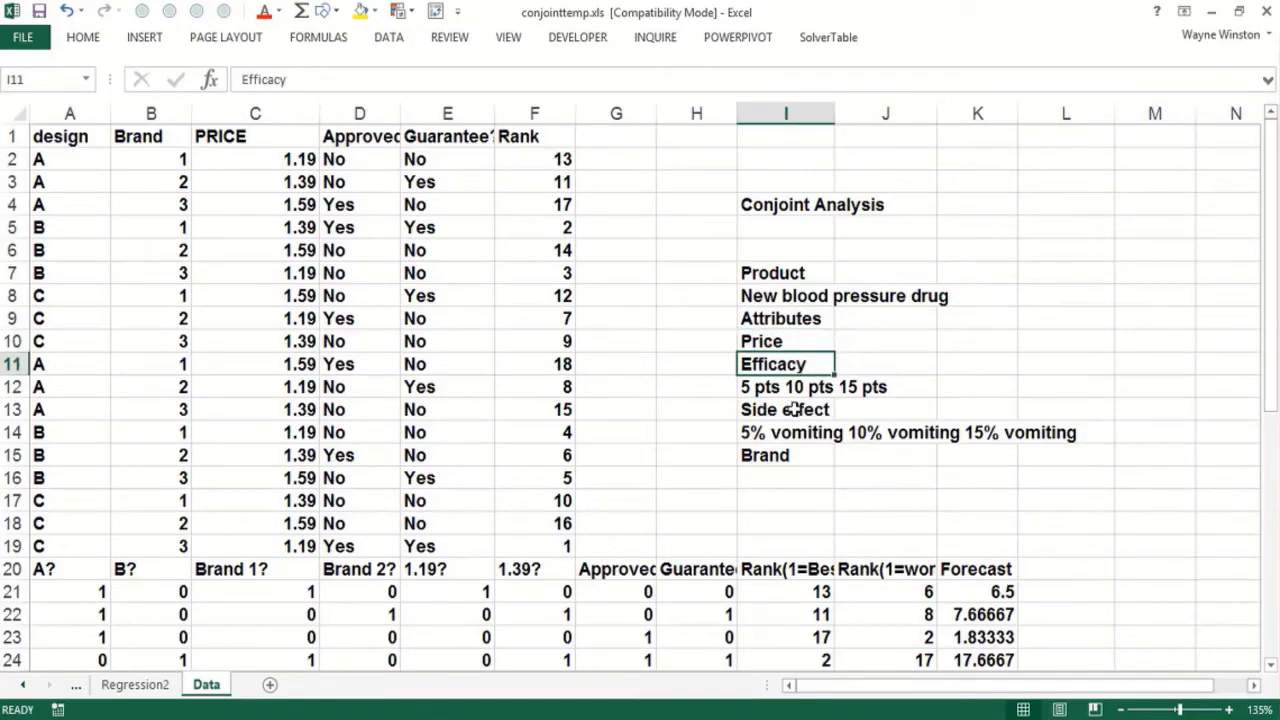
pyautogui.click(785, 409)
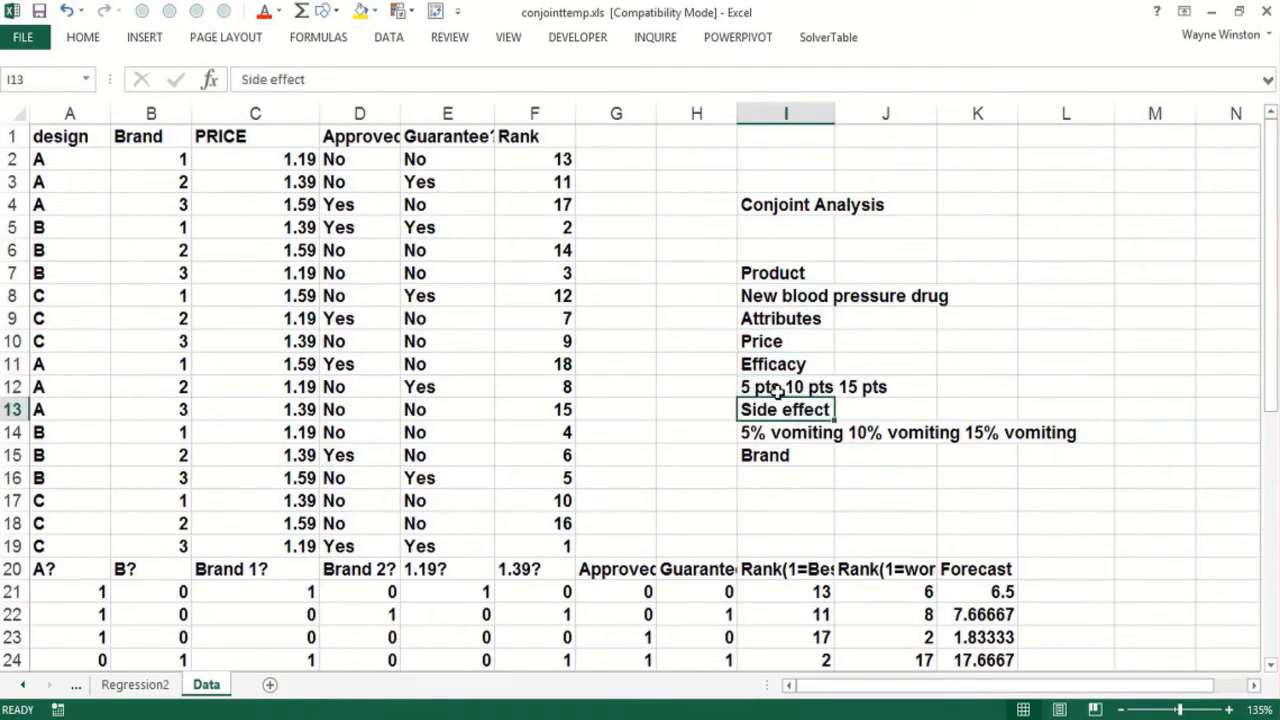
pyautogui.click(885, 387)
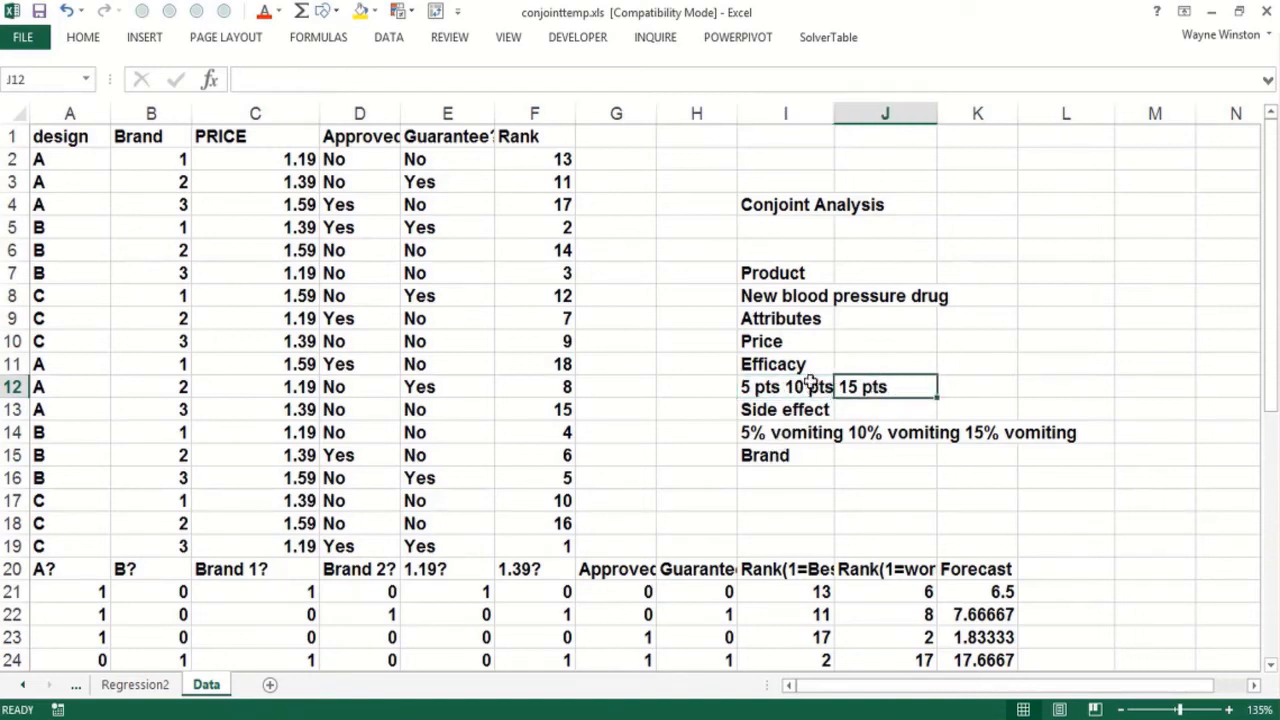
pyautogui.write('Low')
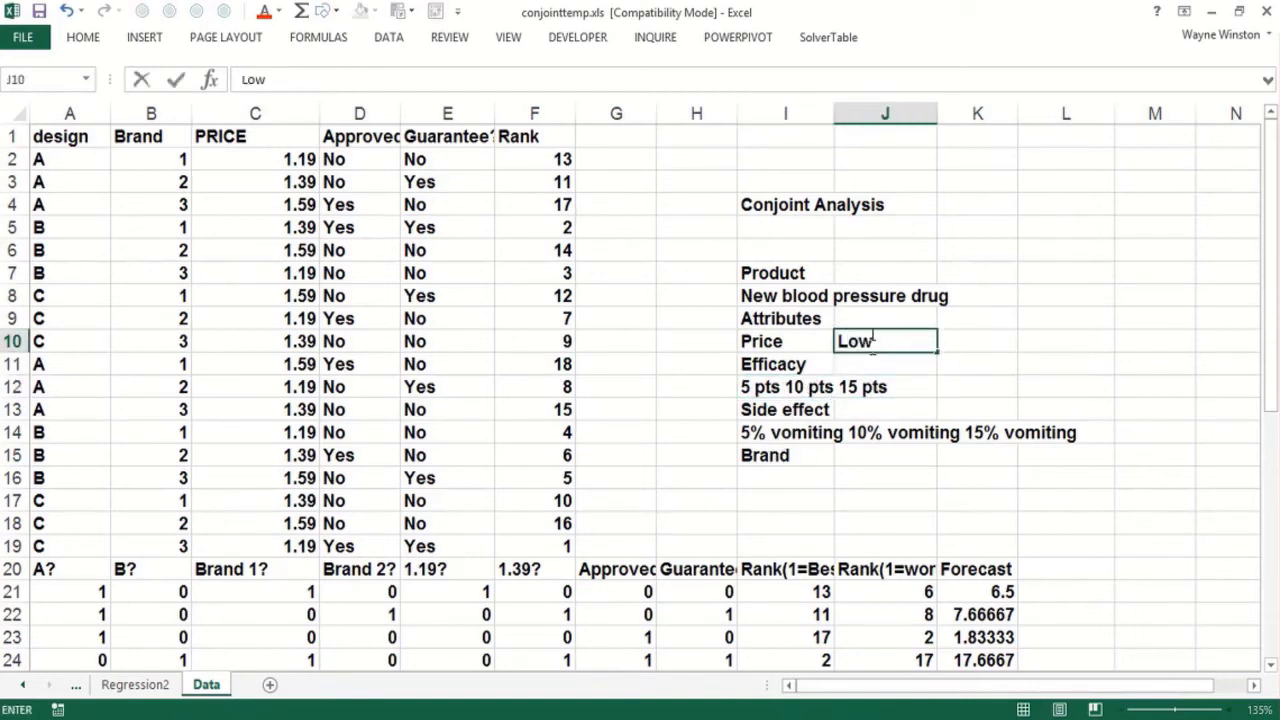
pyautogui.write('Med')
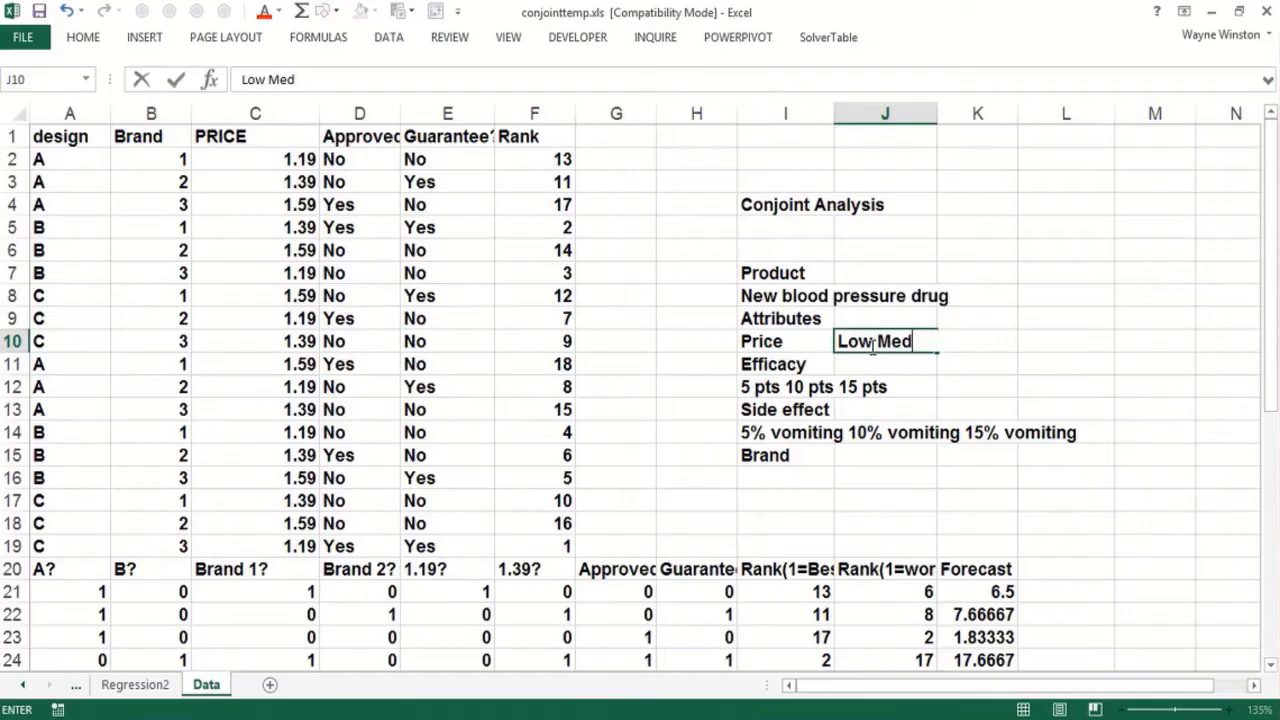
pyautogui.write('edium H')
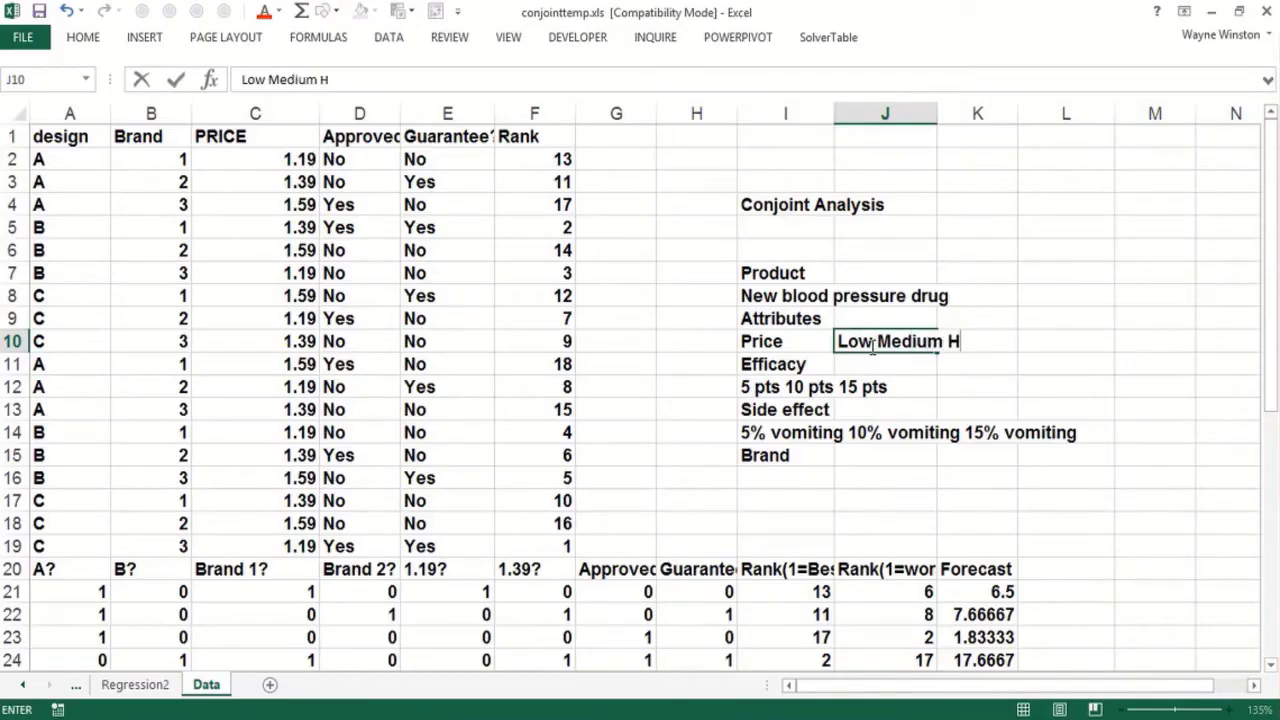
pyautogui.press('enter')
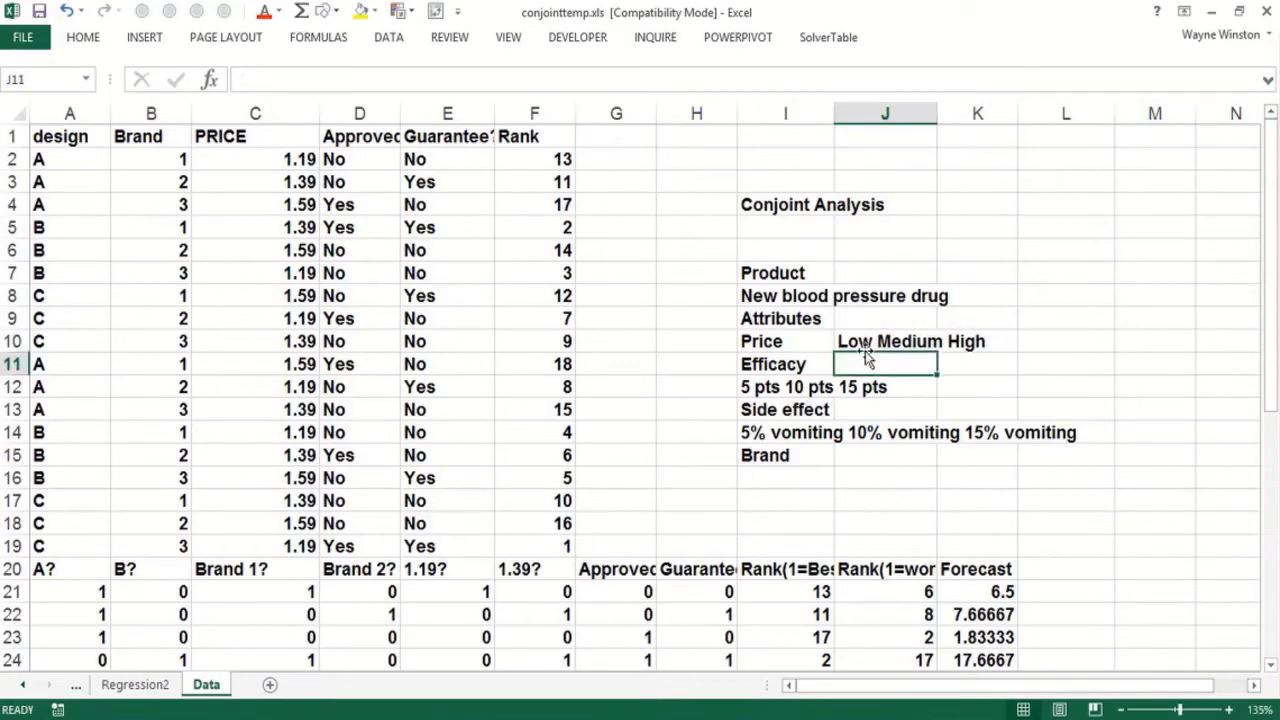
# Review the efficacy levels and the cells around Brand in the notes
pyautogui.click(785, 477)
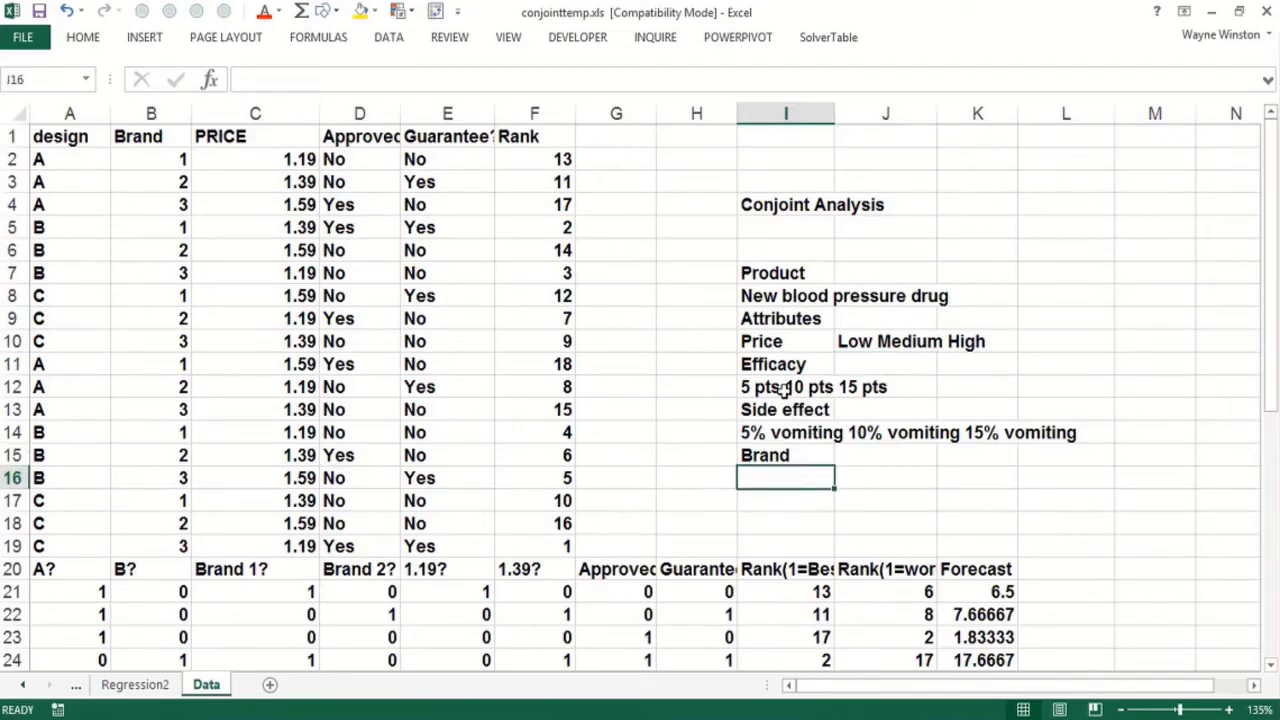
pyautogui.click(785, 387)
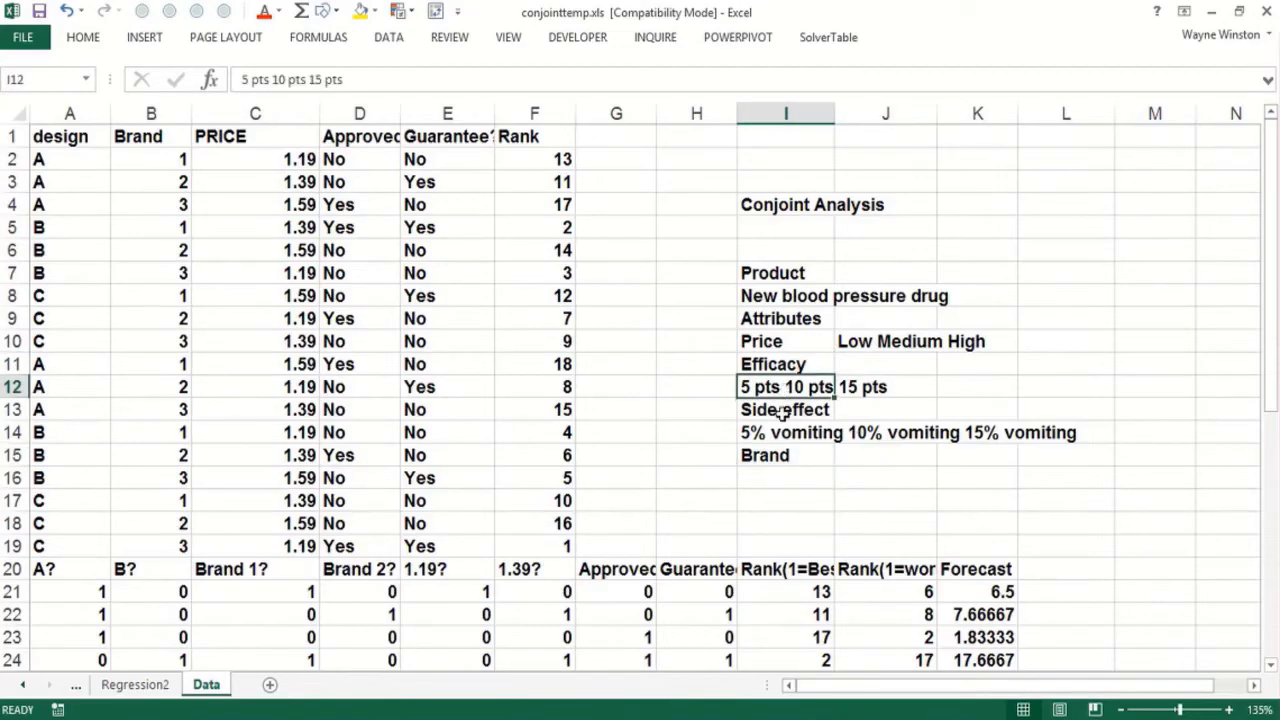
pyautogui.click(785, 432)
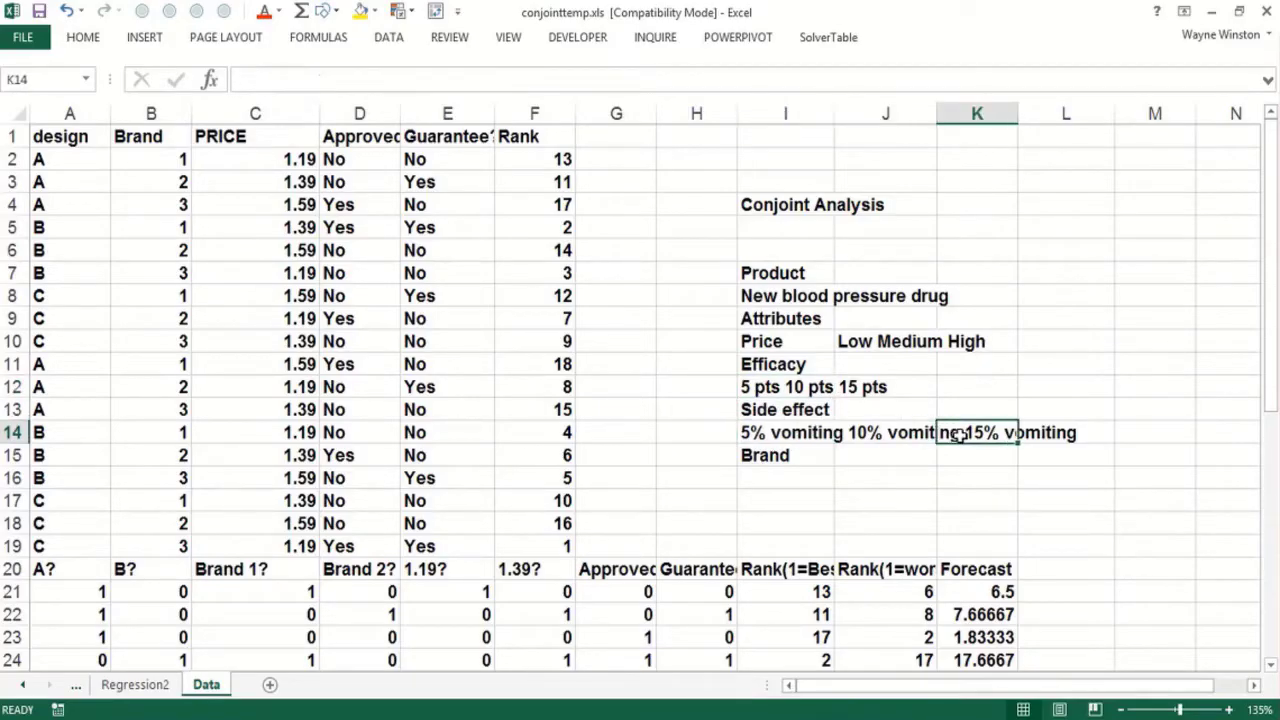
pyautogui.click(785, 477)
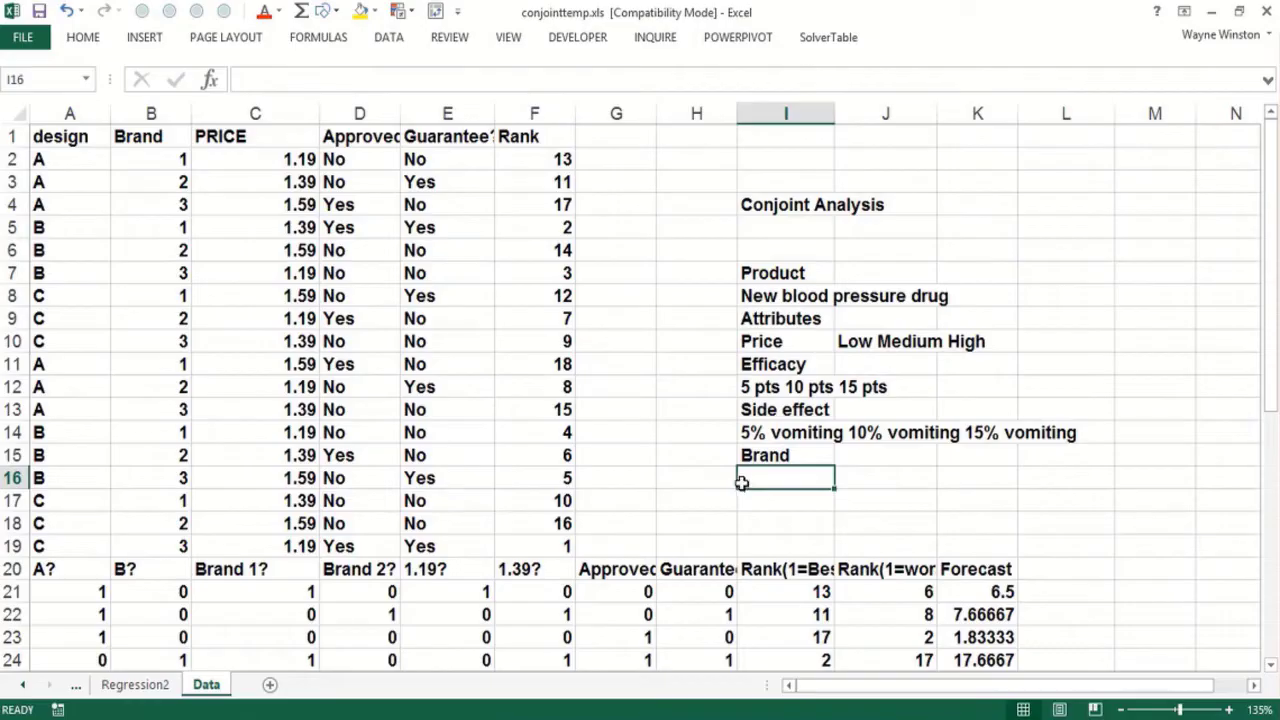
pyautogui.moveTo(741, 488)
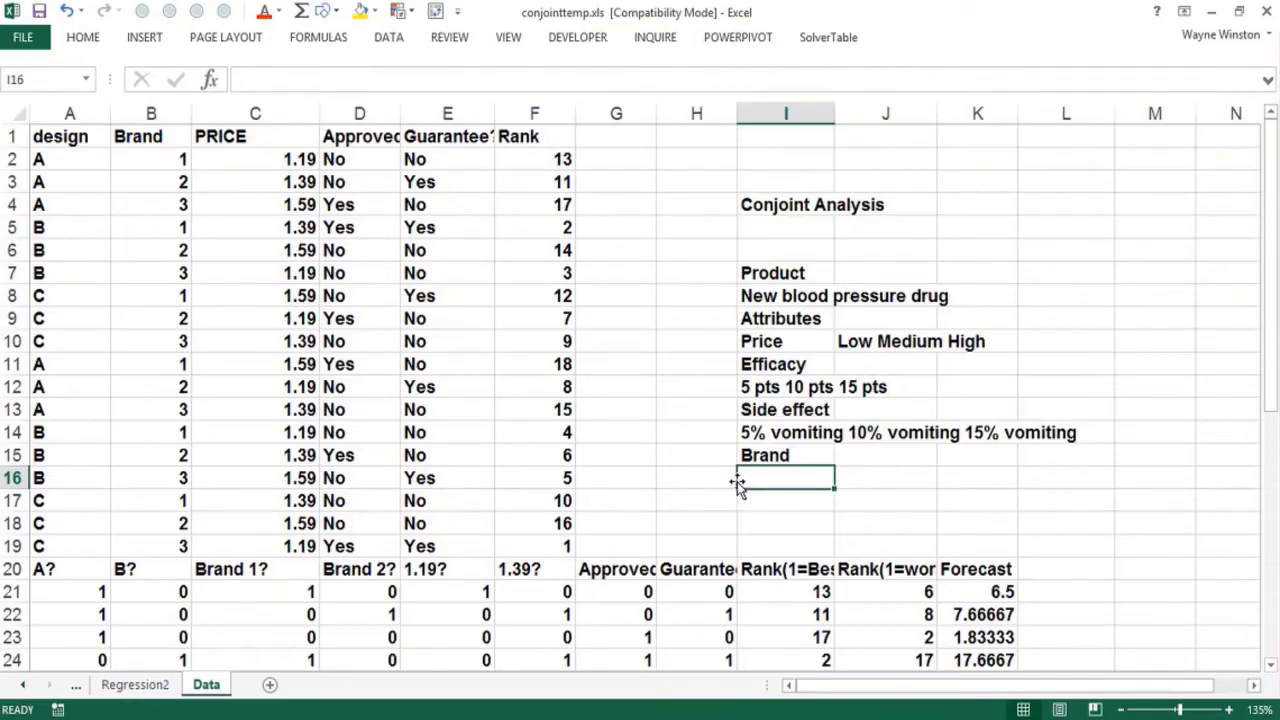
pyautogui.moveTo(740, 287)
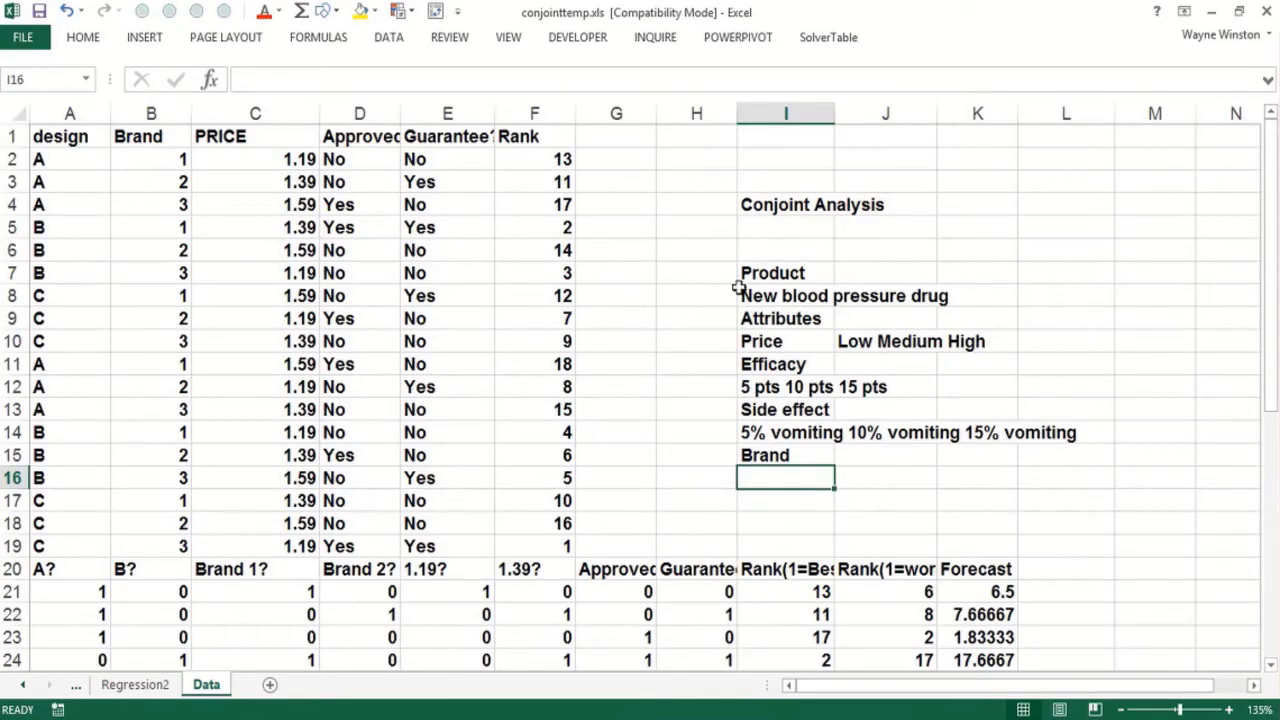
# Add the source note 'Kotler' in cell I2 above the heading
pyautogui.click(785, 159)
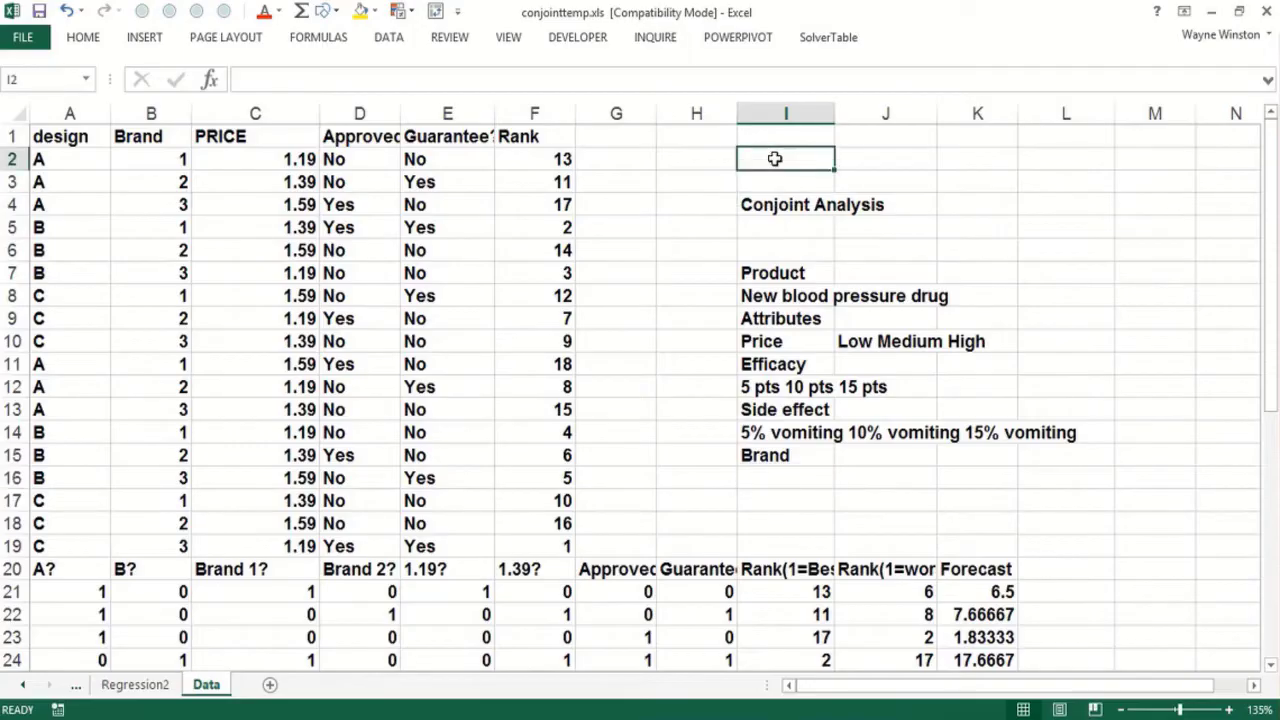
pyautogui.write('Kotler')
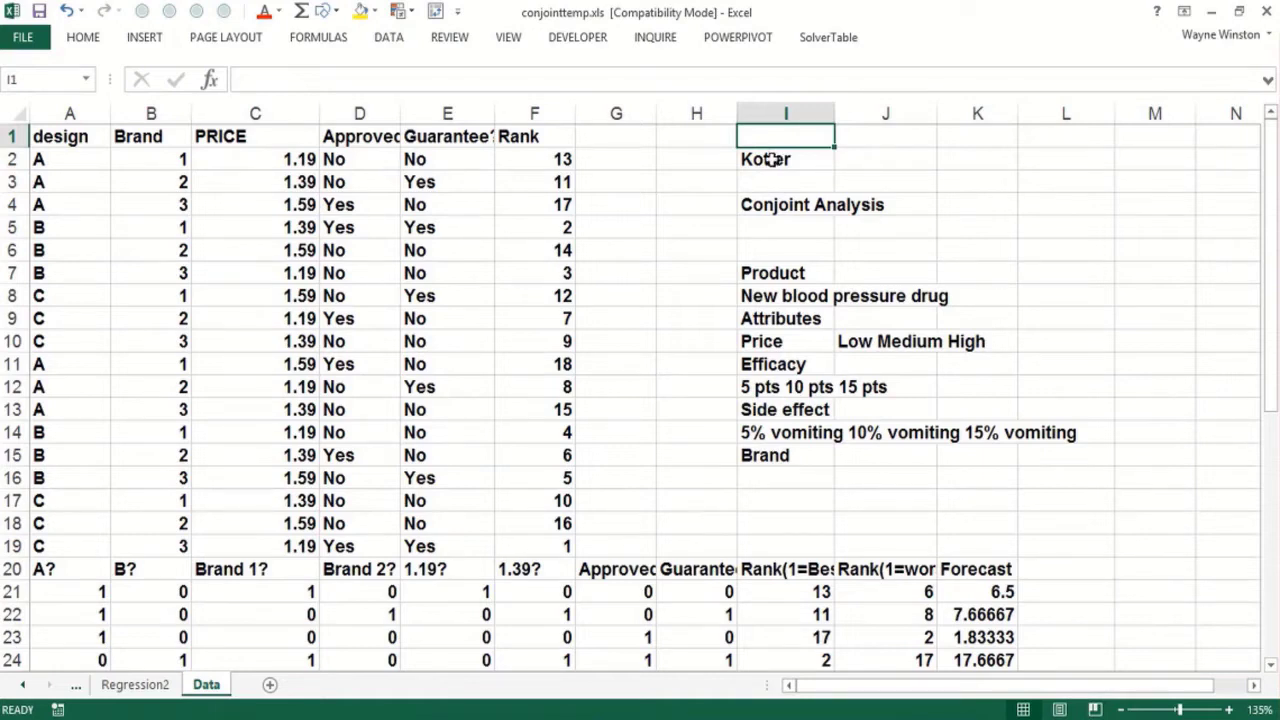
pyautogui.click(696, 250)
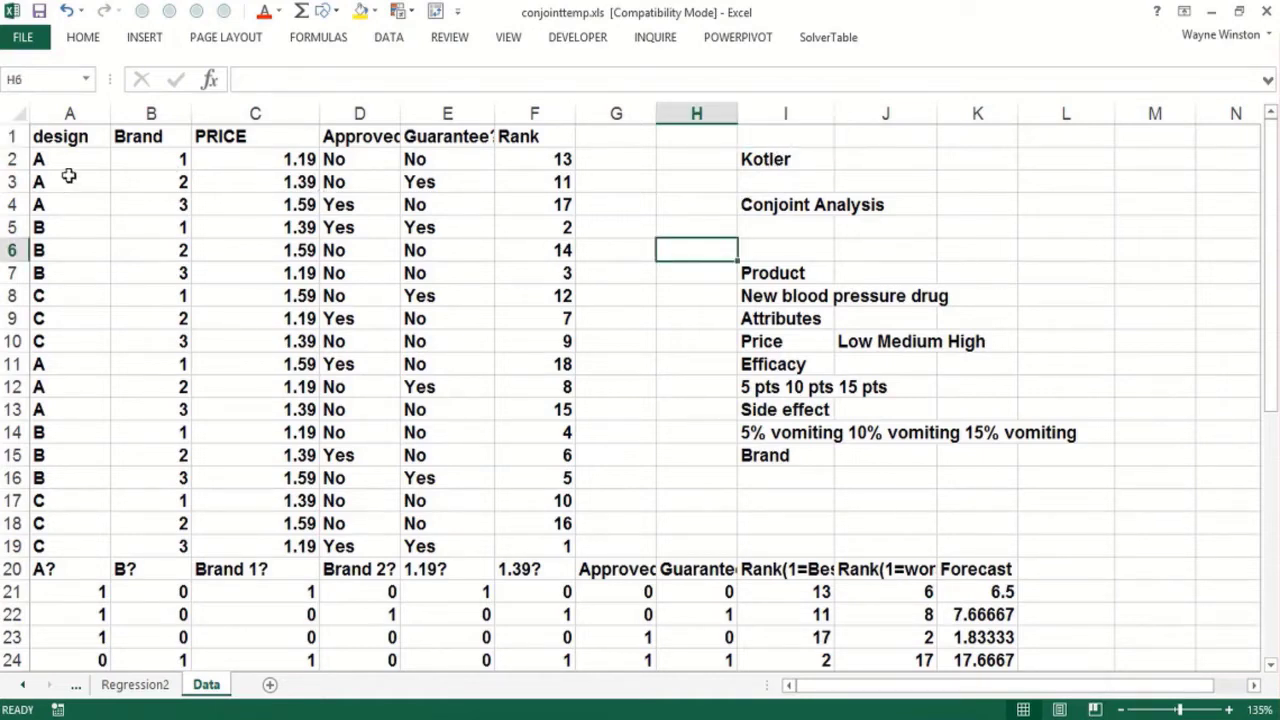
# Inspect the design column heading and the first and last profiles' design letters
pyautogui.click(69, 159)
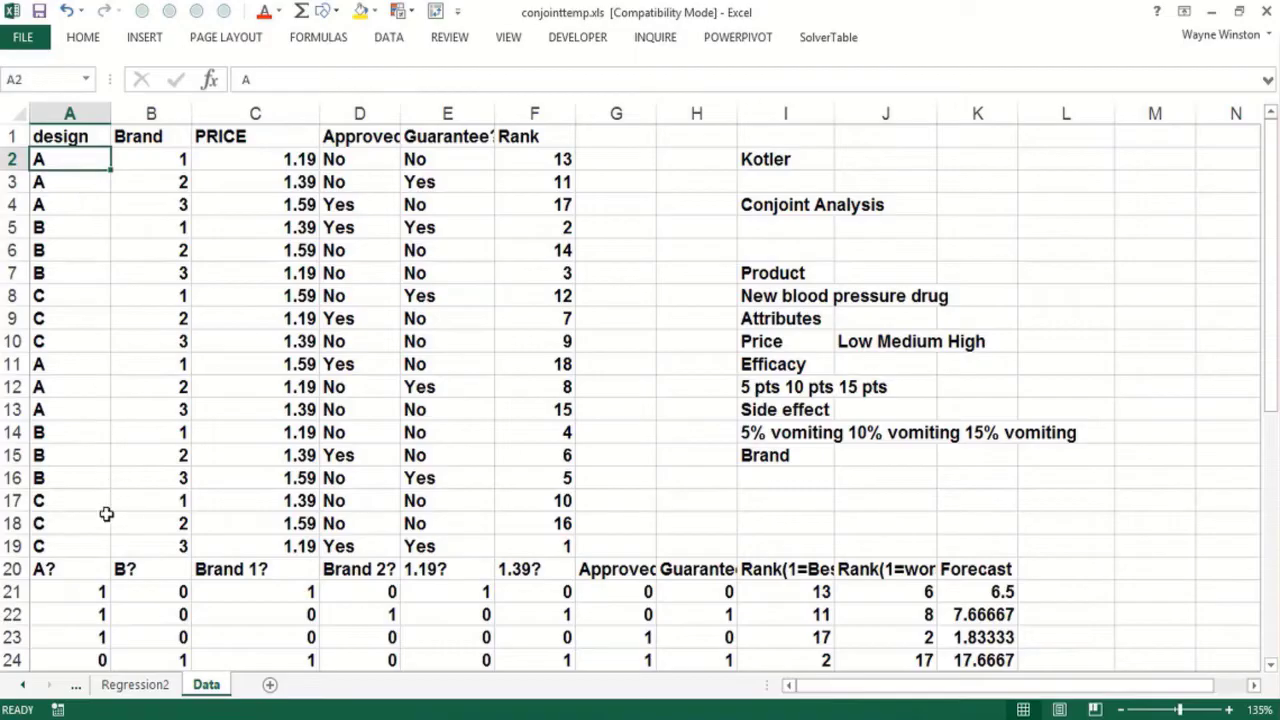
pyautogui.click(68, 523)
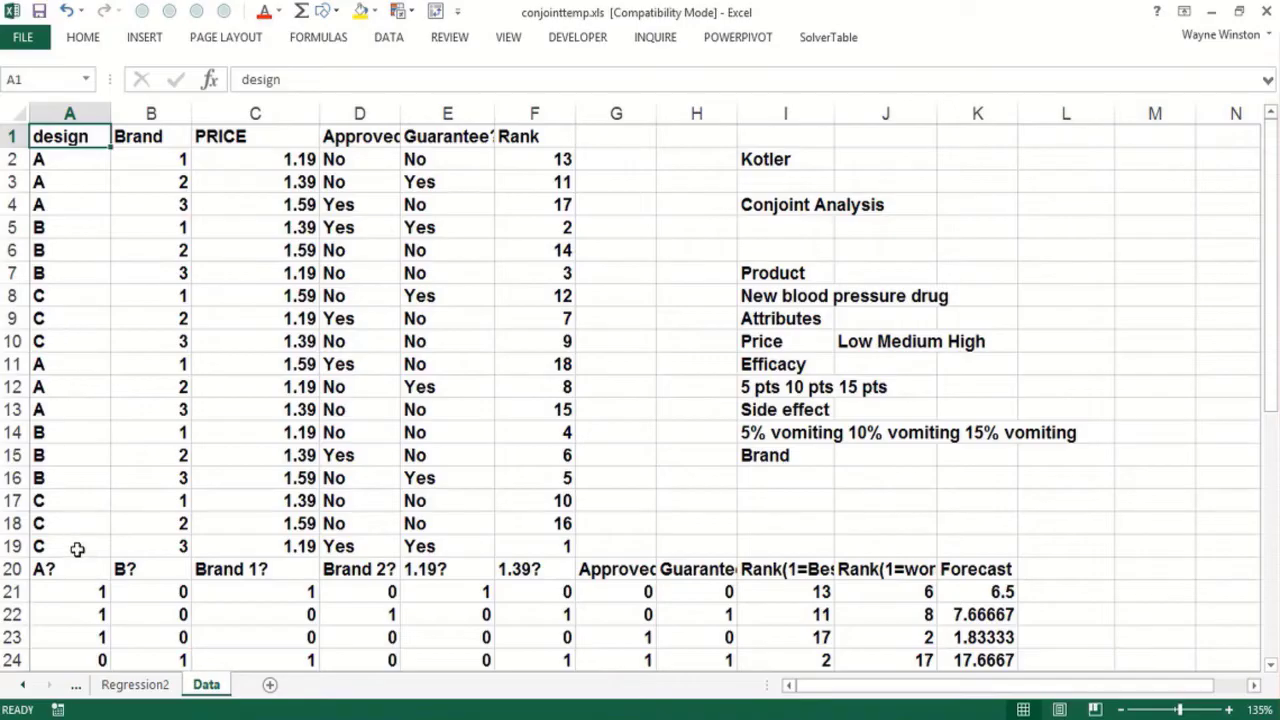
pyautogui.click(69, 546)
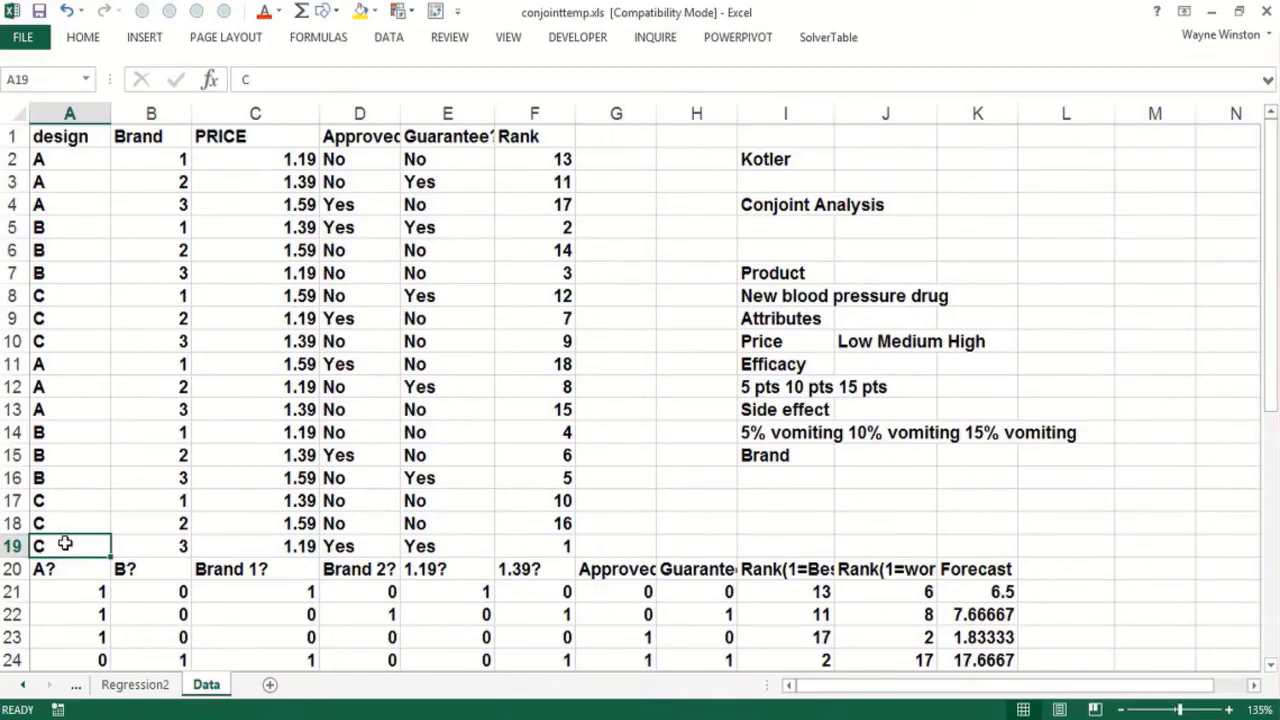
pyautogui.moveTo(64, 538)
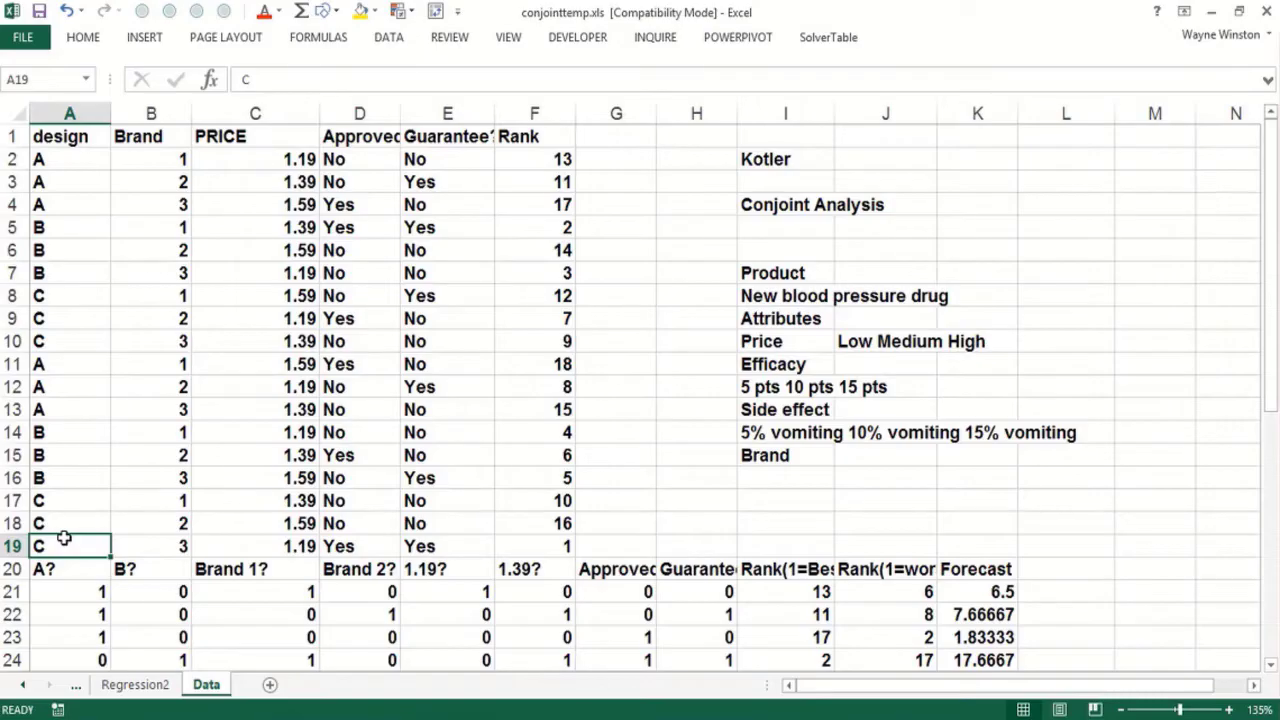
pyautogui.moveTo(62, 538)
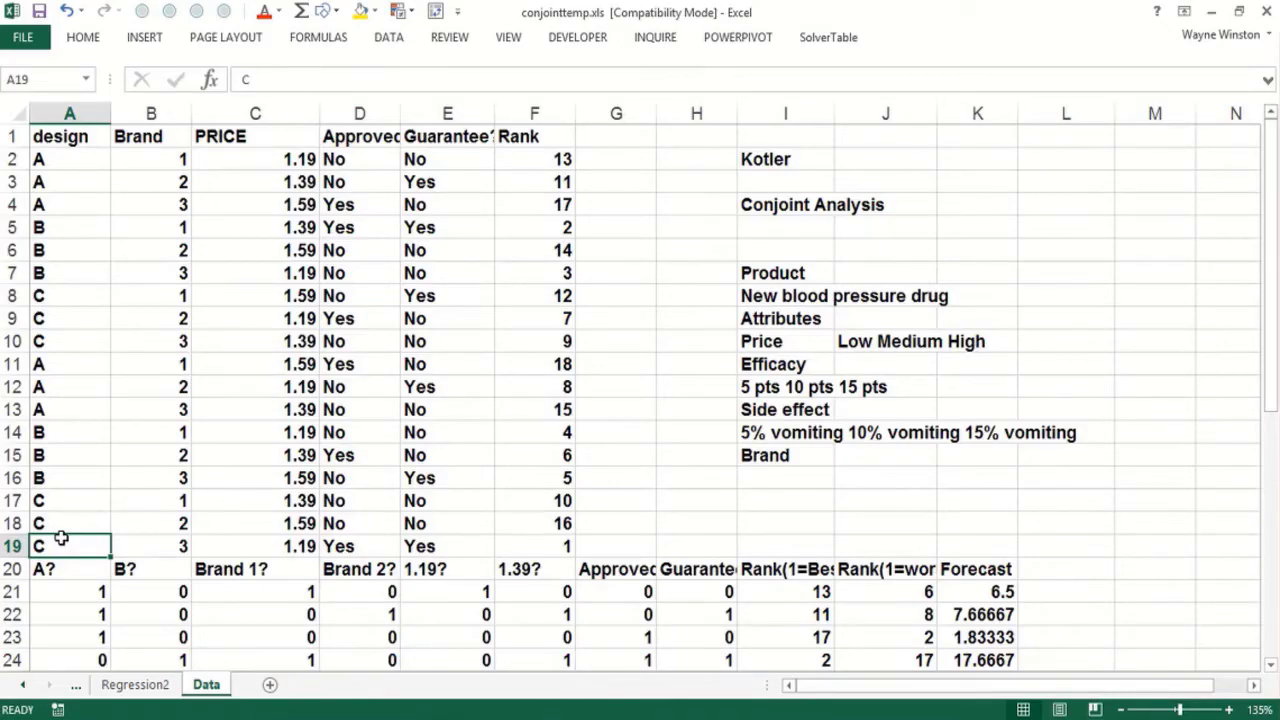
pyautogui.moveTo(60, 537)
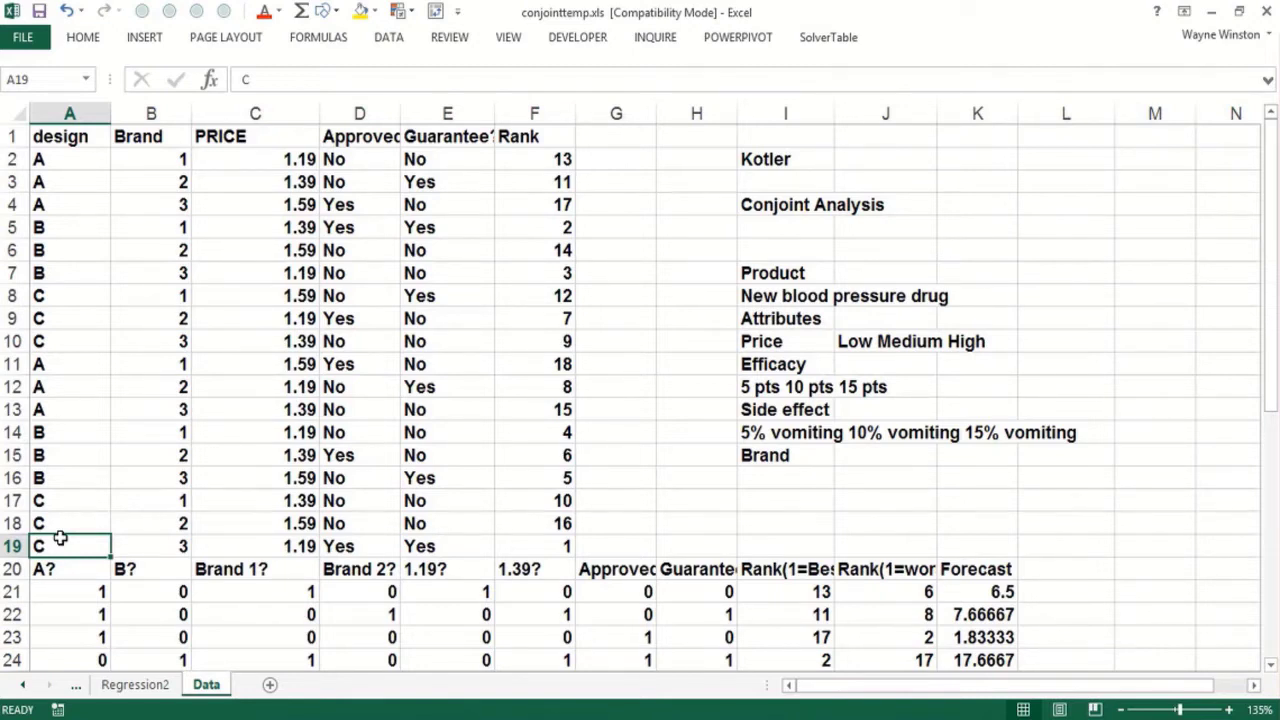
pyautogui.click(151, 159)
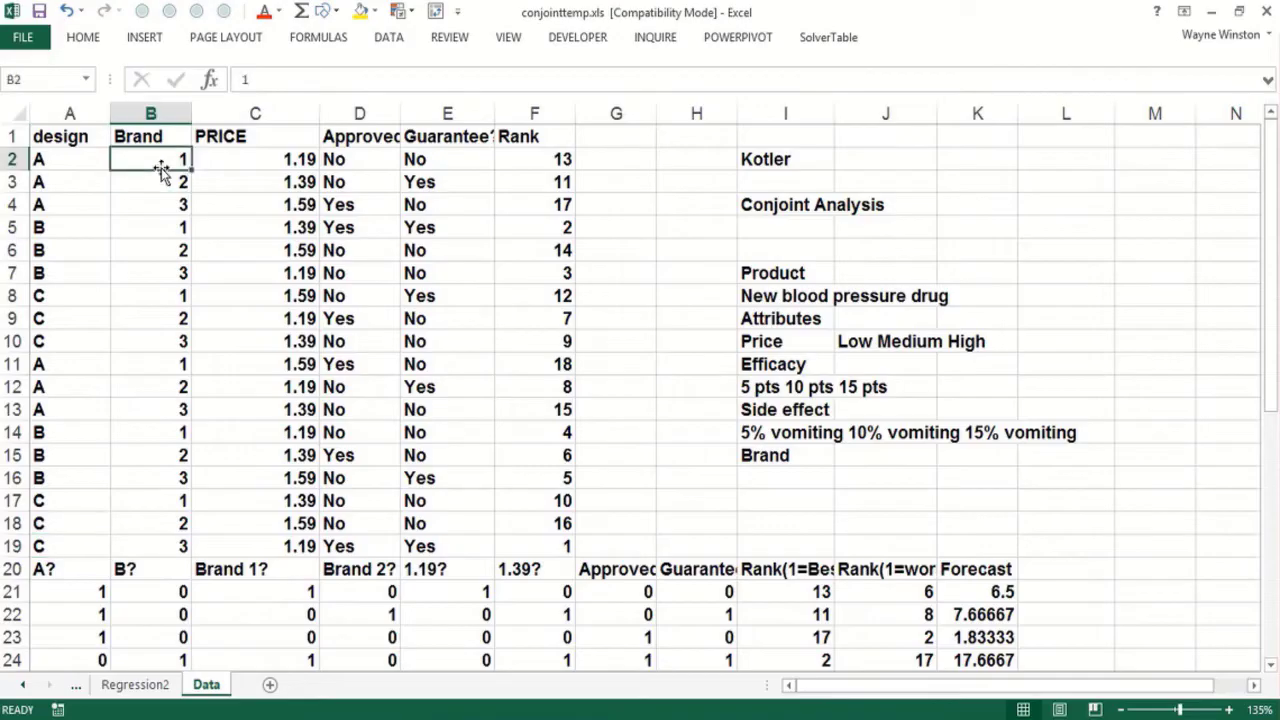
pyautogui.click(150, 295)
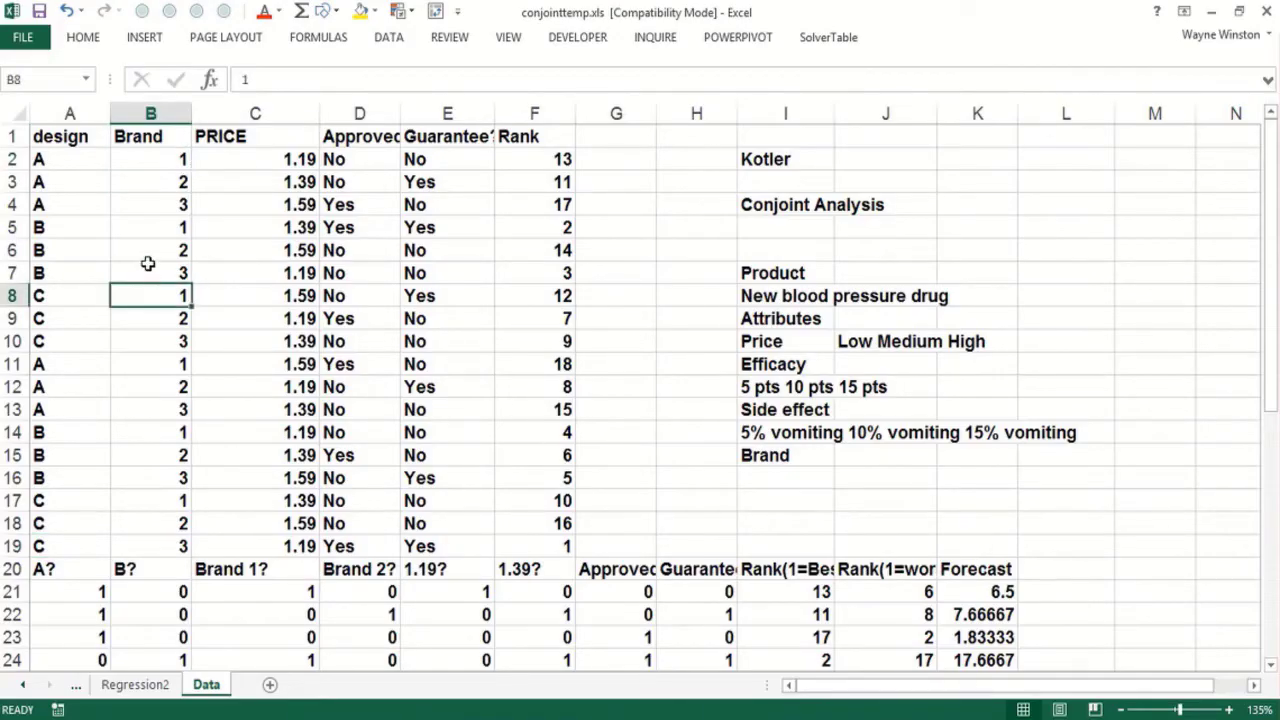
pyautogui.click(255, 159)
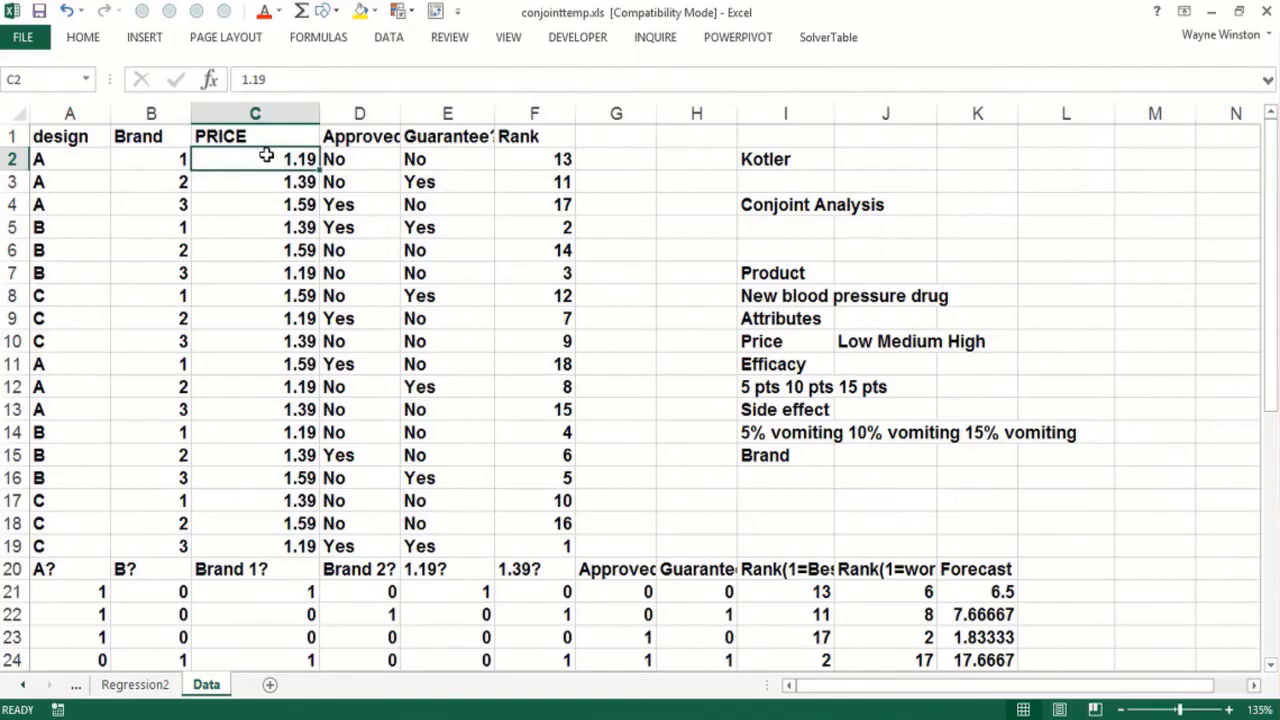
pyautogui.click(254, 363)
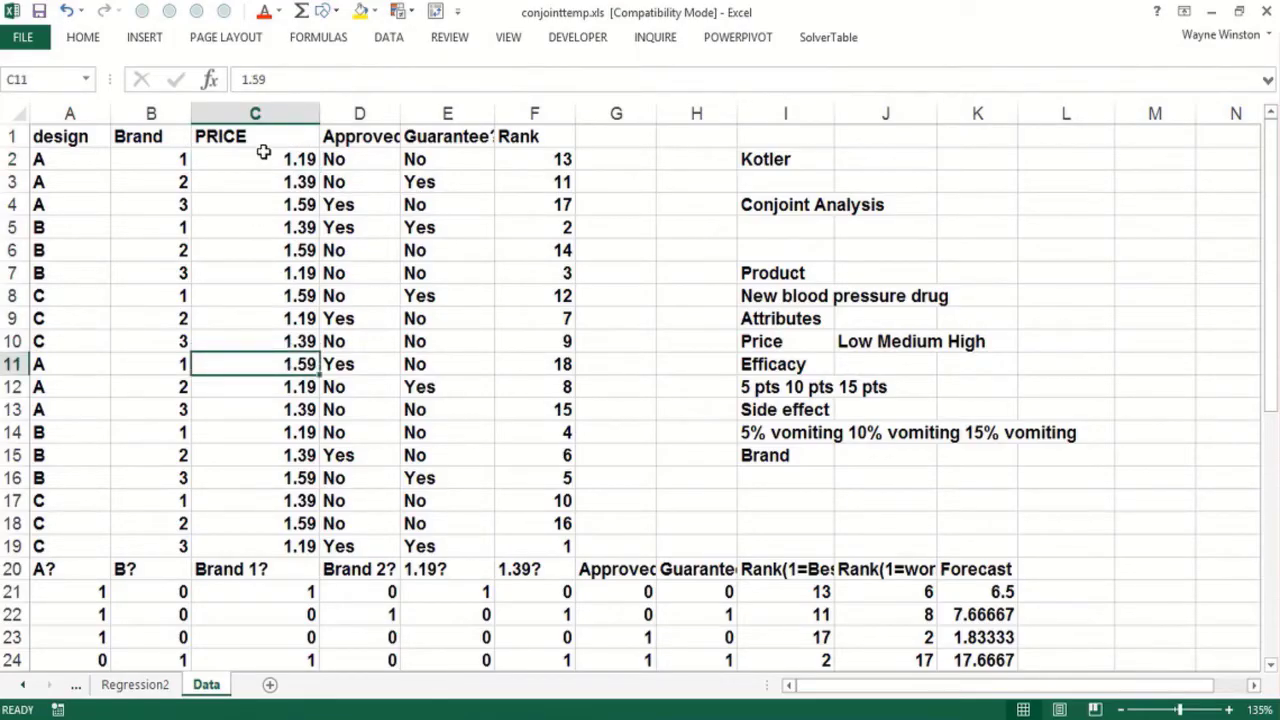
pyautogui.click(254, 159)
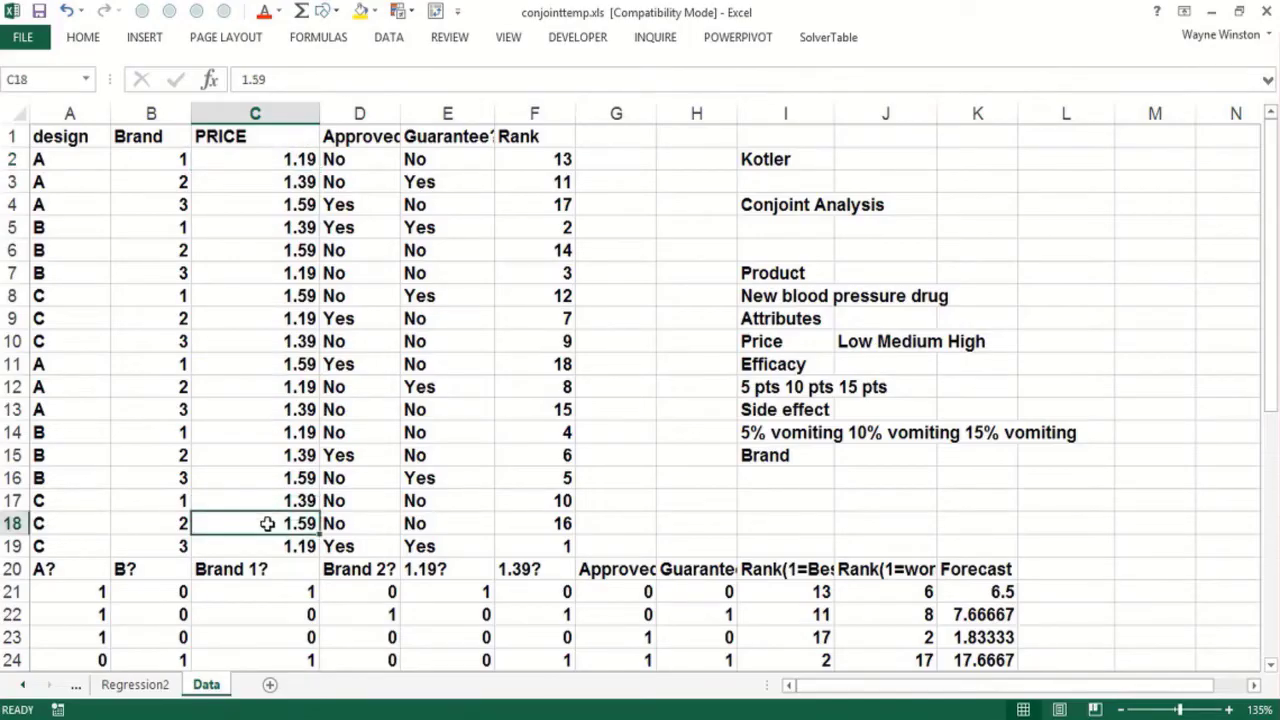
pyautogui.moveTo(265, 501)
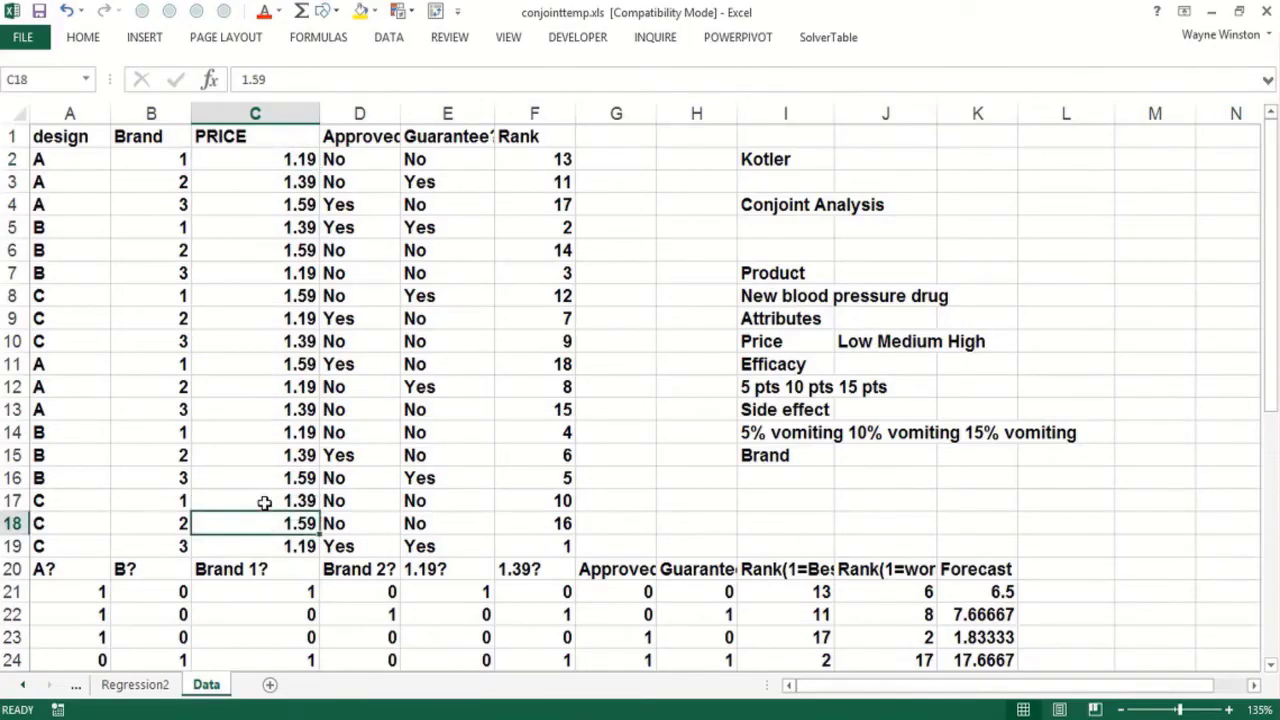
pyautogui.click(254, 500)
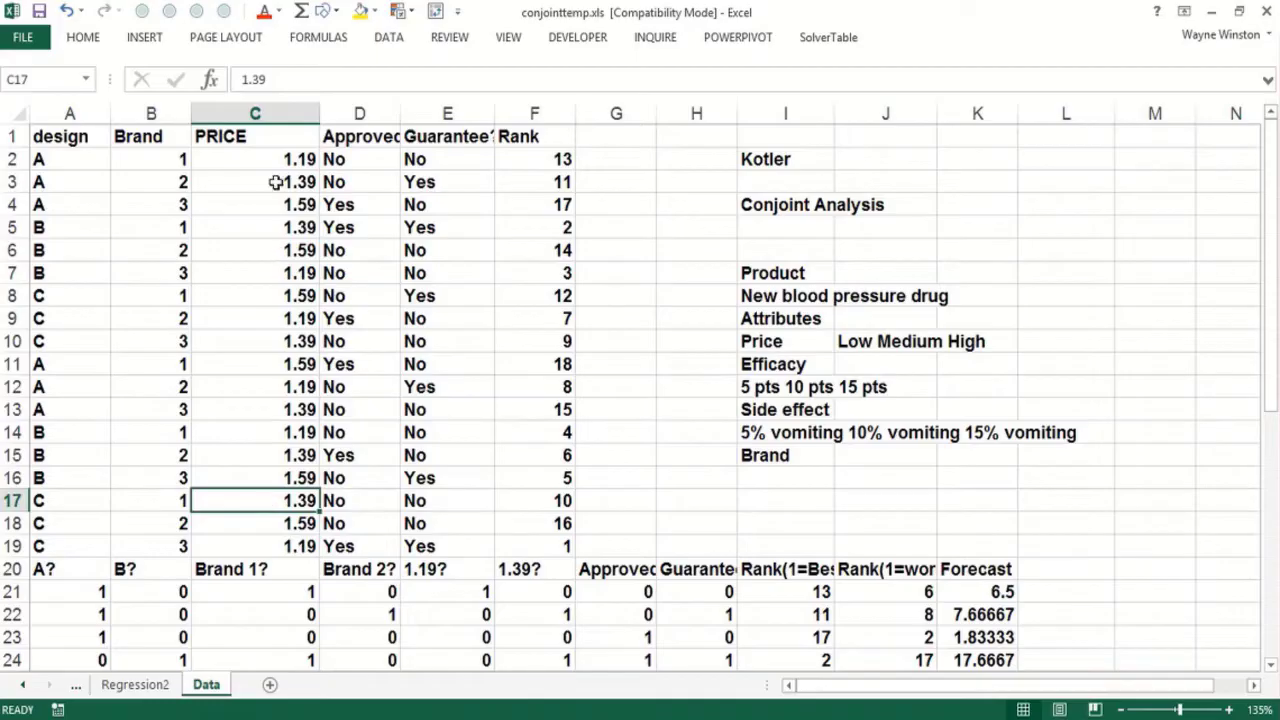
pyautogui.click(359, 409)
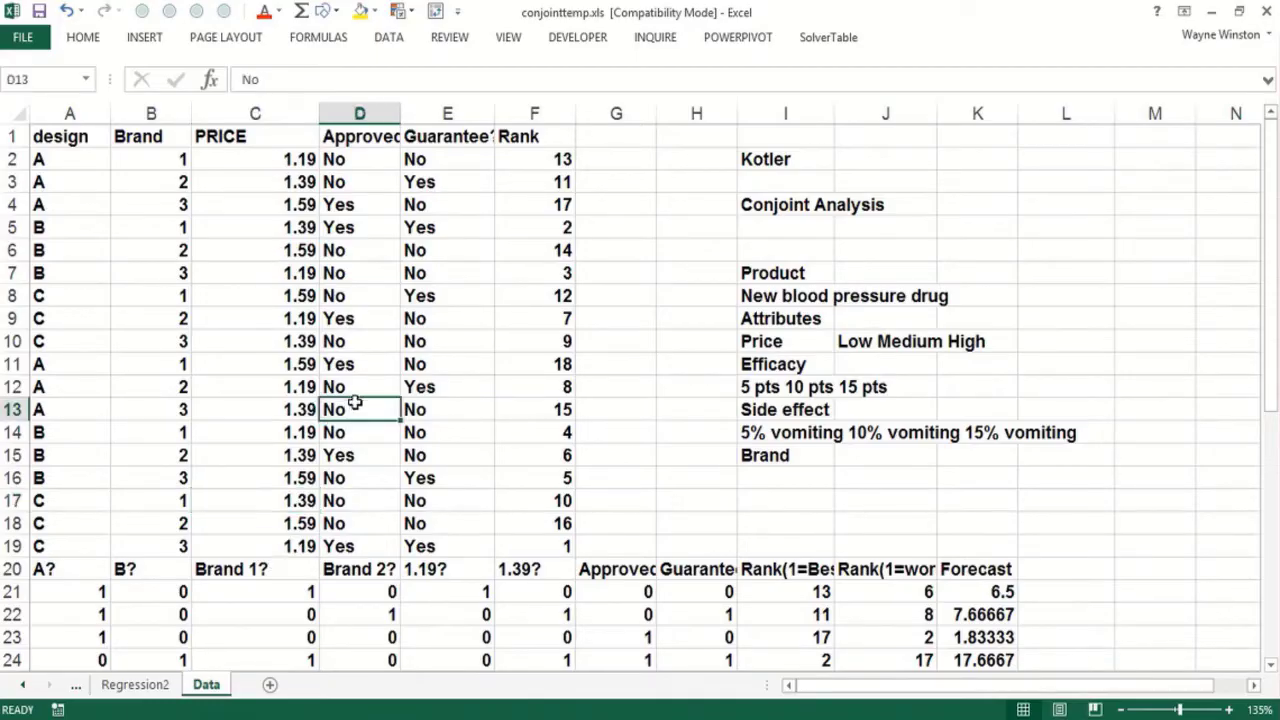
pyautogui.moveTo(350, 378)
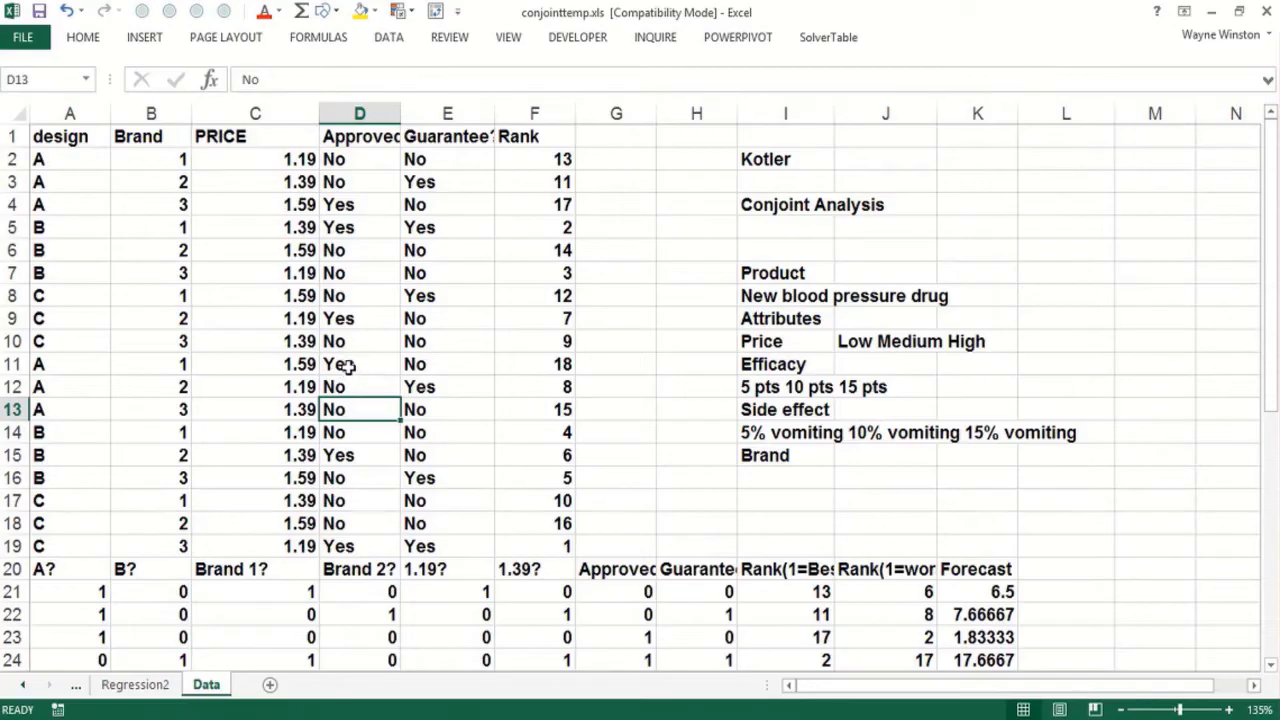
pyautogui.moveTo(349, 362)
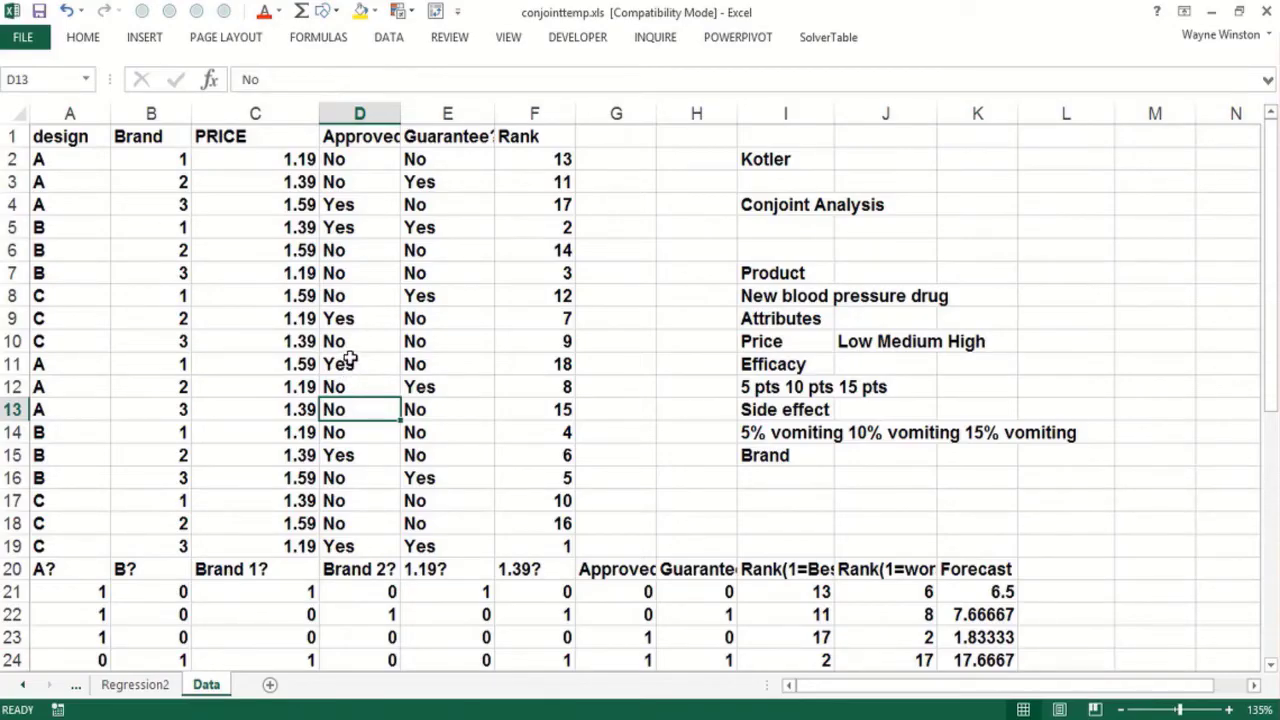
pyautogui.click(359, 204)
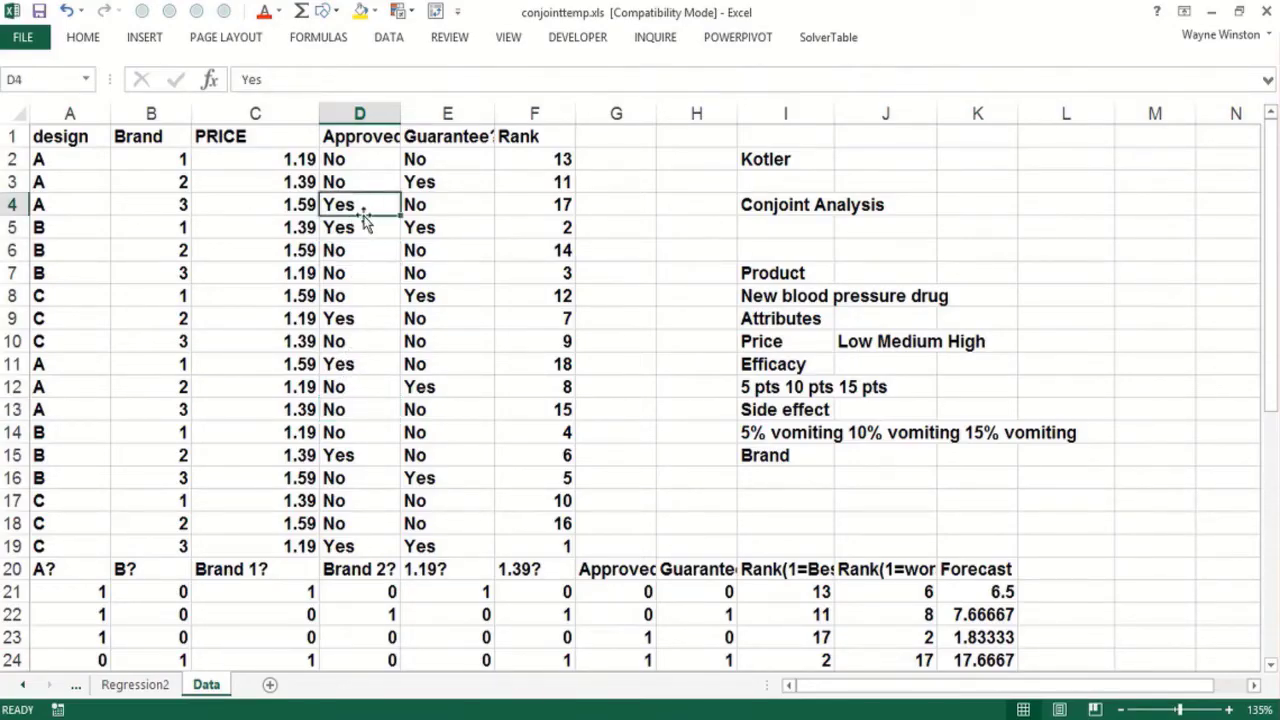
pyautogui.click(359, 227)
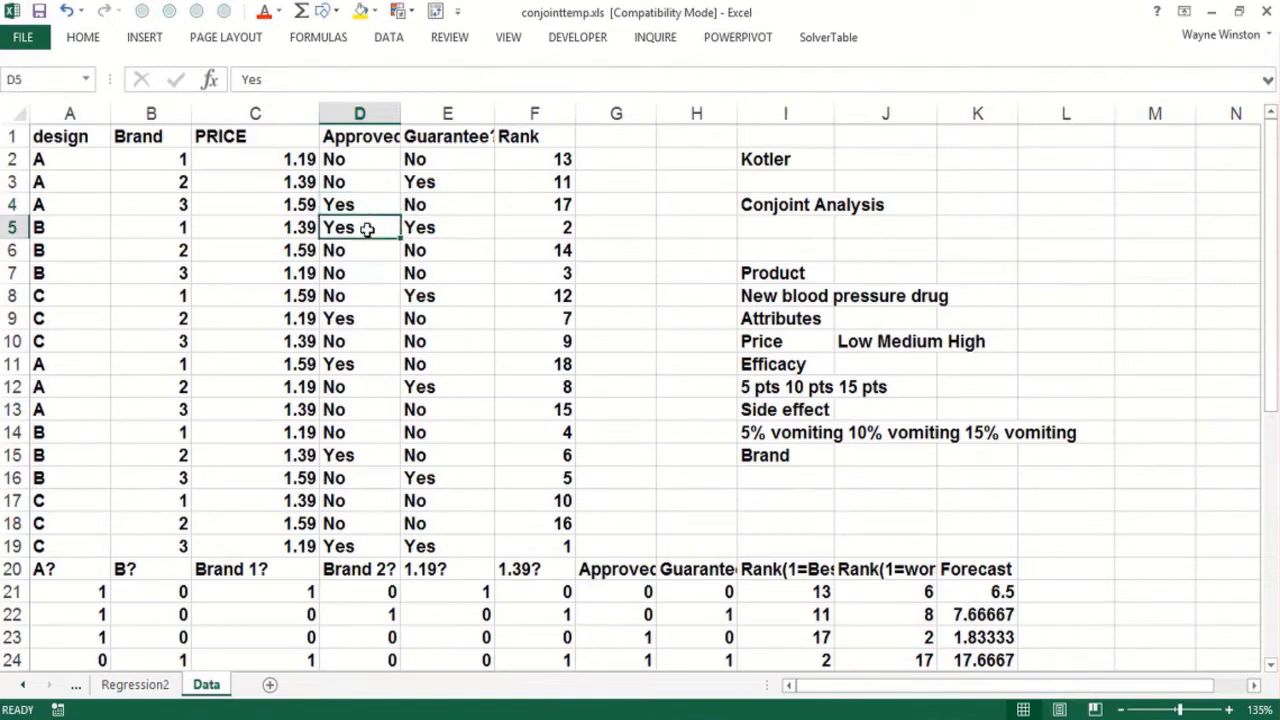
pyautogui.click(359, 204)
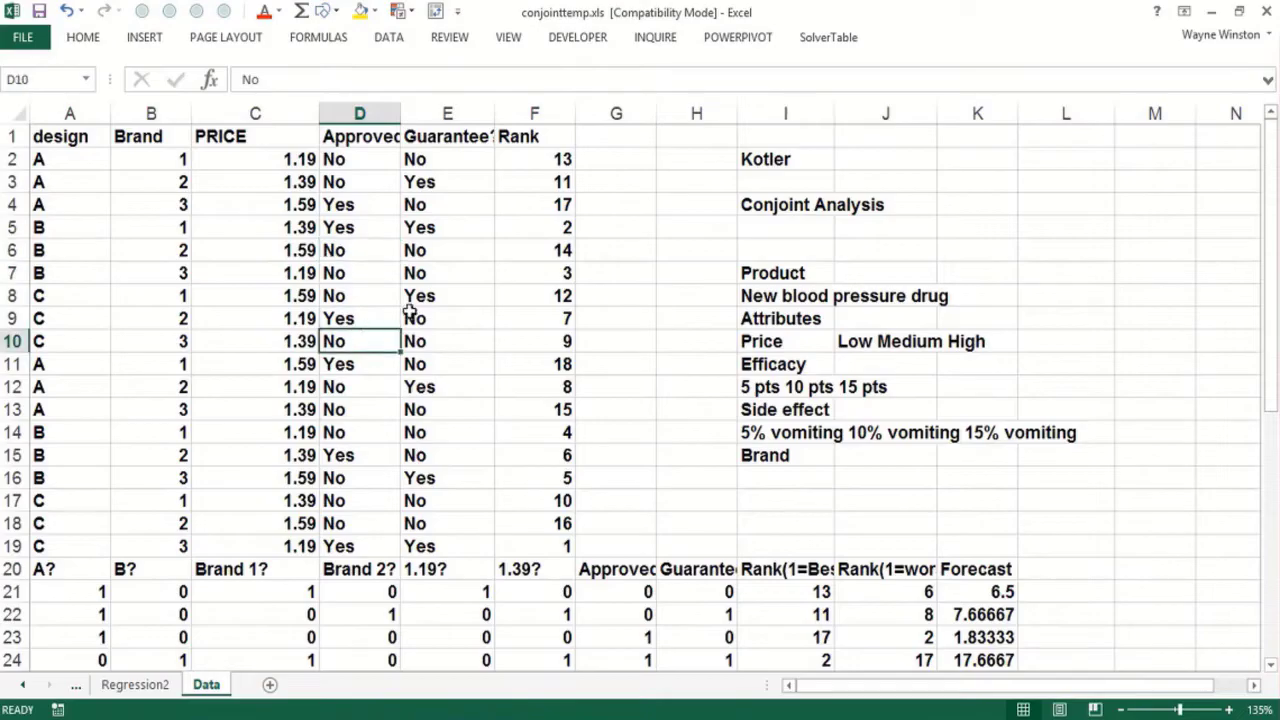
pyautogui.click(447, 295)
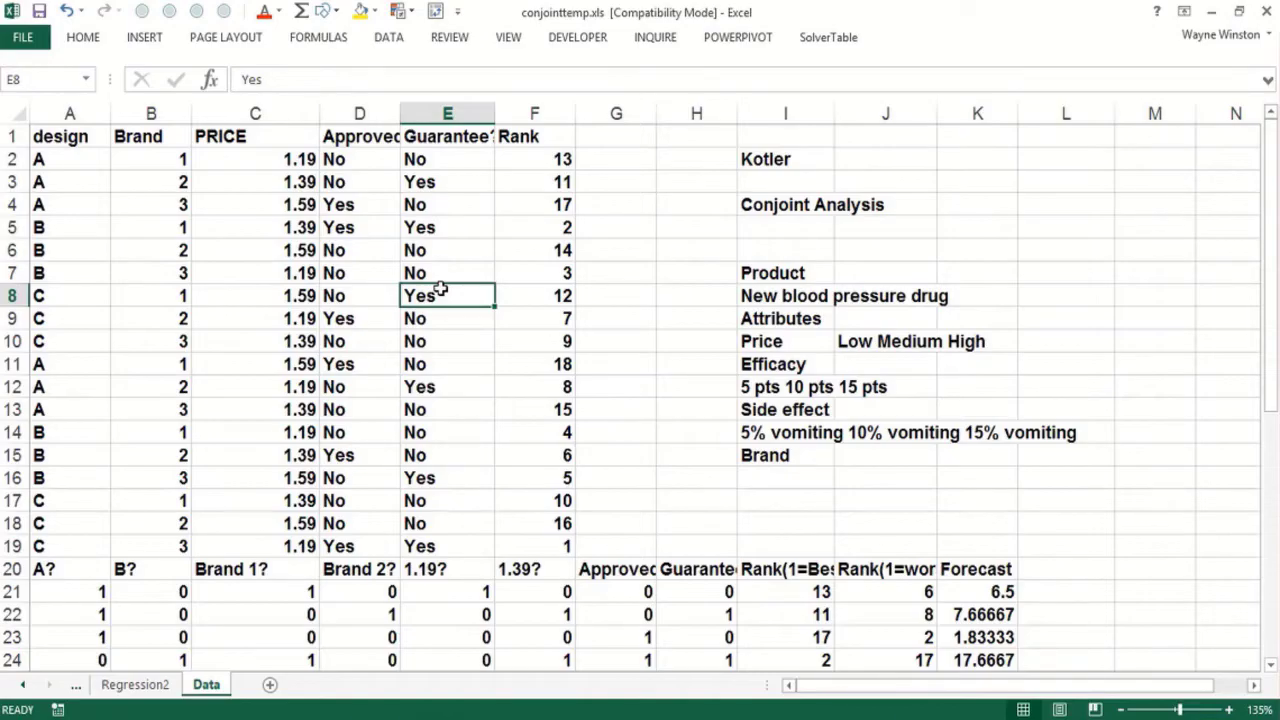
# Inspect the first profile's design, brand, price and guarantee values
pyautogui.click(69, 136)
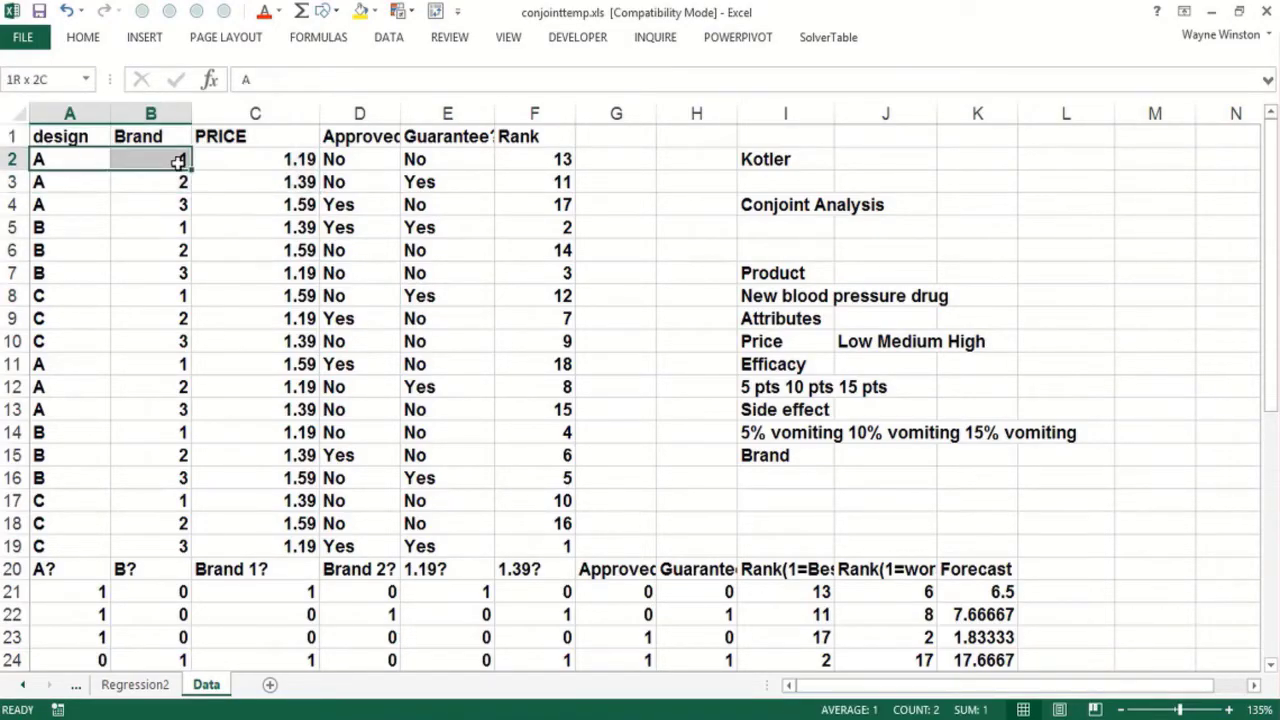
pyautogui.click(254, 159)
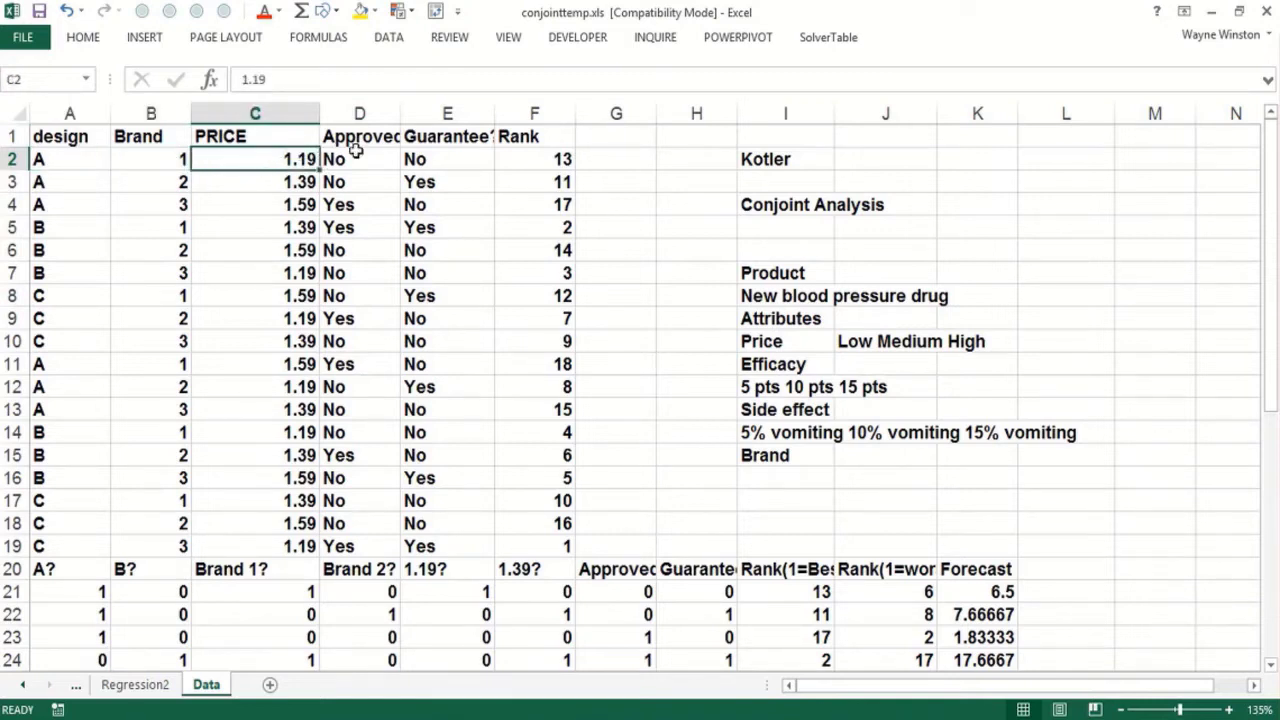
pyautogui.click(447, 159)
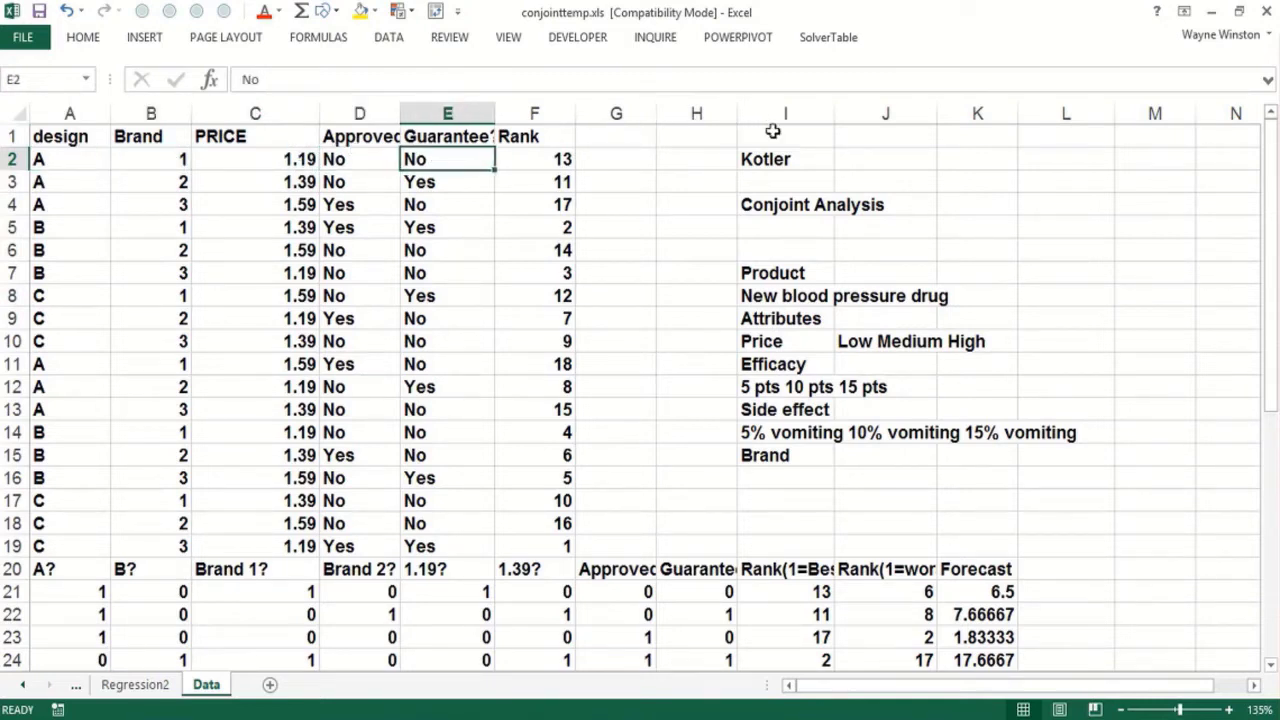
# Enter =3*3*3*2*2 in cell I1 to count 108 possible profiles
pyautogui.click(785, 136)
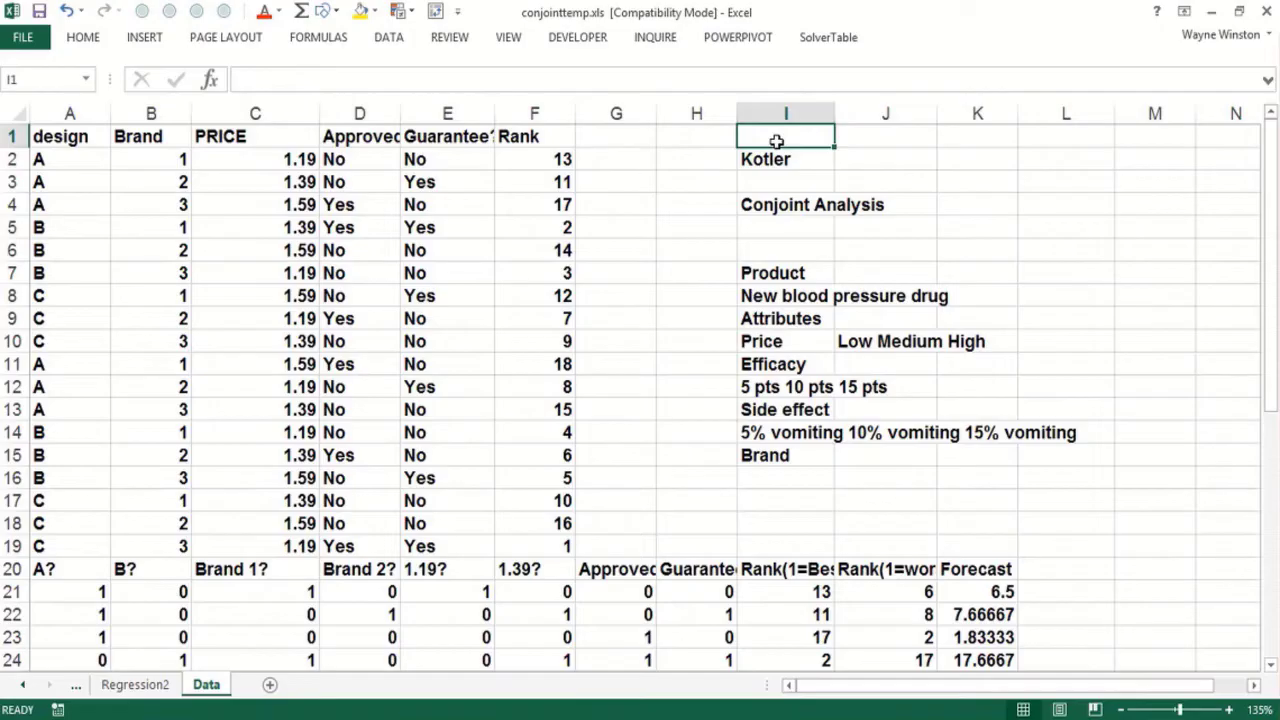
pyautogui.write('=3*3')
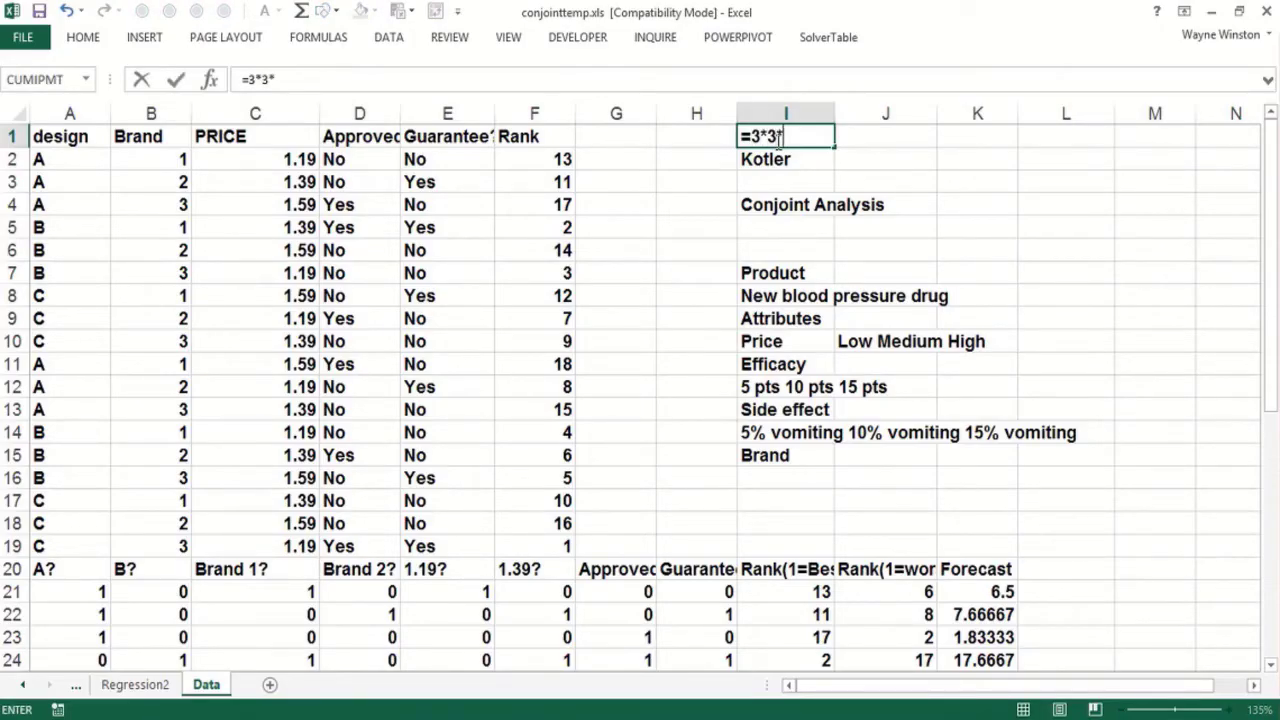
pyautogui.write('*2')
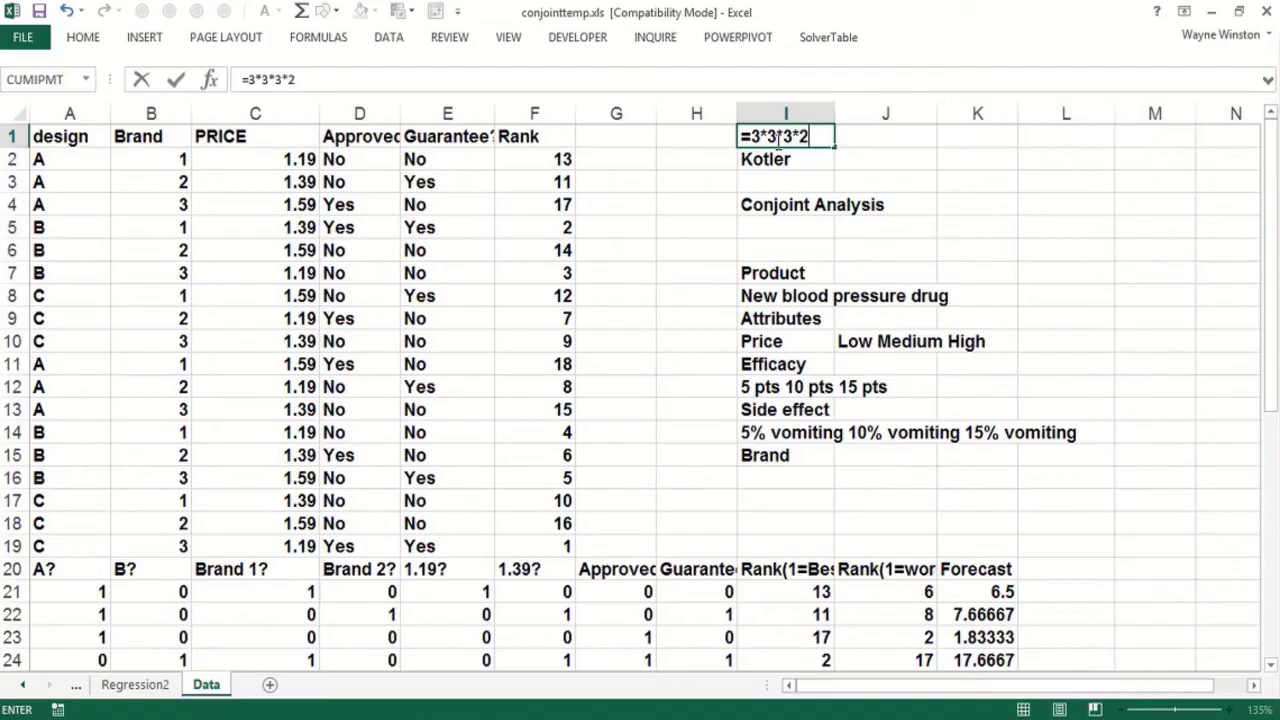
pyautogui.press('enter')
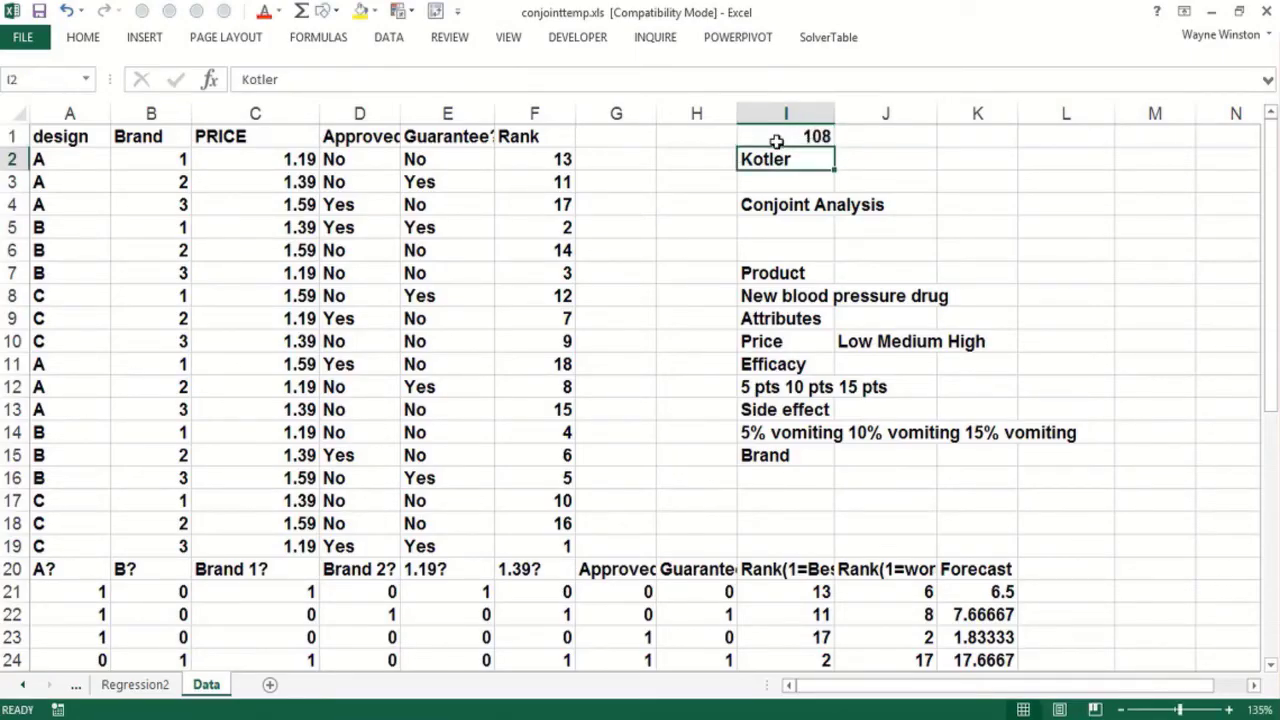
pyautogui.click(785, 136)
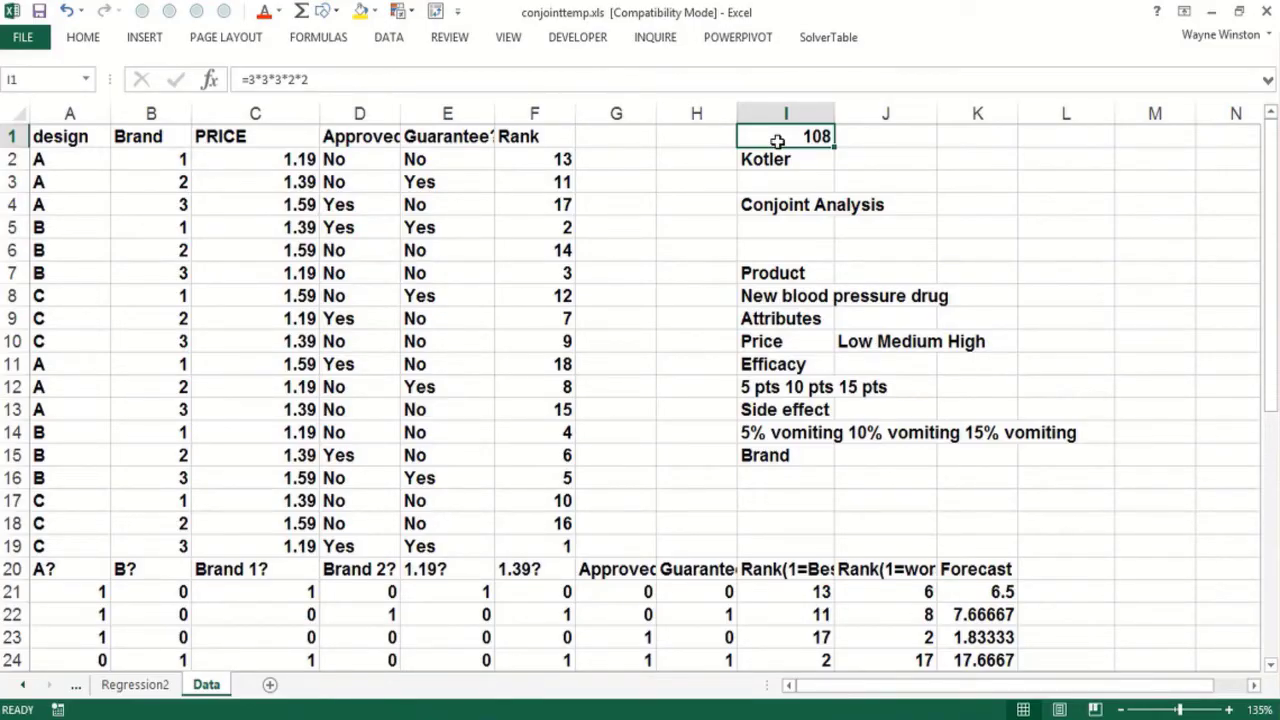
pyautogui.moveTo(787, 188)
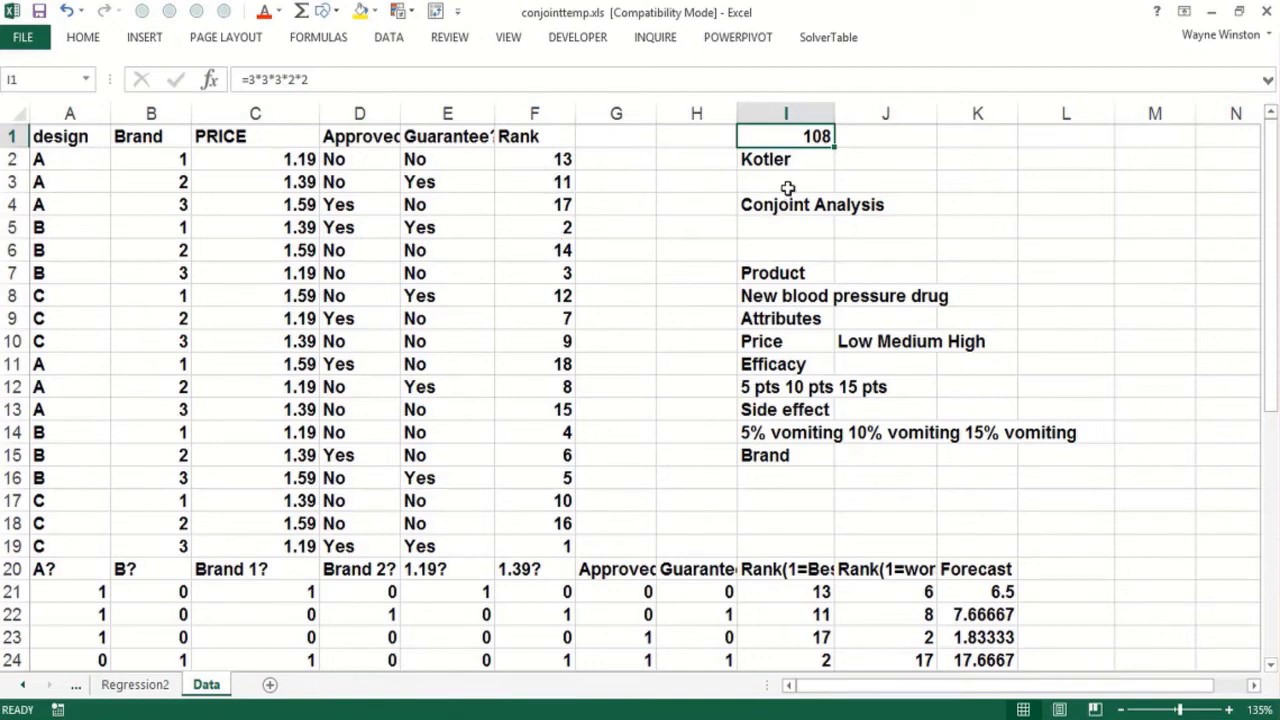
pyautogui.click(785, 181)
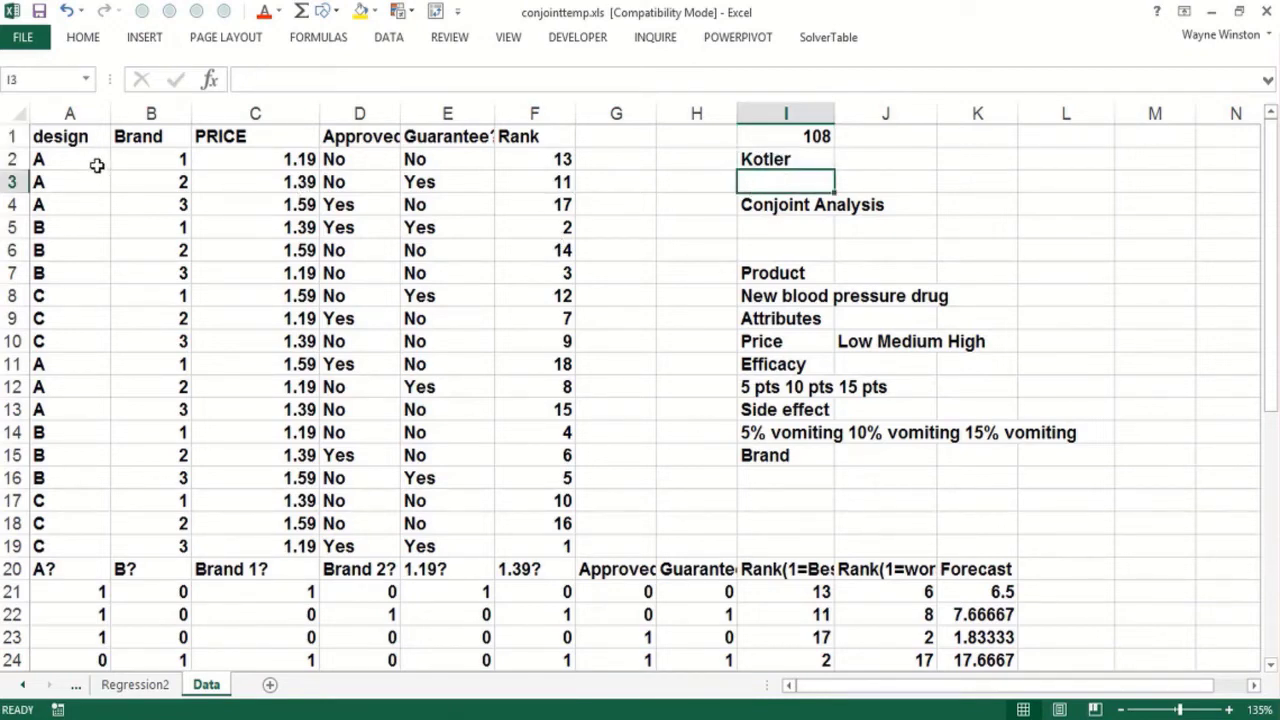
pyautogui.click(533, 159)
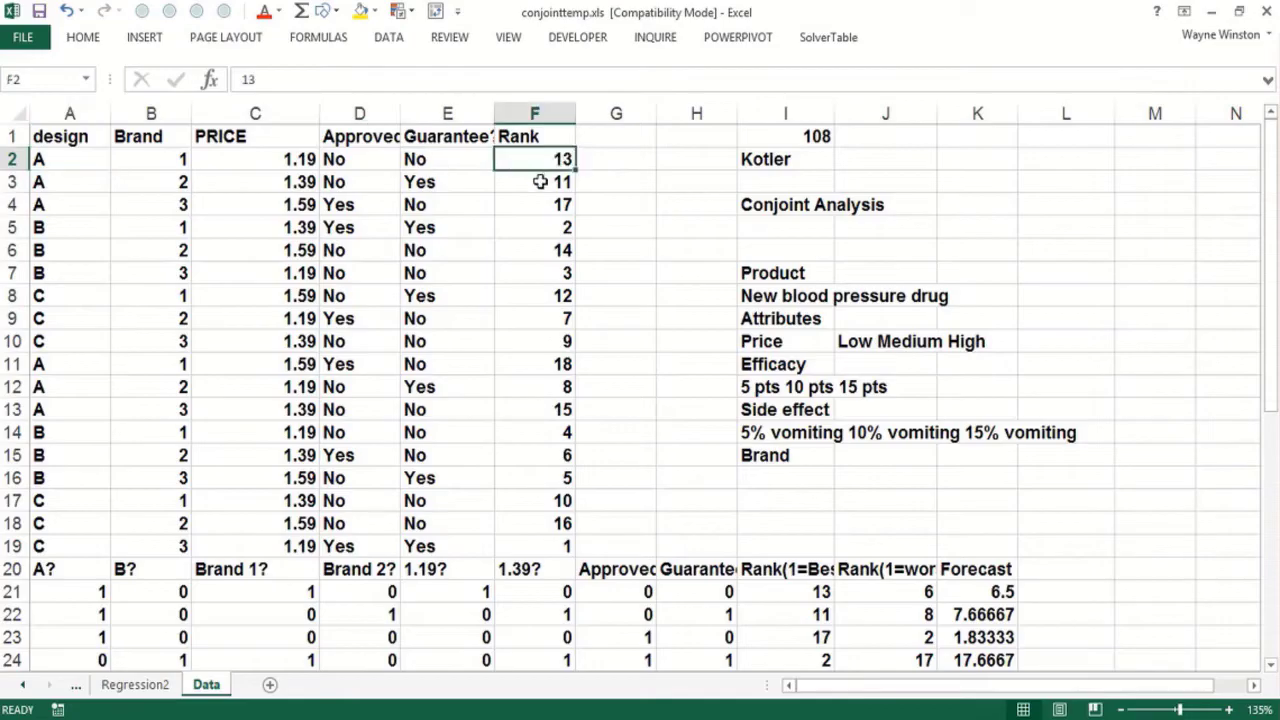
pyautogui.click(533, 181)
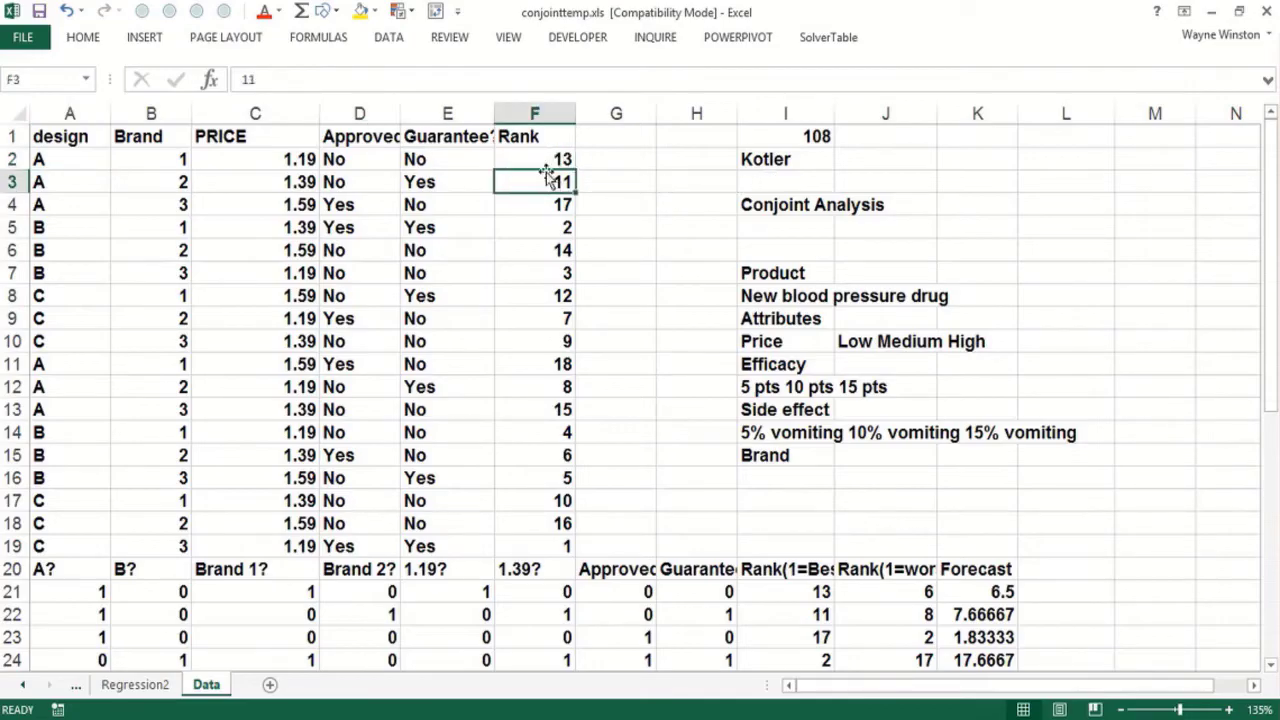
pyautogui.click(533, 159)
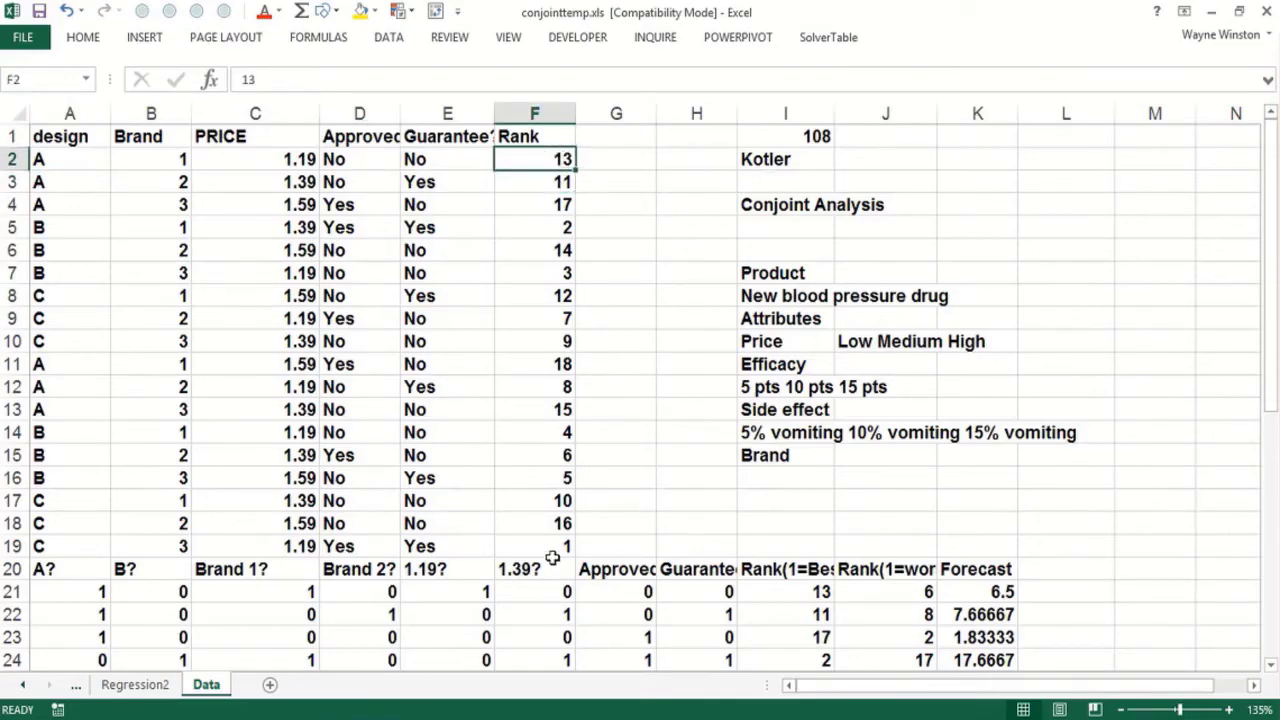
pyautogui.click(533, 546)
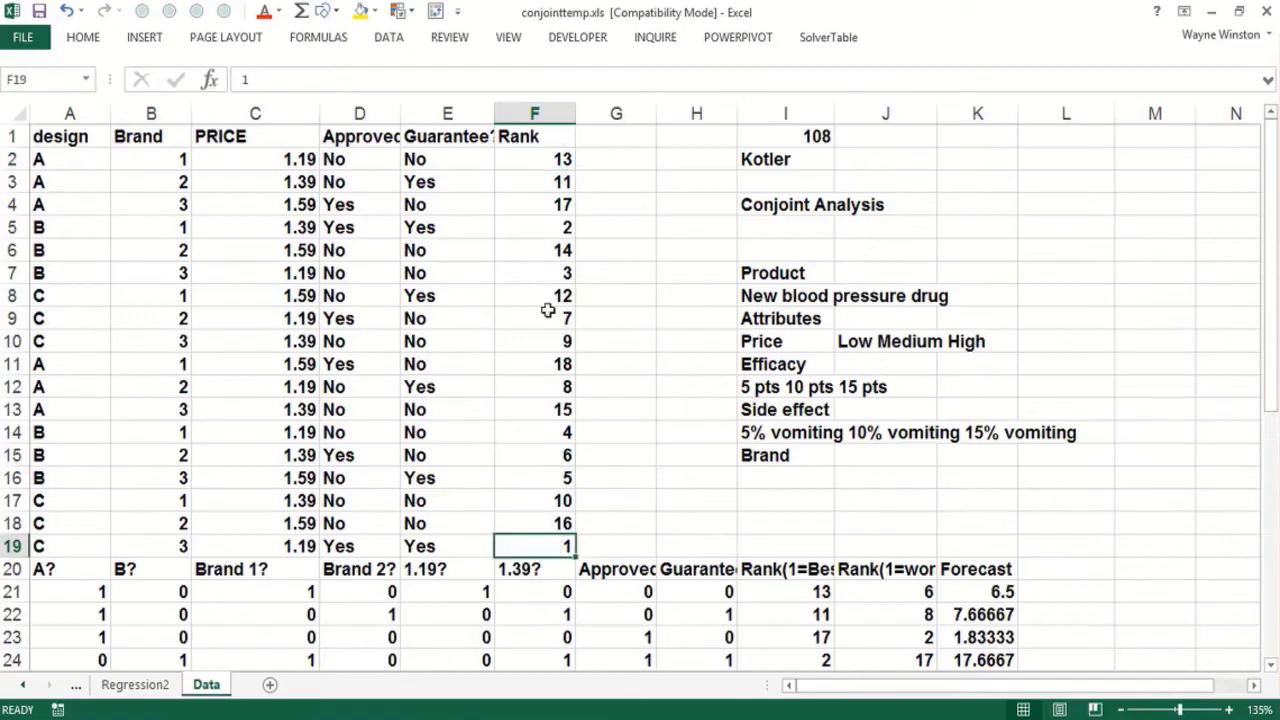
pyautogui.moveTo(165, 508)
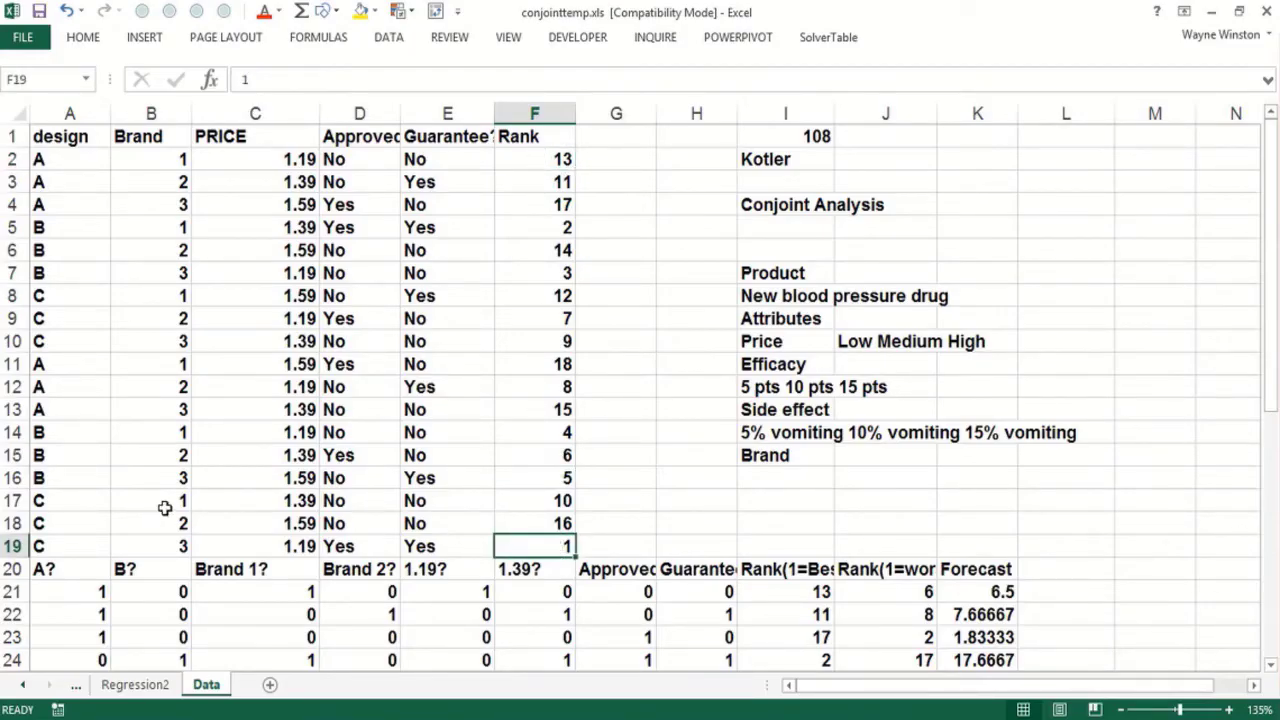
pyautogui.click(151, 546)
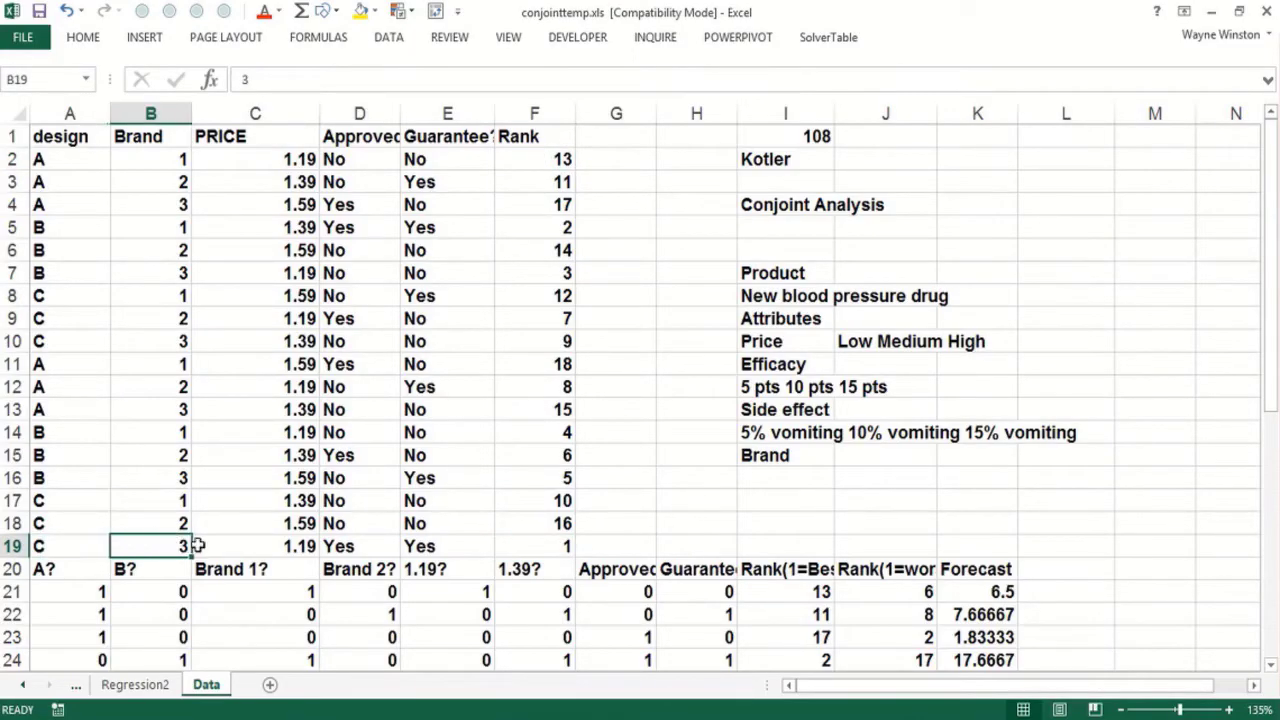
pyautogui.click(359, 546)
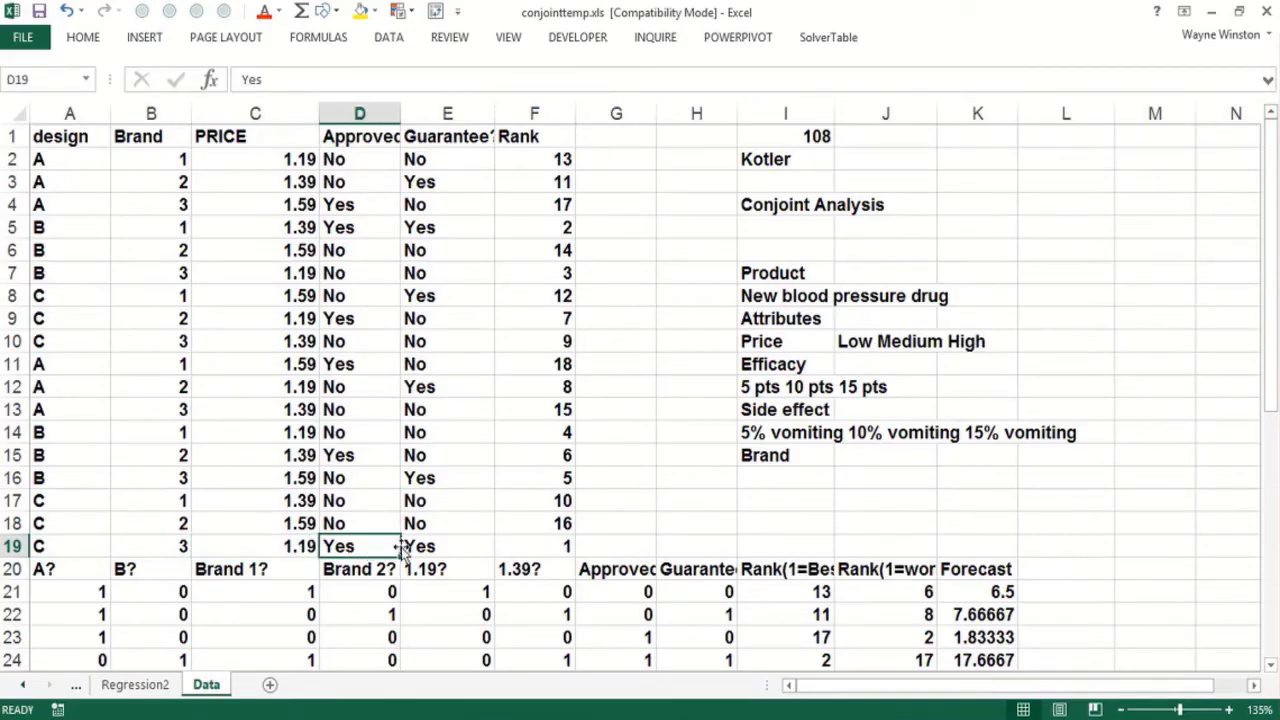
pyautogui.click(447, 546)
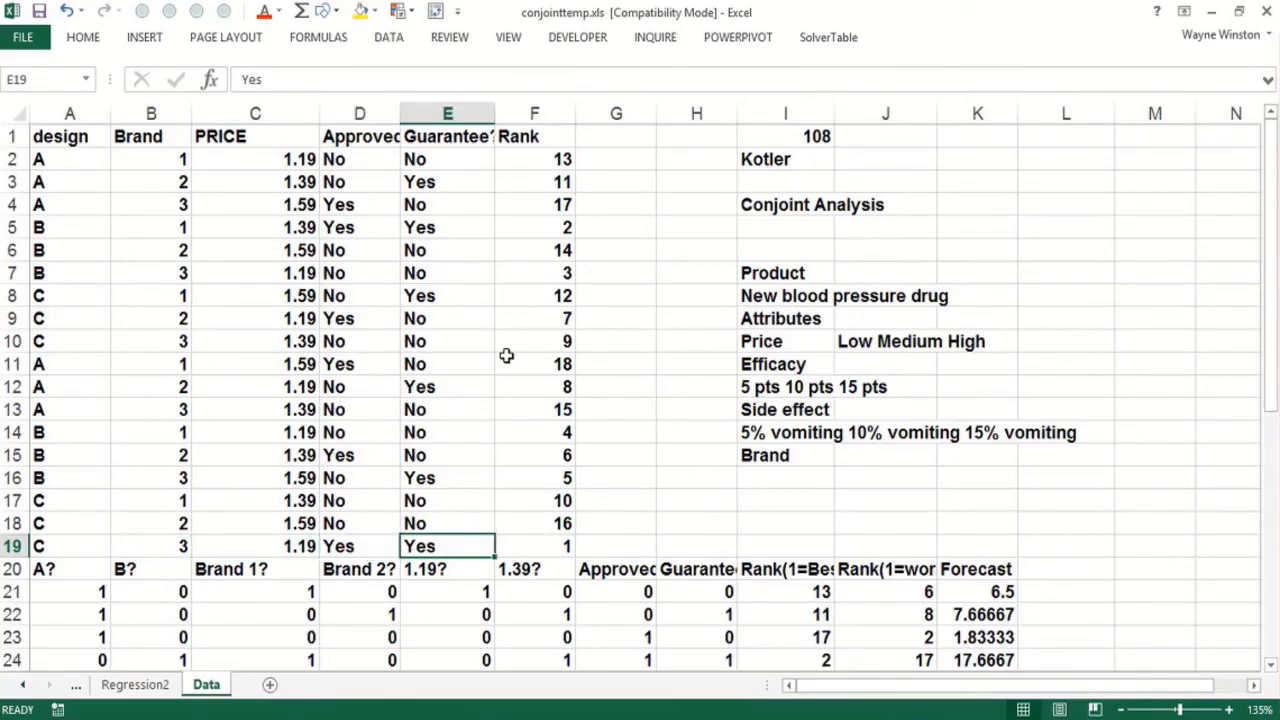
pyautogui.click(255, 341)
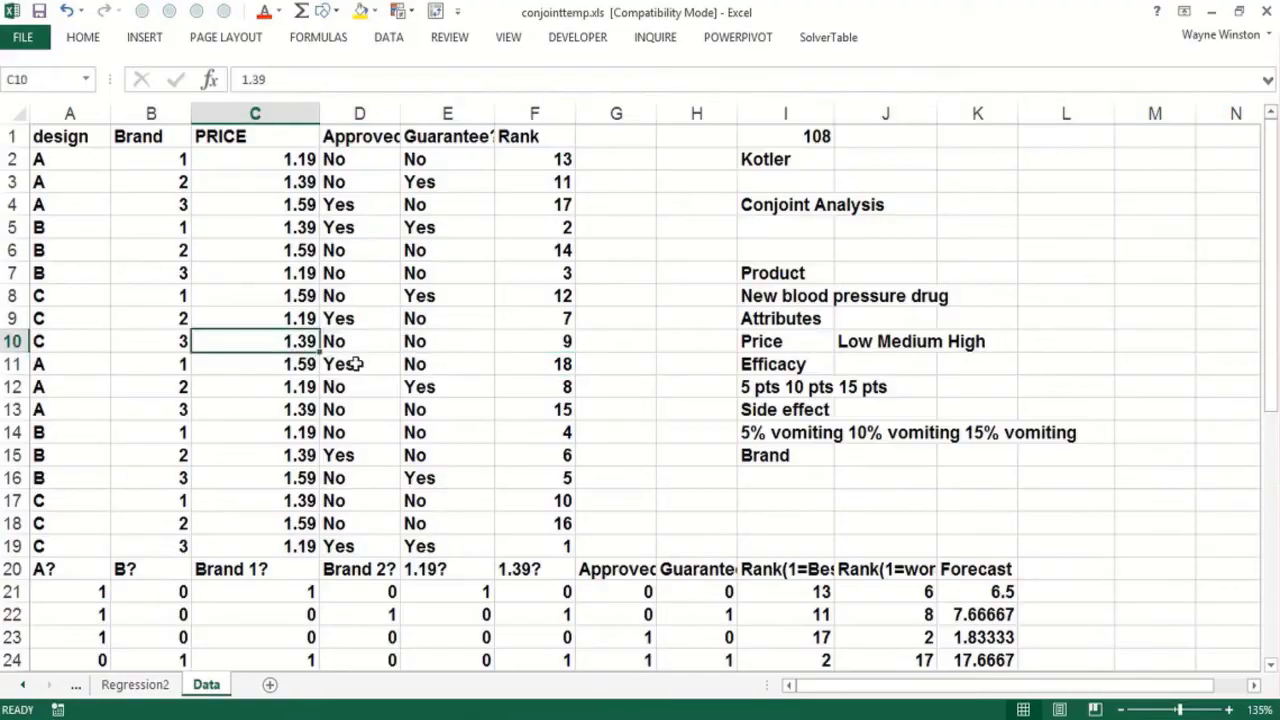
pyautogui.click(447, 364)
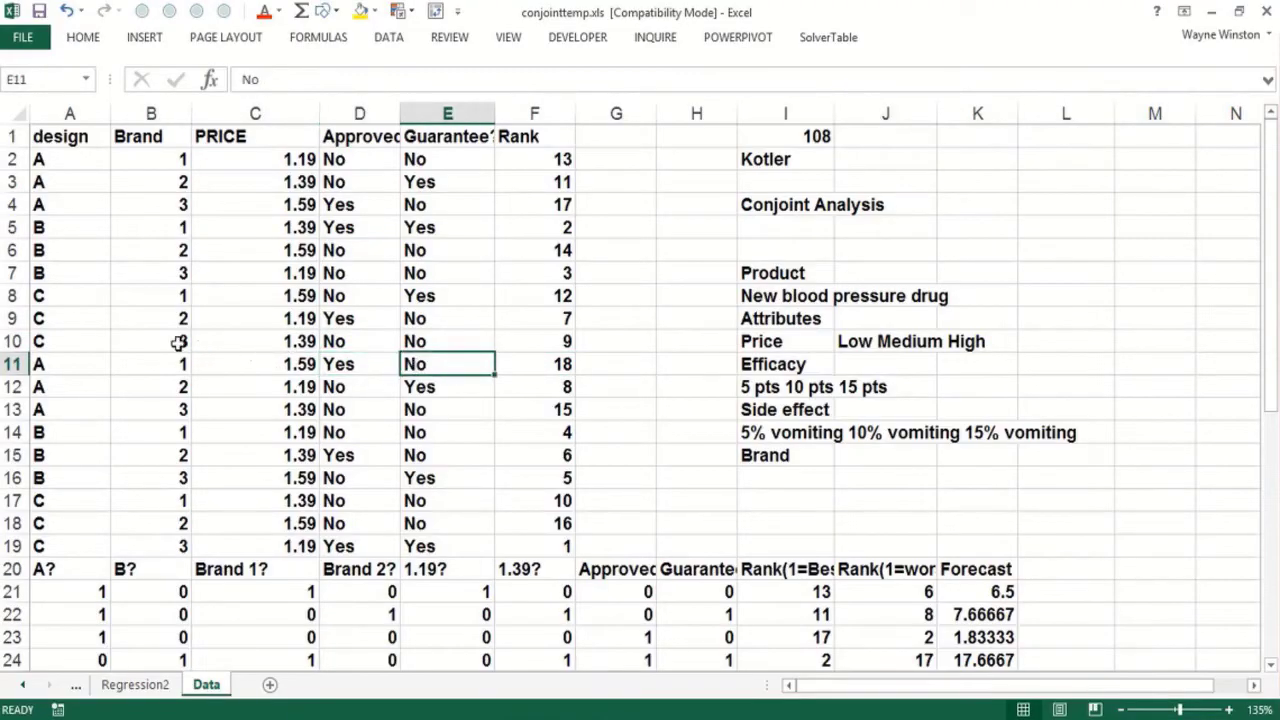
pyautogui.click(69, 364)
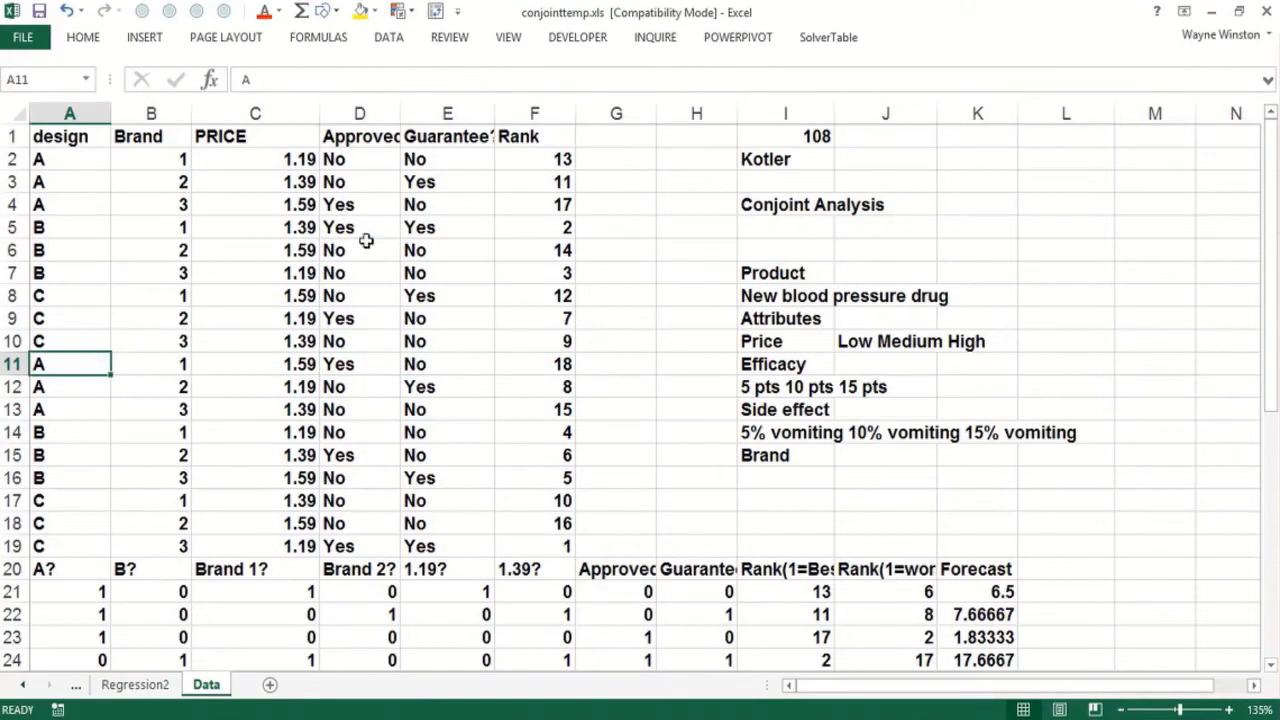
pyautogui.click(696, 181)
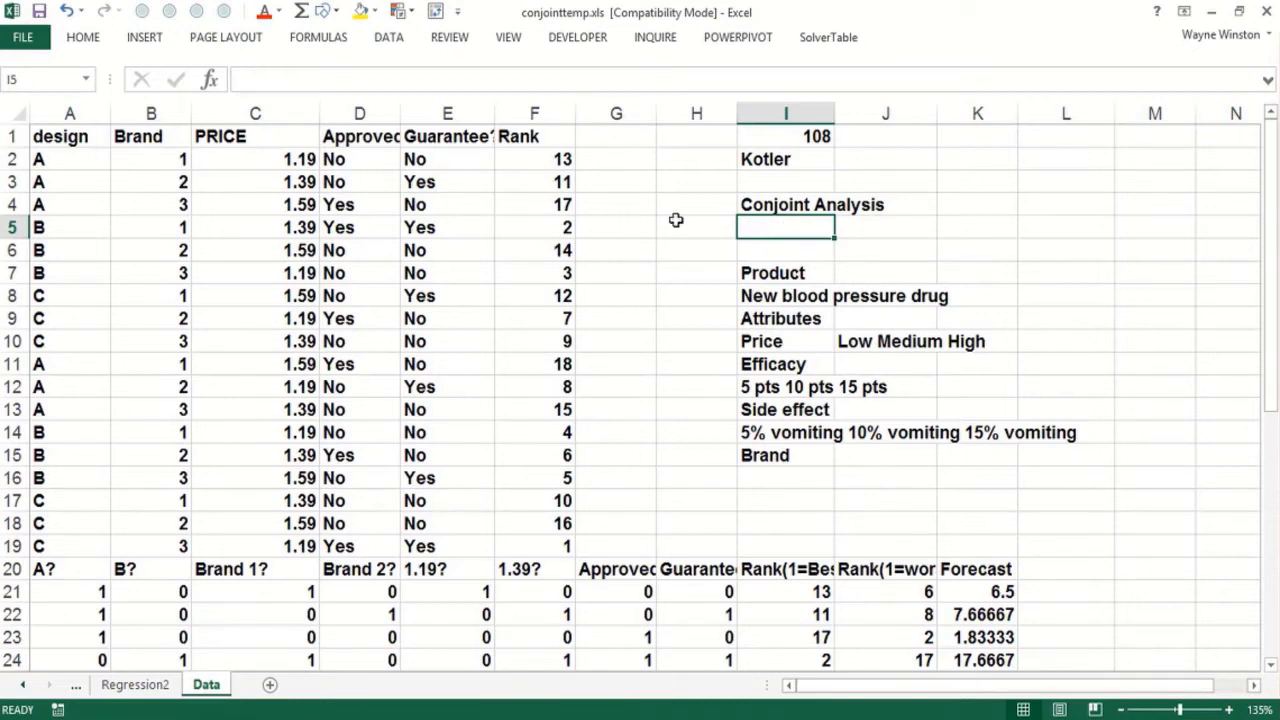
pyautogui.moveTo(443, 593)
pyautogui.write('=')
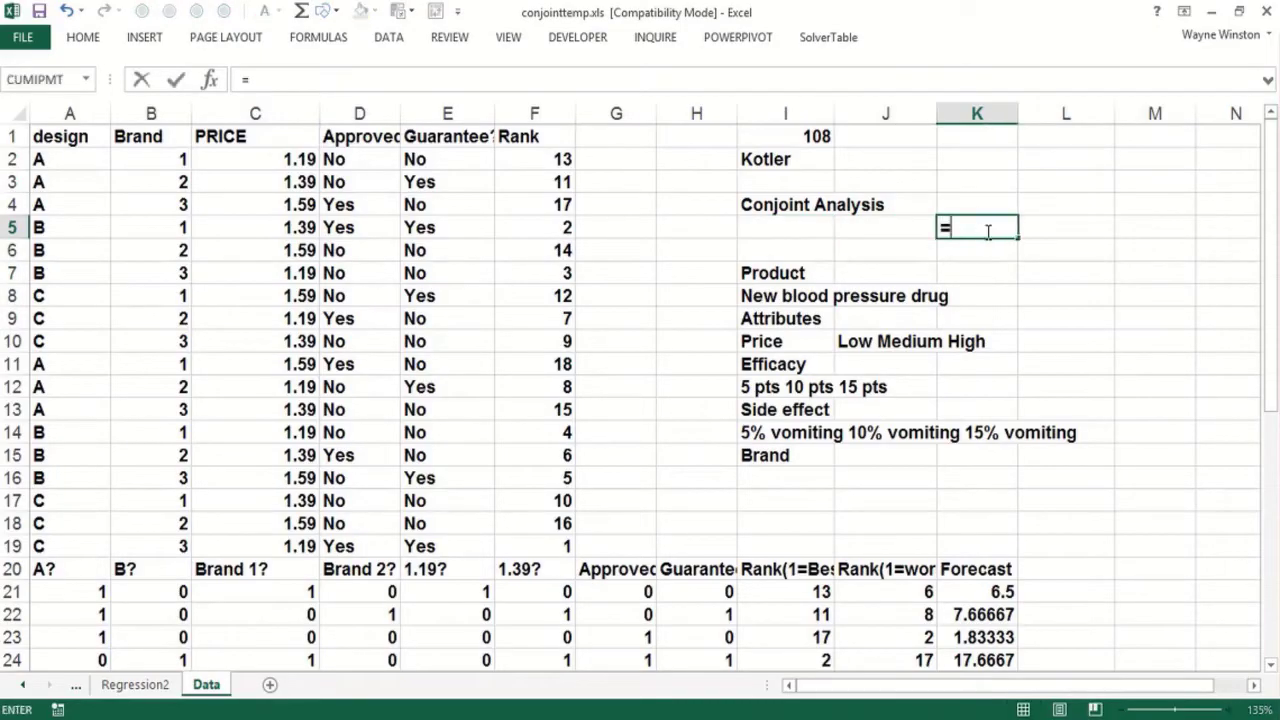
pyautogui.press('Escape')
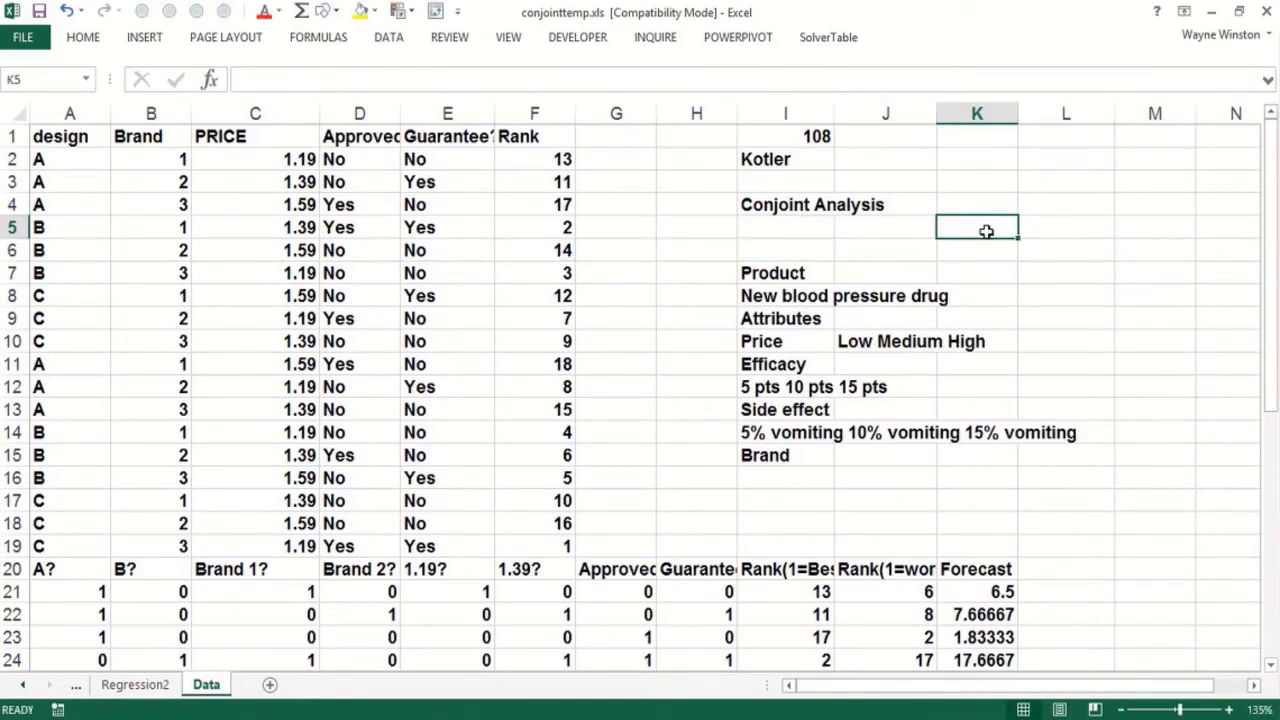
pyautogui.click(447, 591)
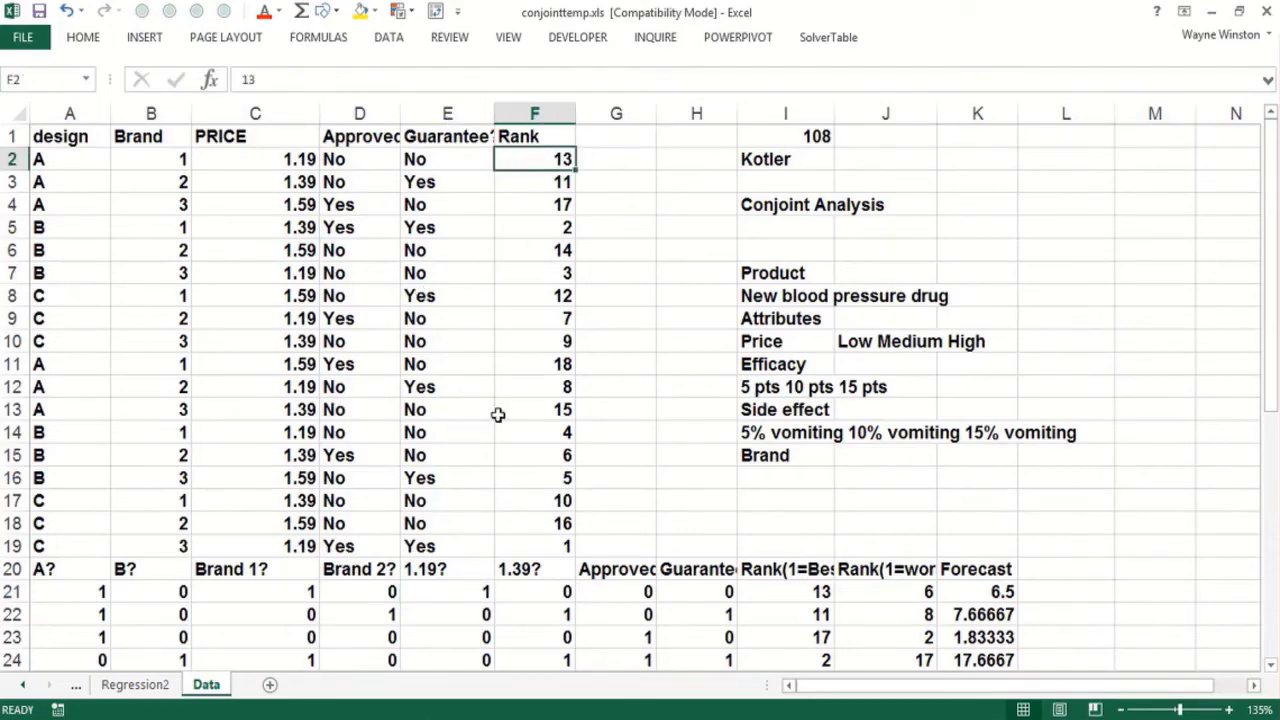
pyautogui.click(533, 523)
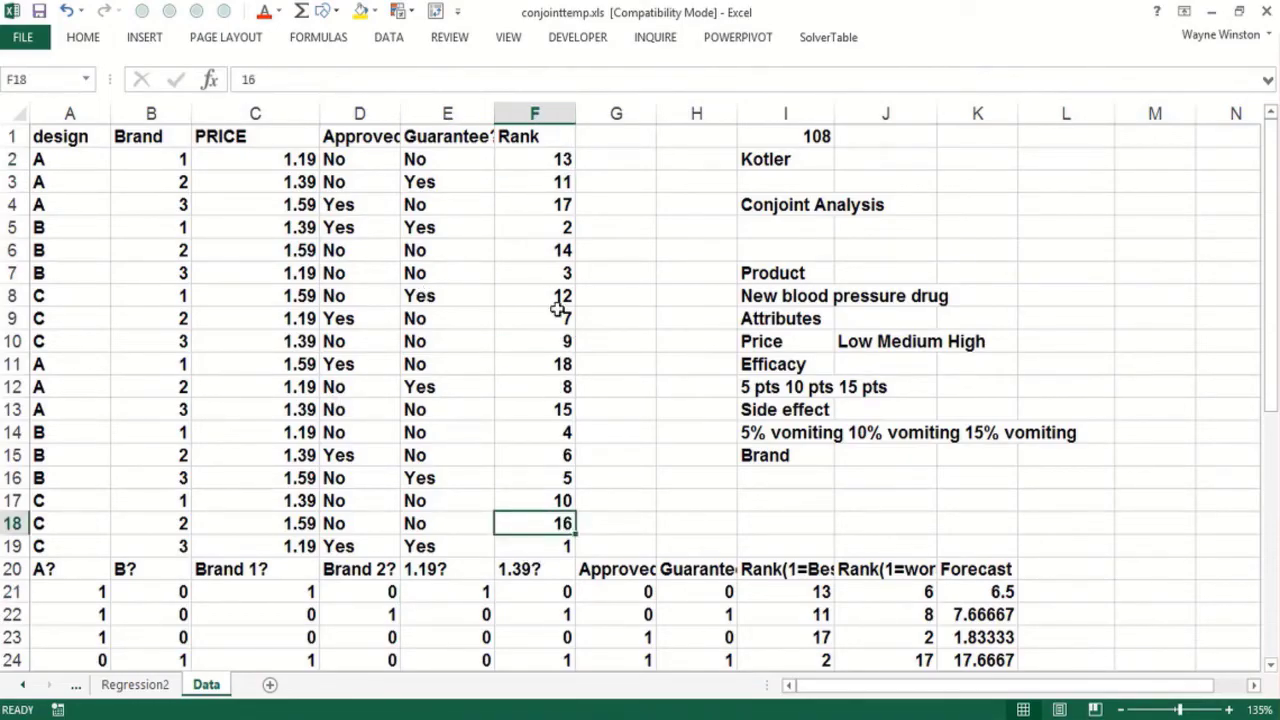
pyautogui.click(533, 363)
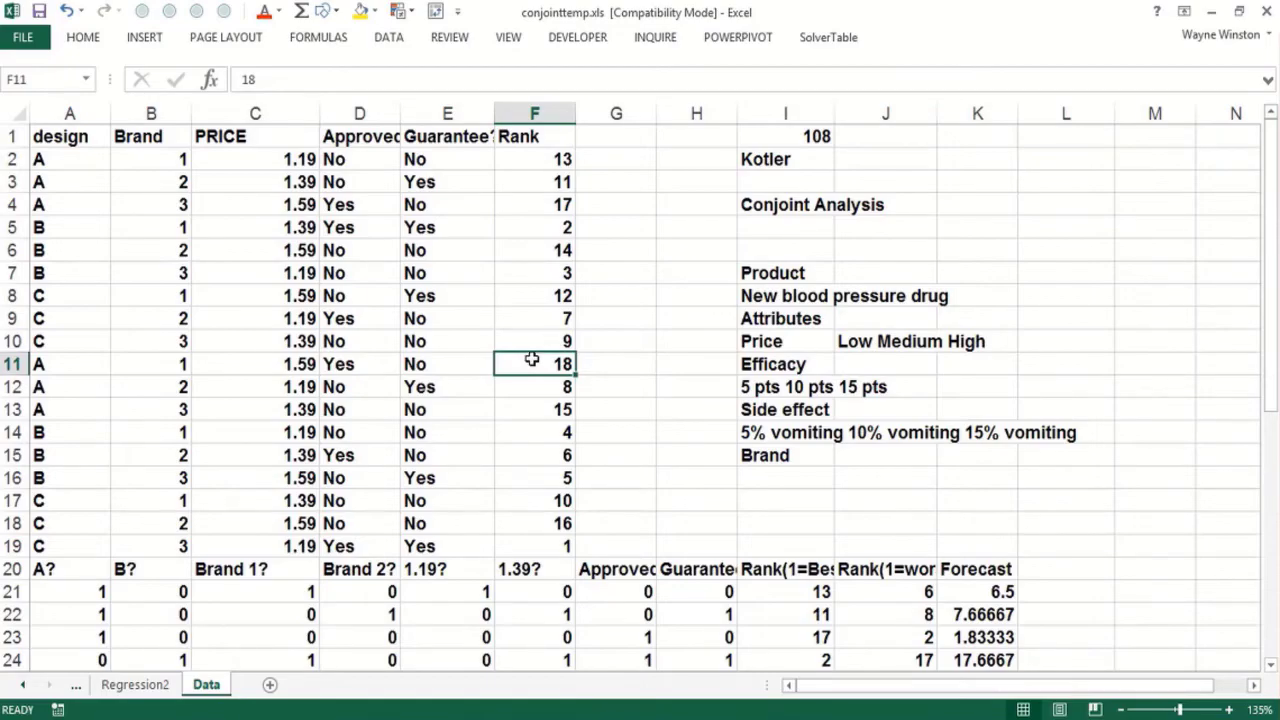
pyautogui.moveTo(531, 545)
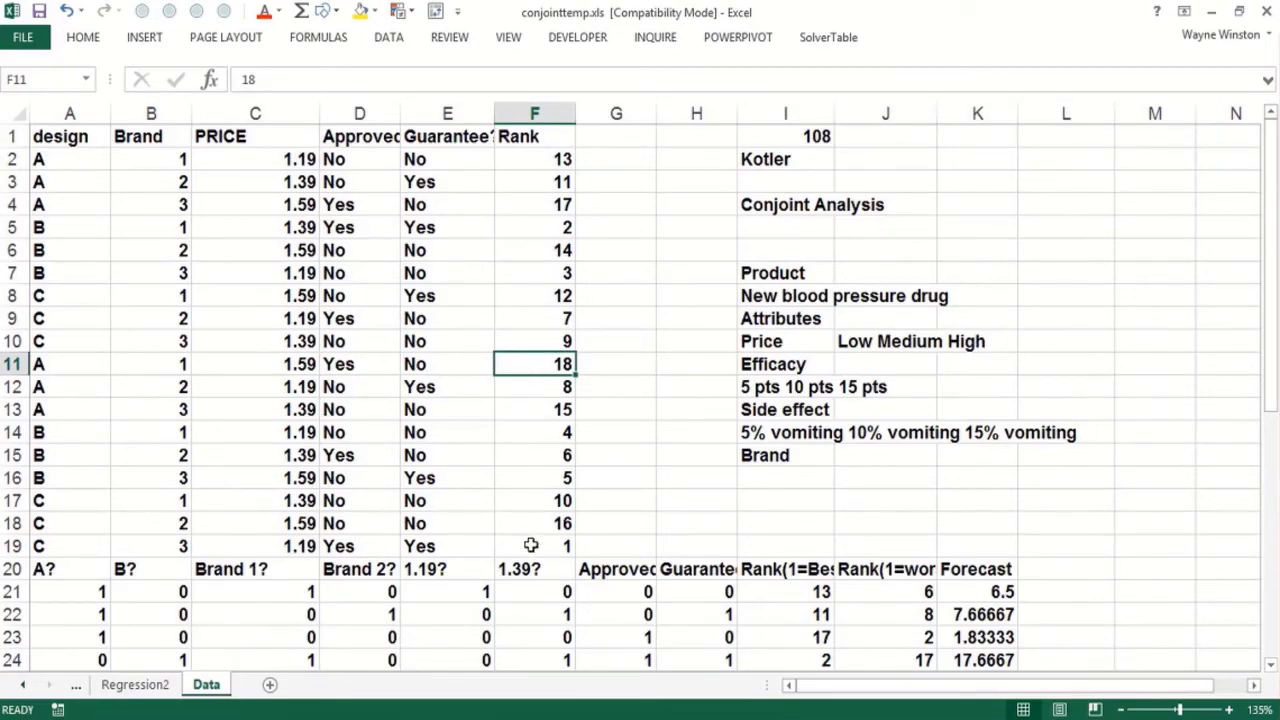
pyautogui.click(533, 546)
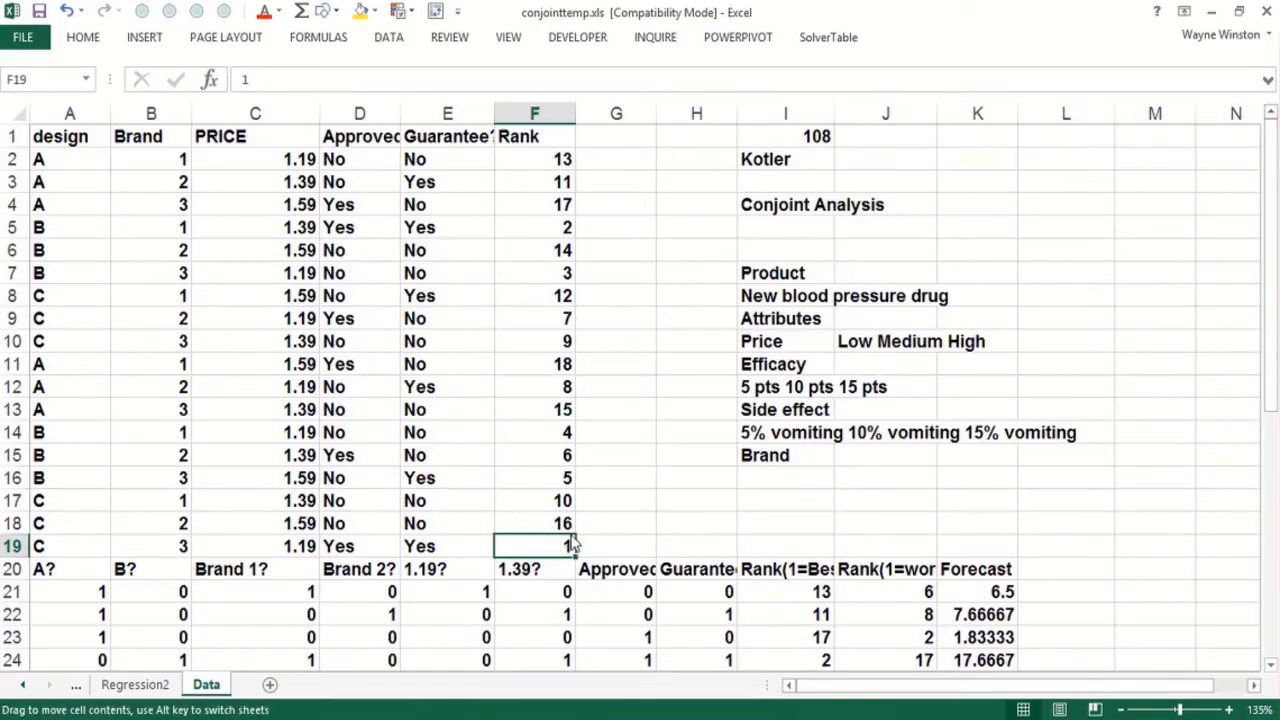
# Fill the inverse-rank column J21:J38 yellow and check its 19-minus-rank formula
pyautogui.scroll(-3)
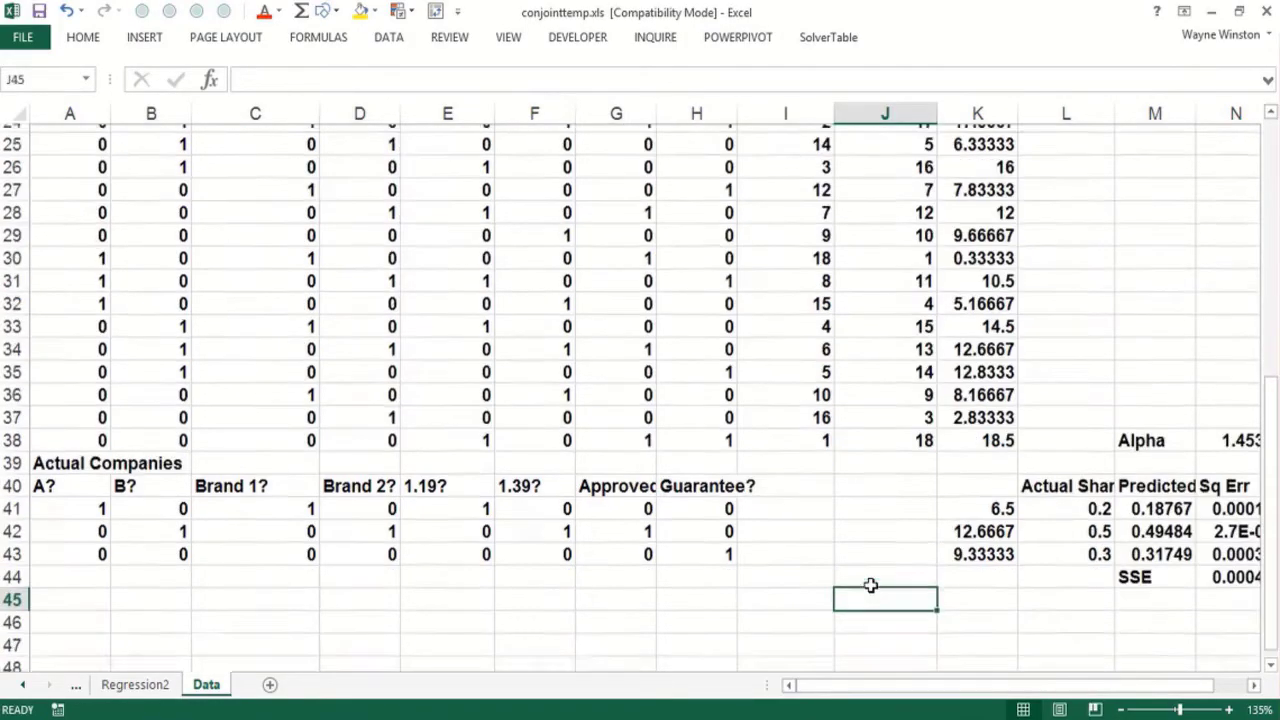
pyautogui.write('h')
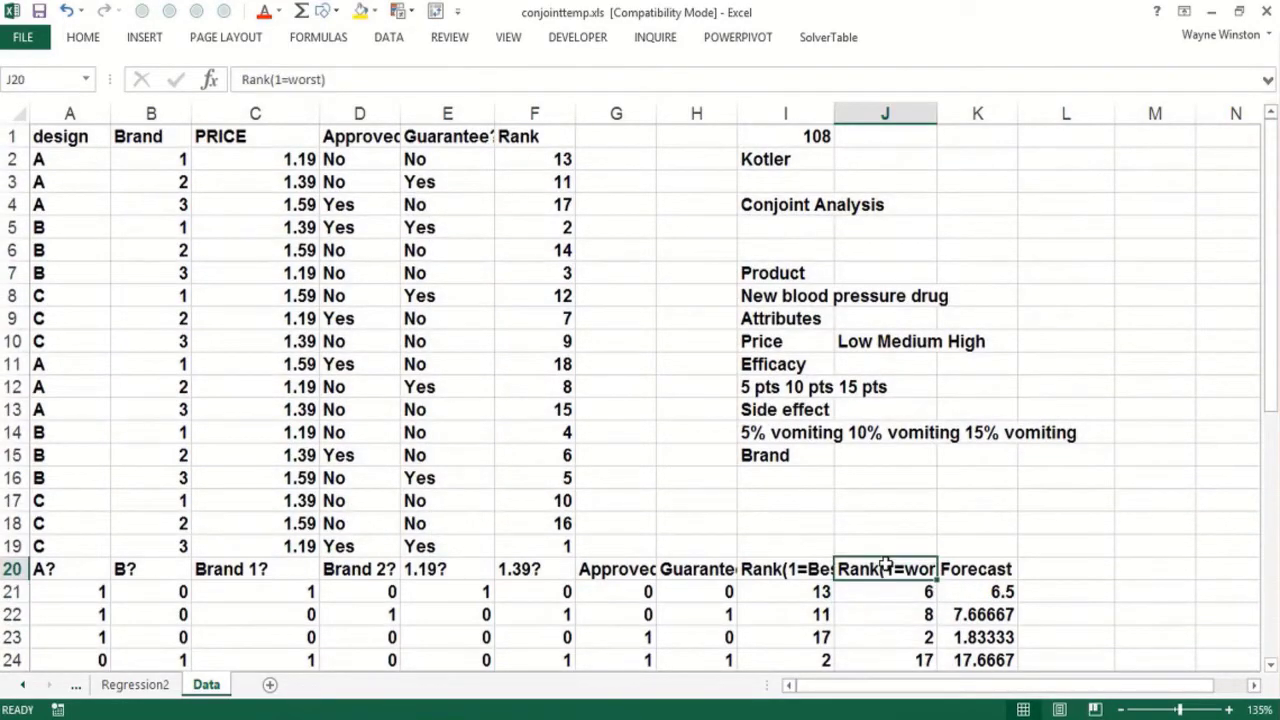
pyautogui.scroll(-3)
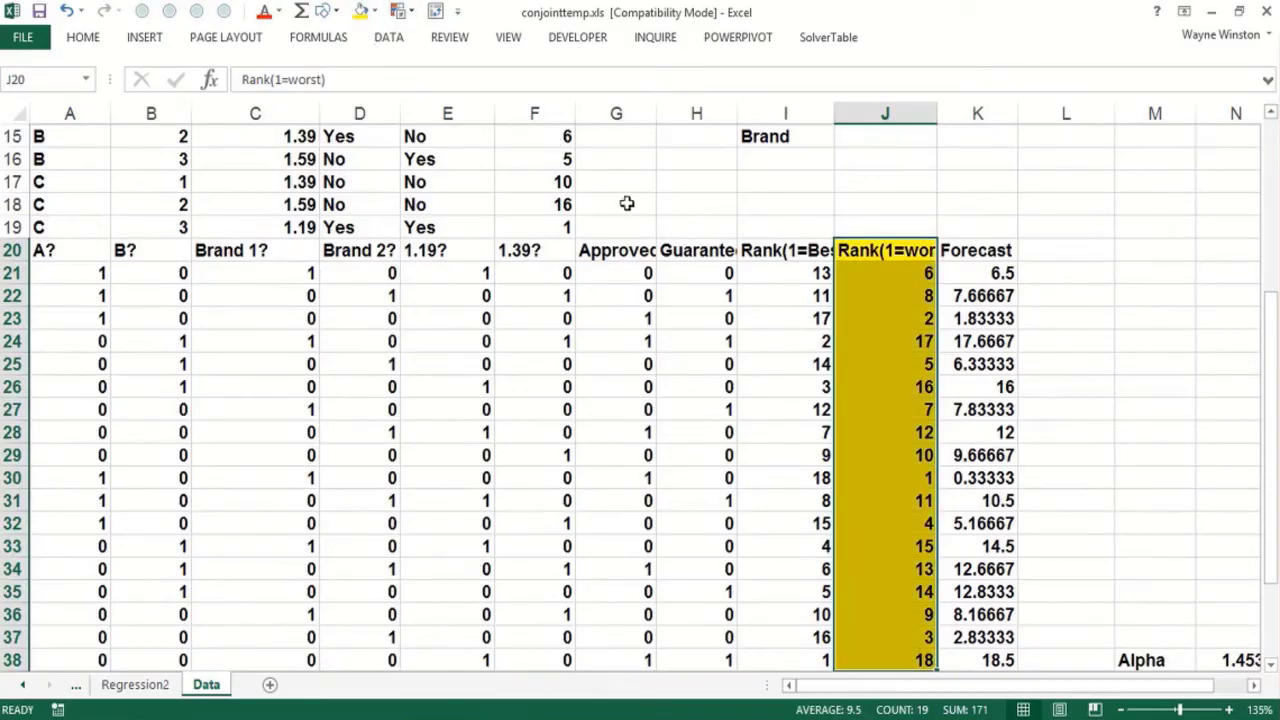
pyautogui.click(885, 318)
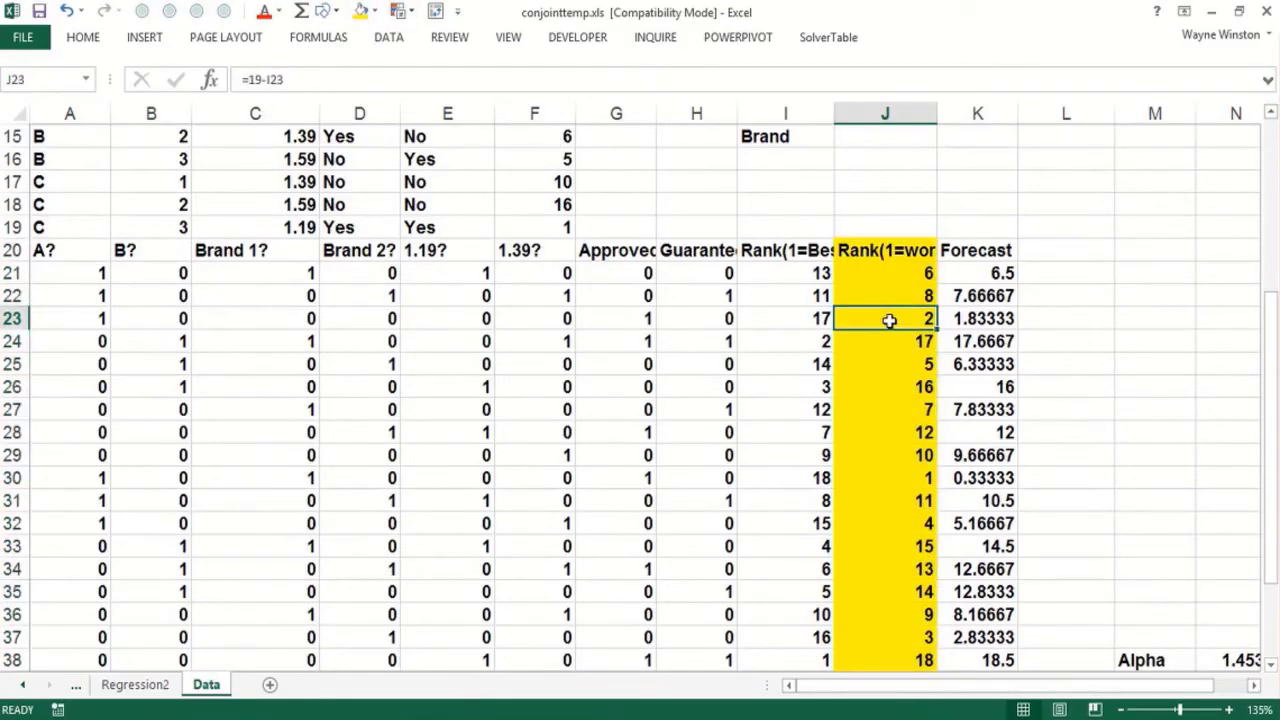
pyautogui.click(785, 295)
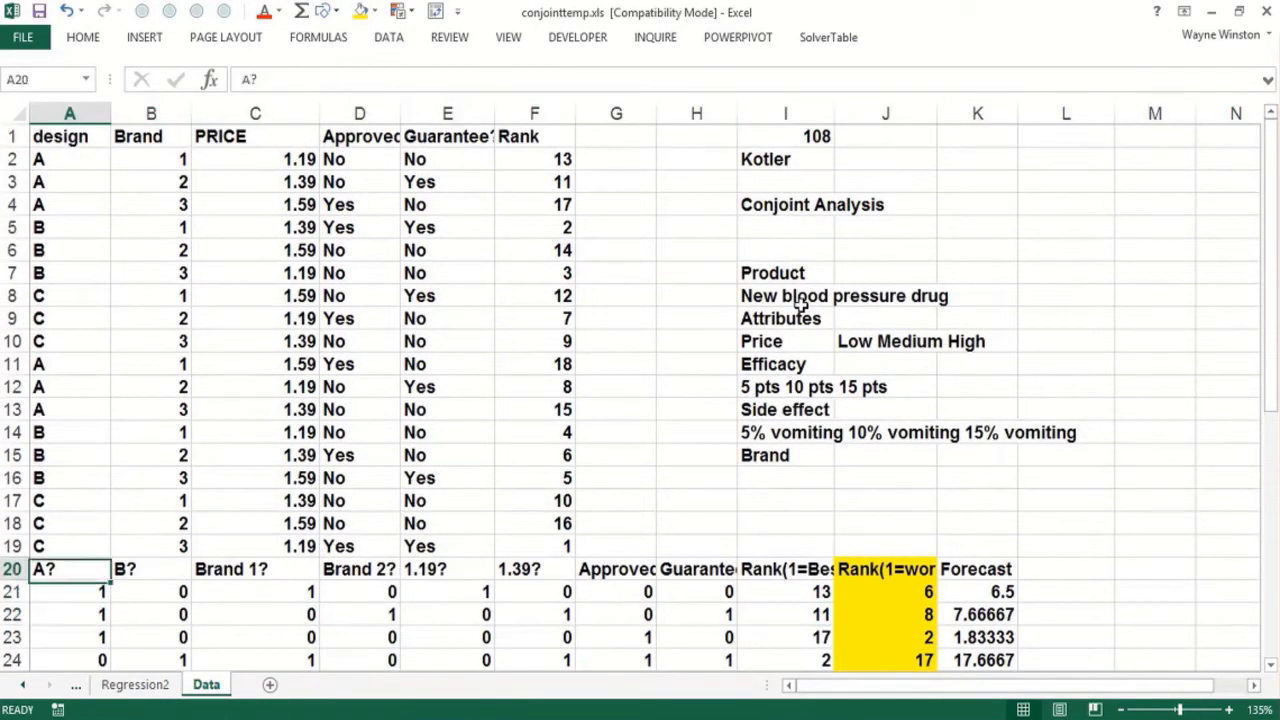
pyautogui.click(69, 546)
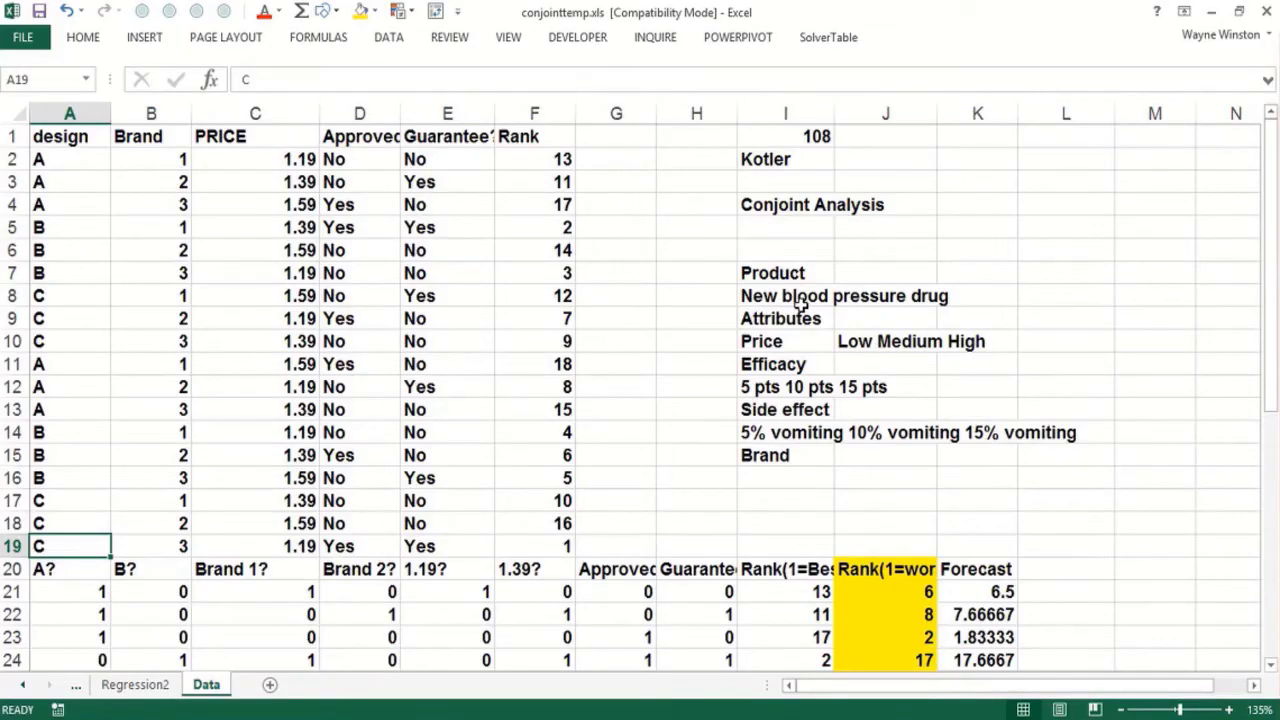
pyautogui.click(69, 569)
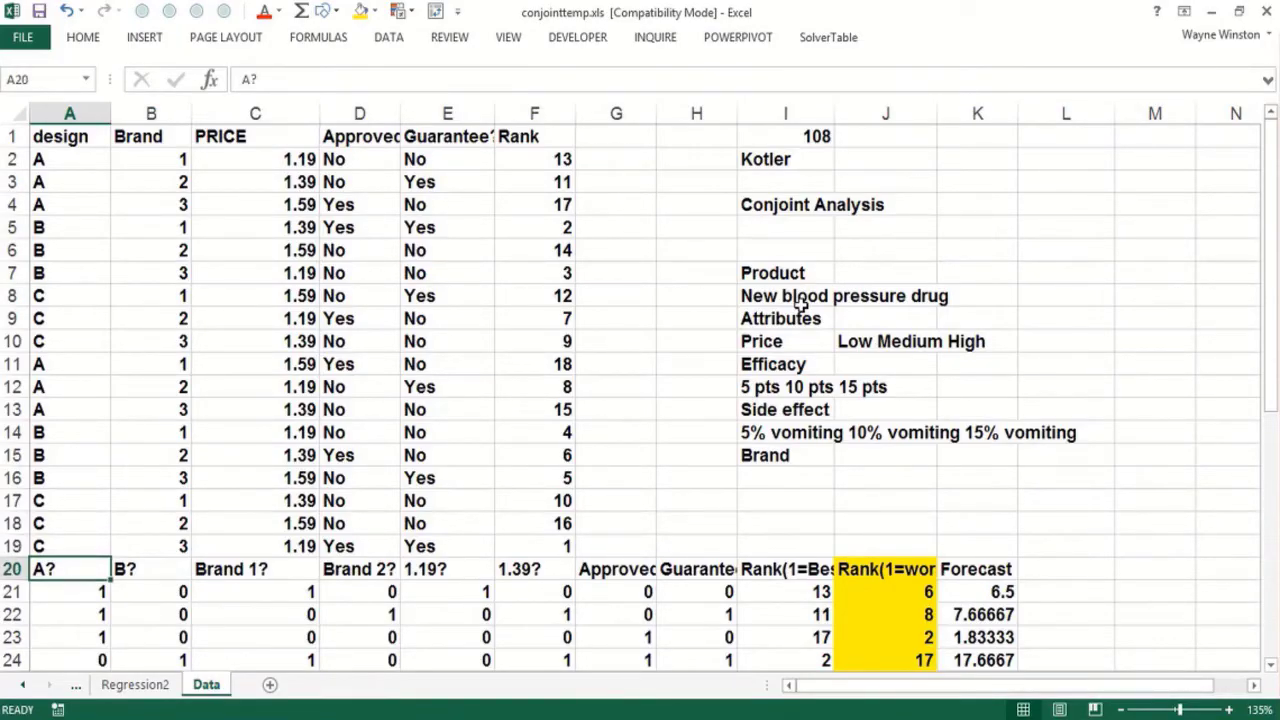
pyautogui.click(69, 227)
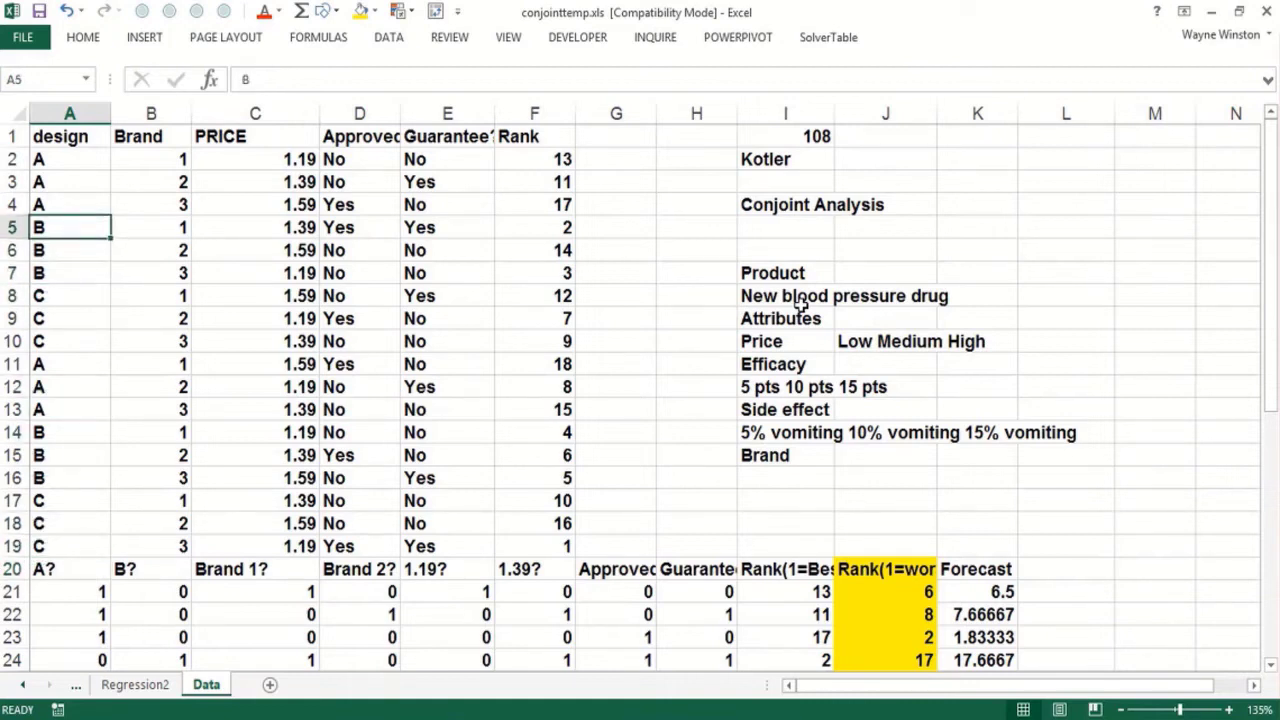
pyautogui.click(69, 159)
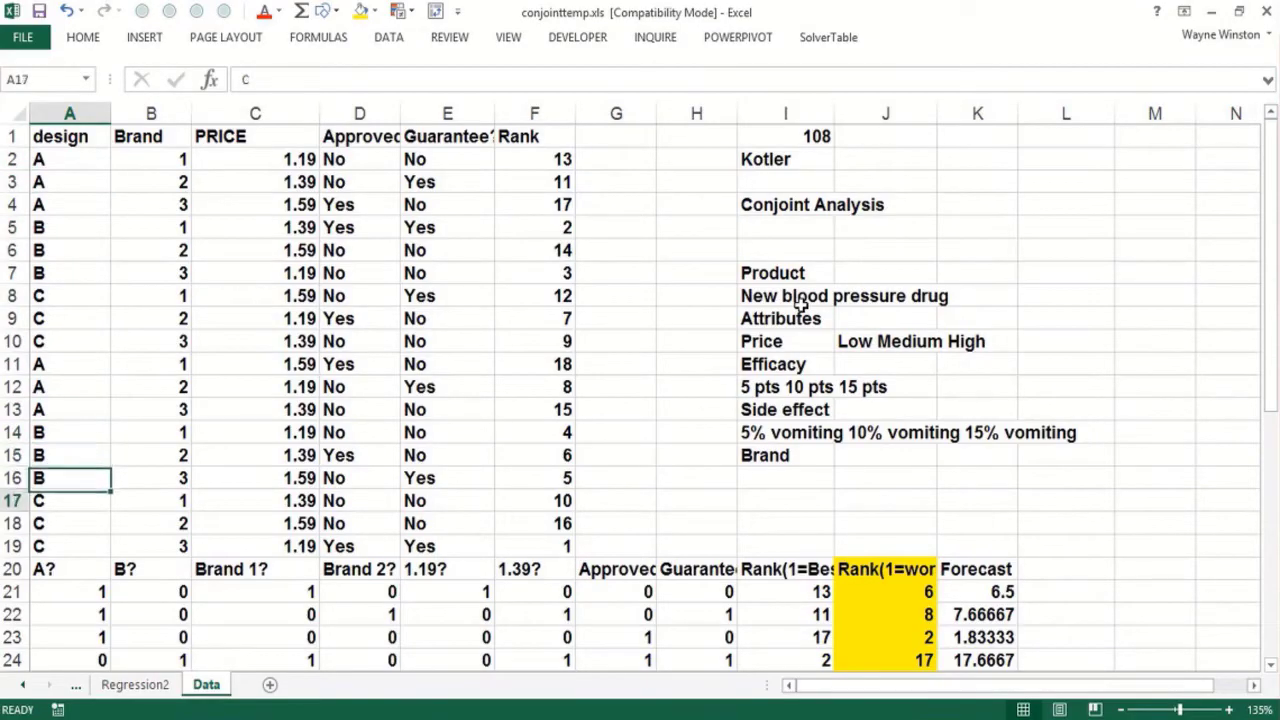
pyautogui.click(69, 591)
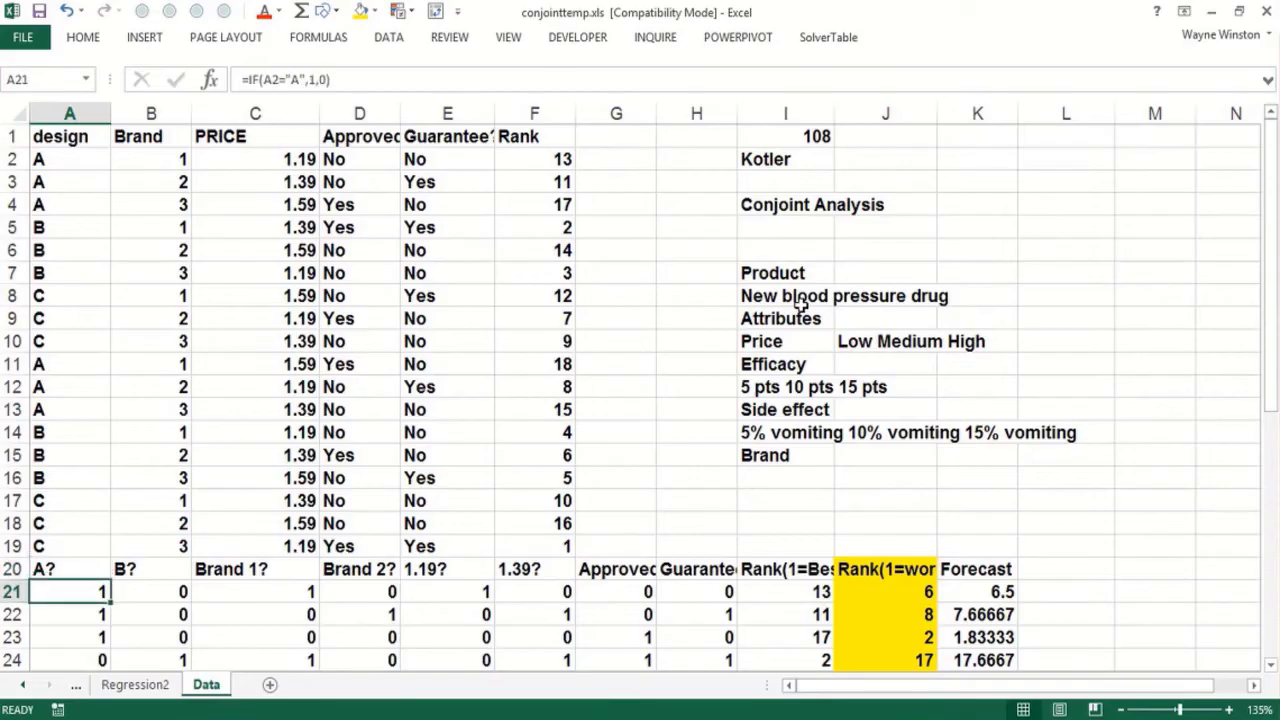
pyautogui.click(69, 660)
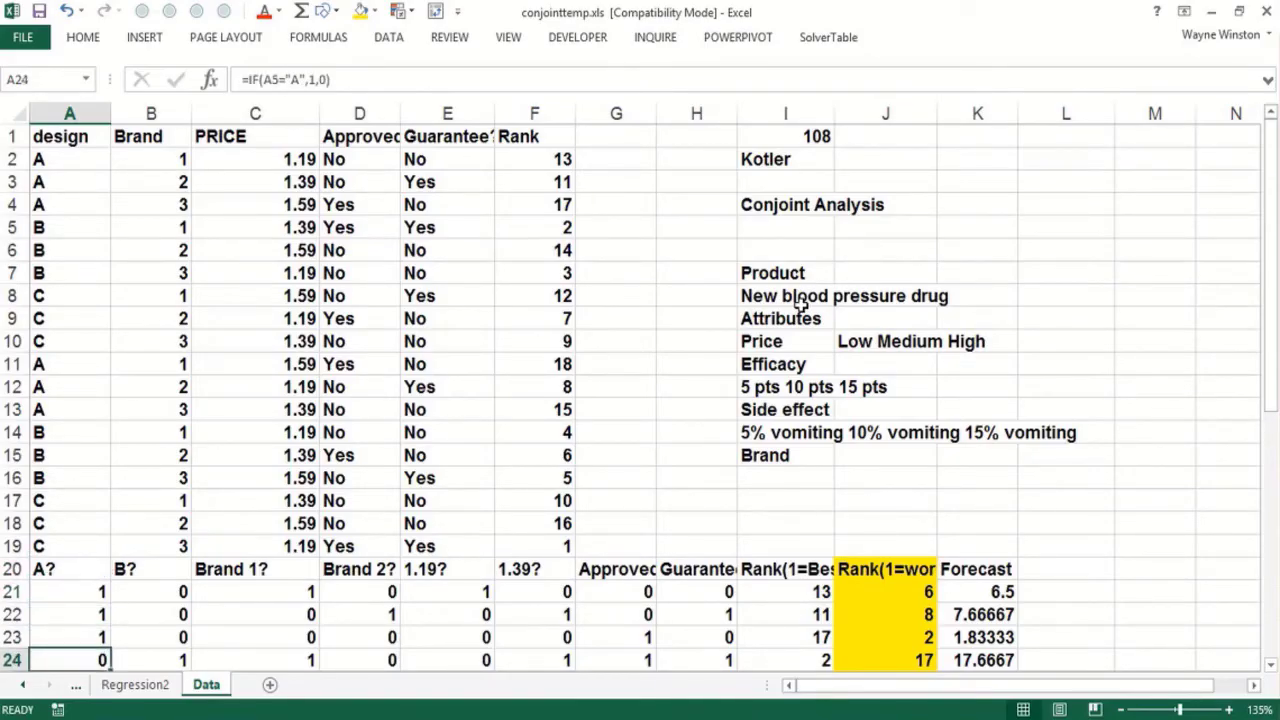
pyautogui.click(151, 659)
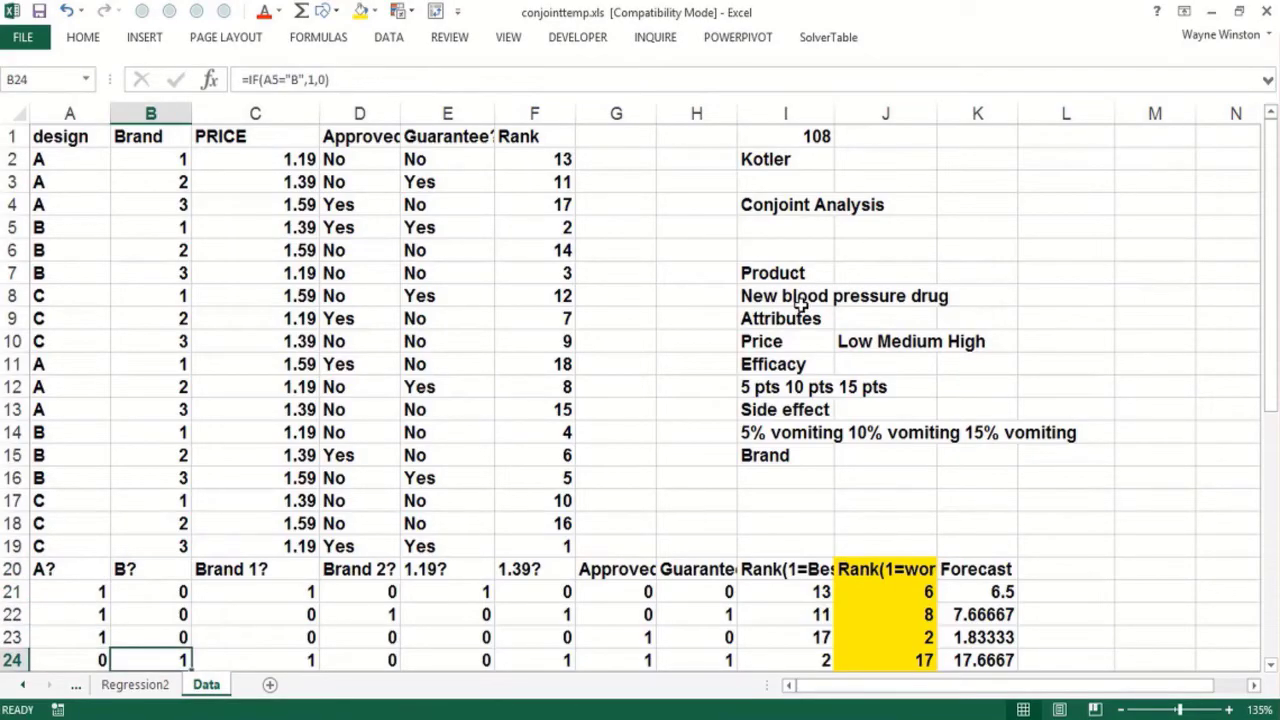
pyautogui.scroll(-3)
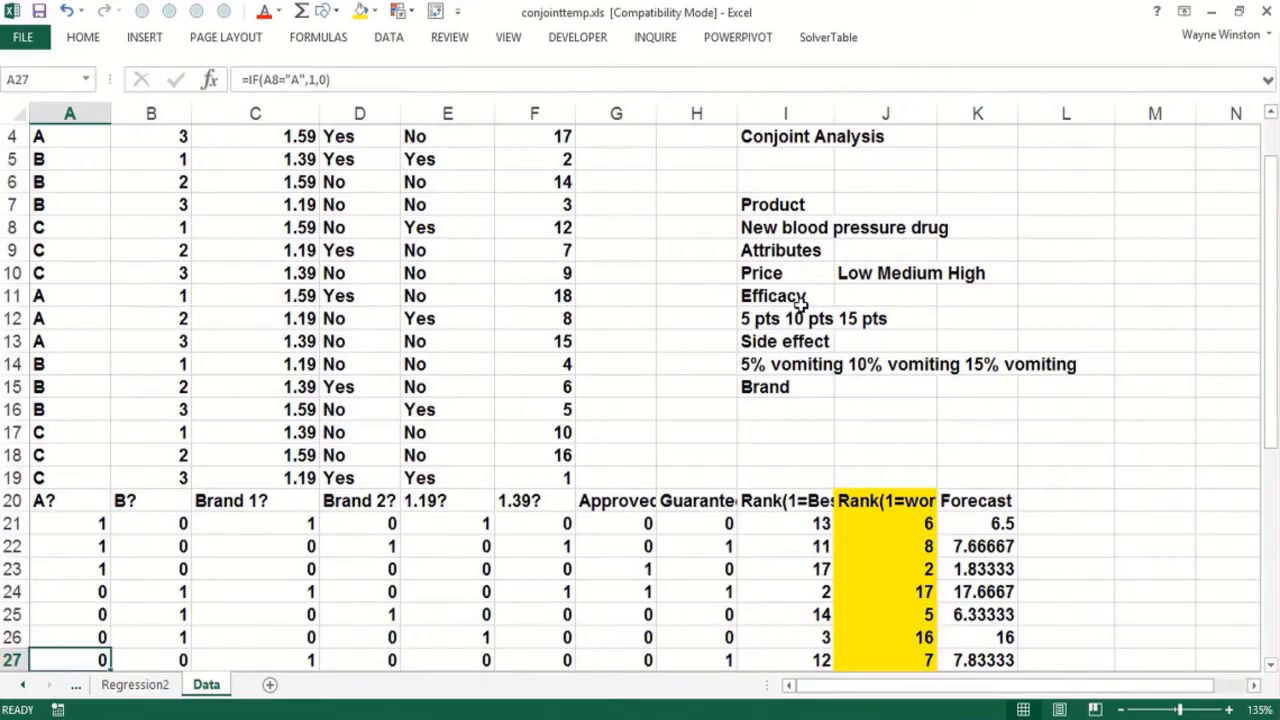
pyautogui.click(150, 659)
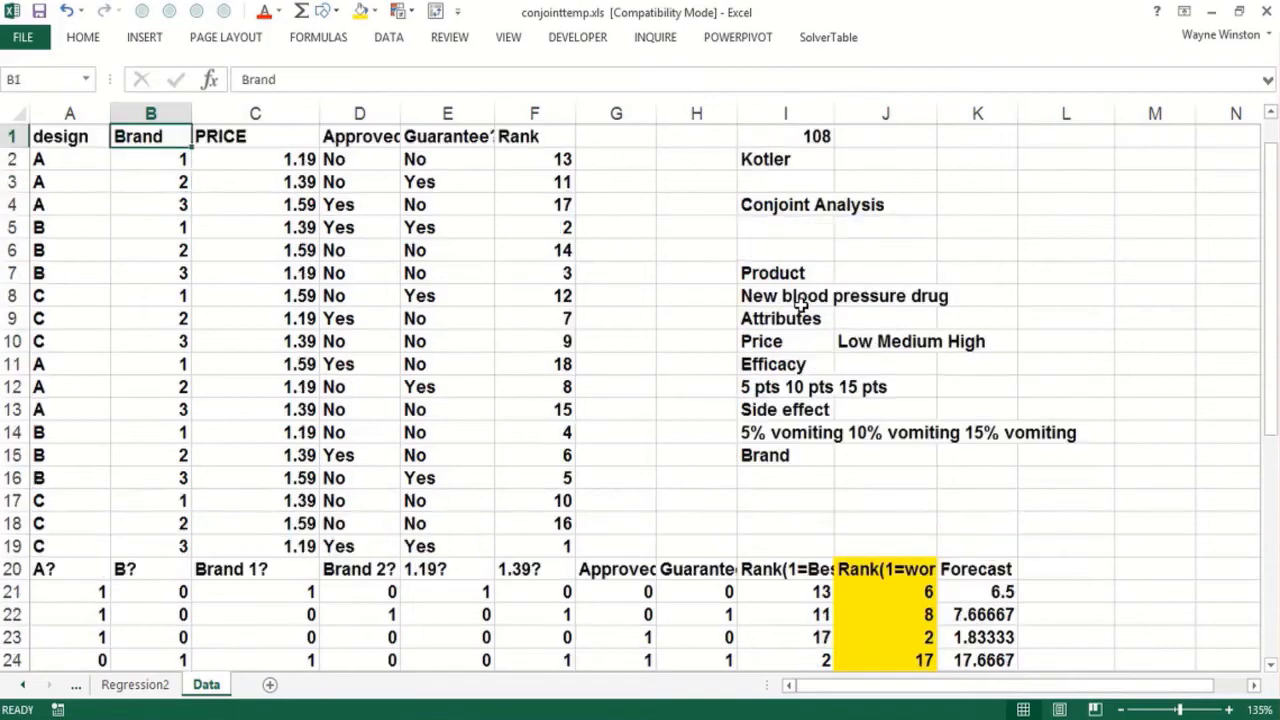
pyautogui.click(254, 614)
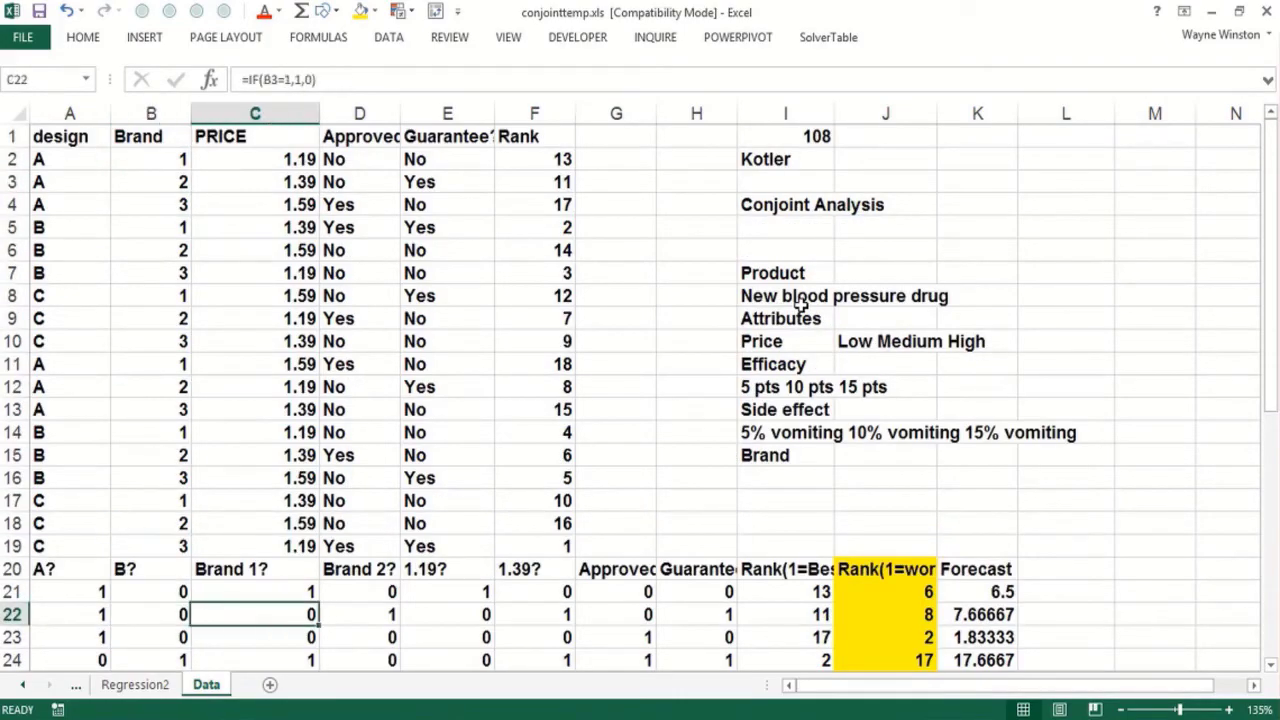
pyautogui.click(254, 591)
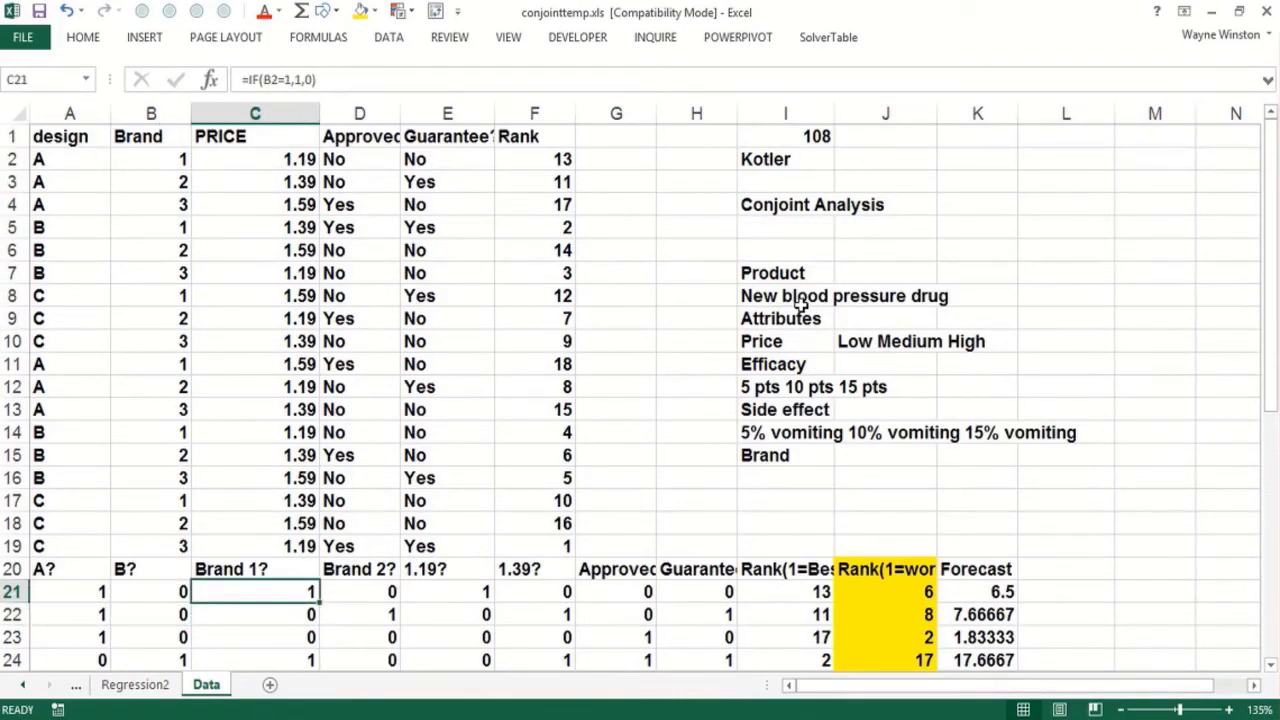
pyautogui.click(254, 614)
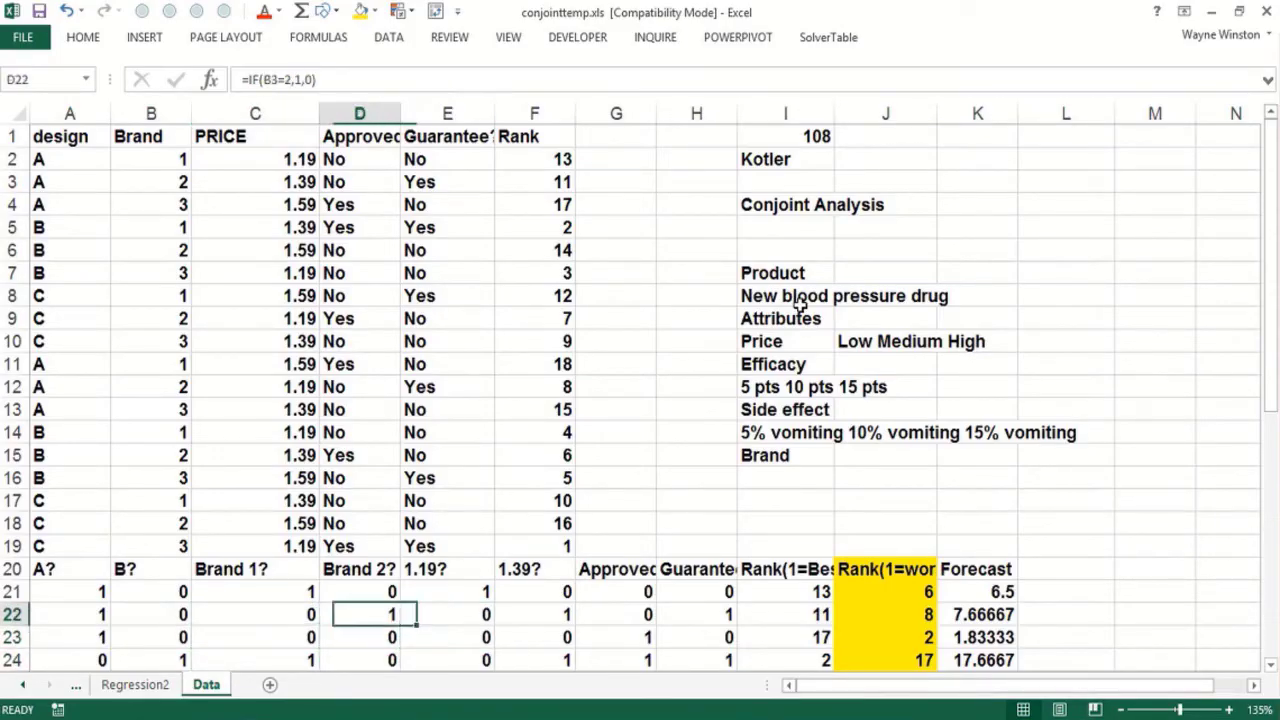
pyautogui.click(359, 637)
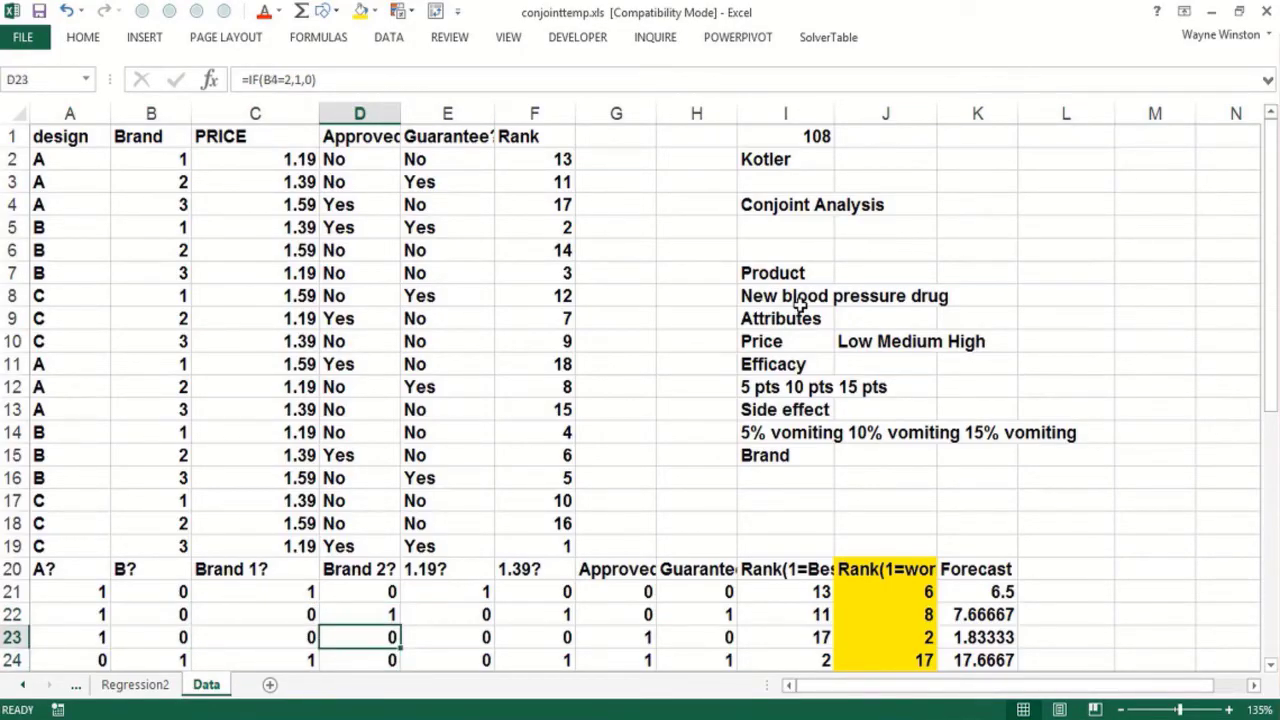
pyautogui.moveTo(183, 222)
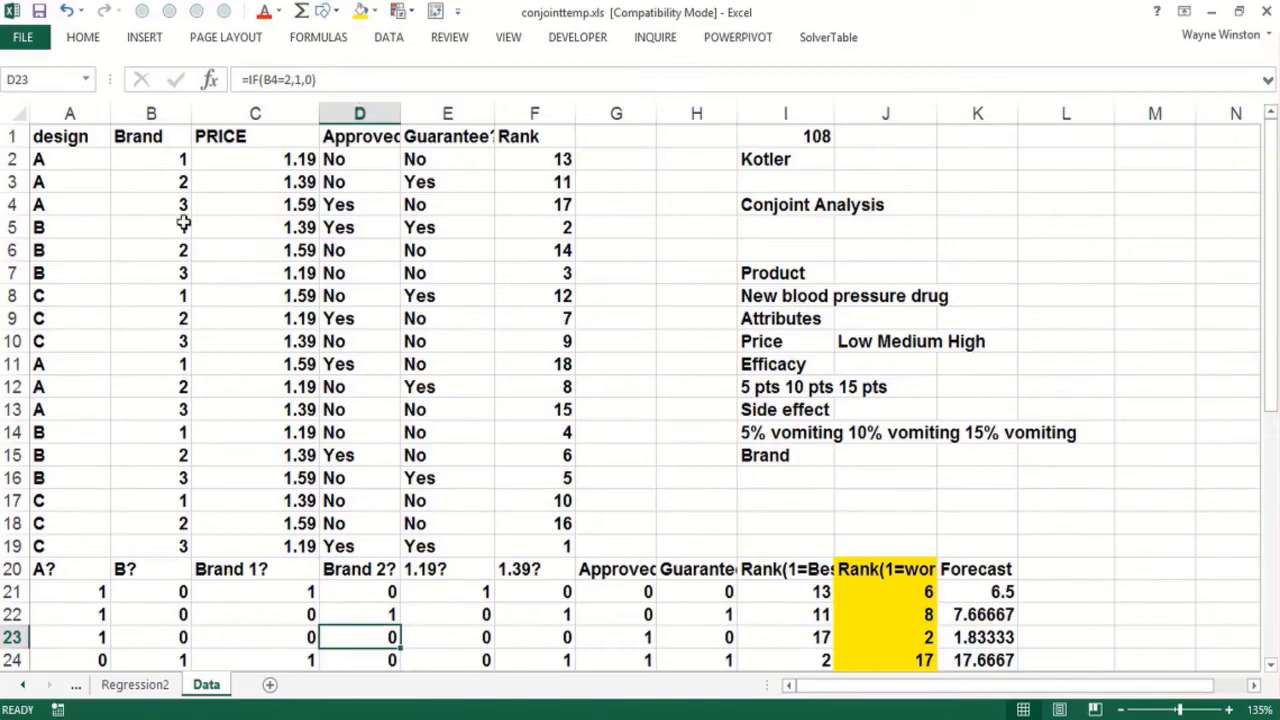
pyautogui.click(254, 637)
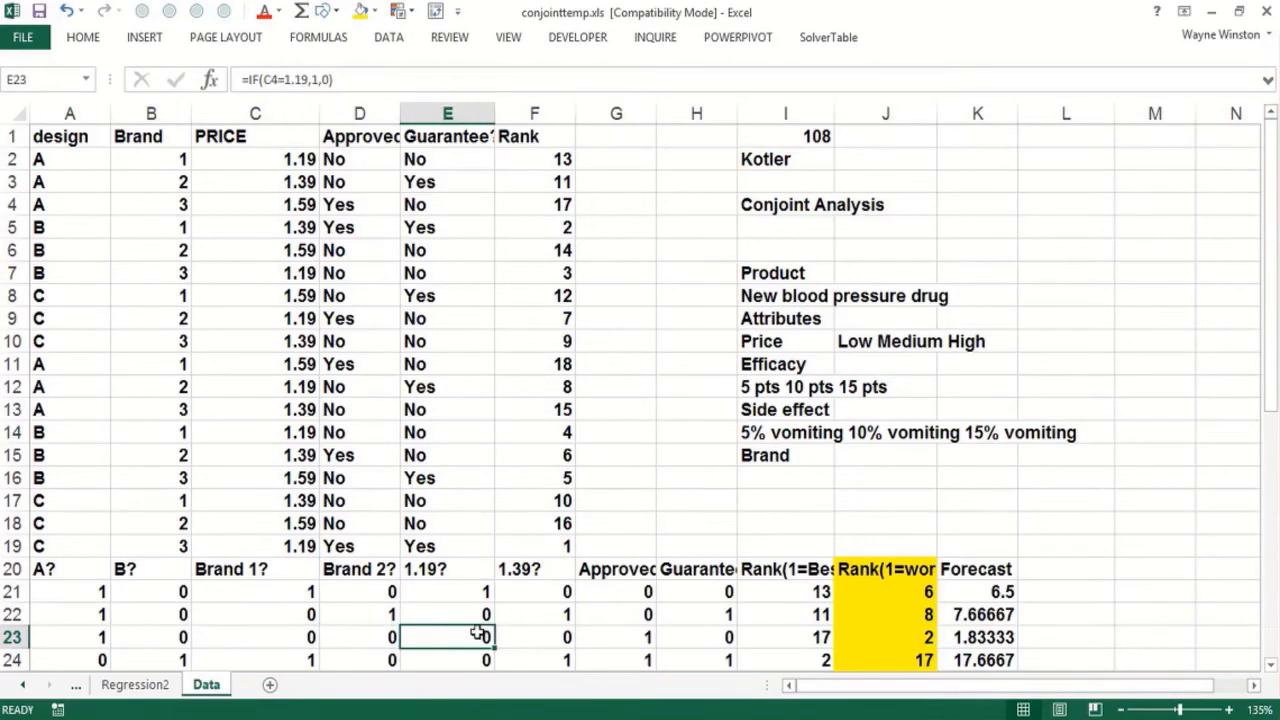
pyautogui.click(533, 637)
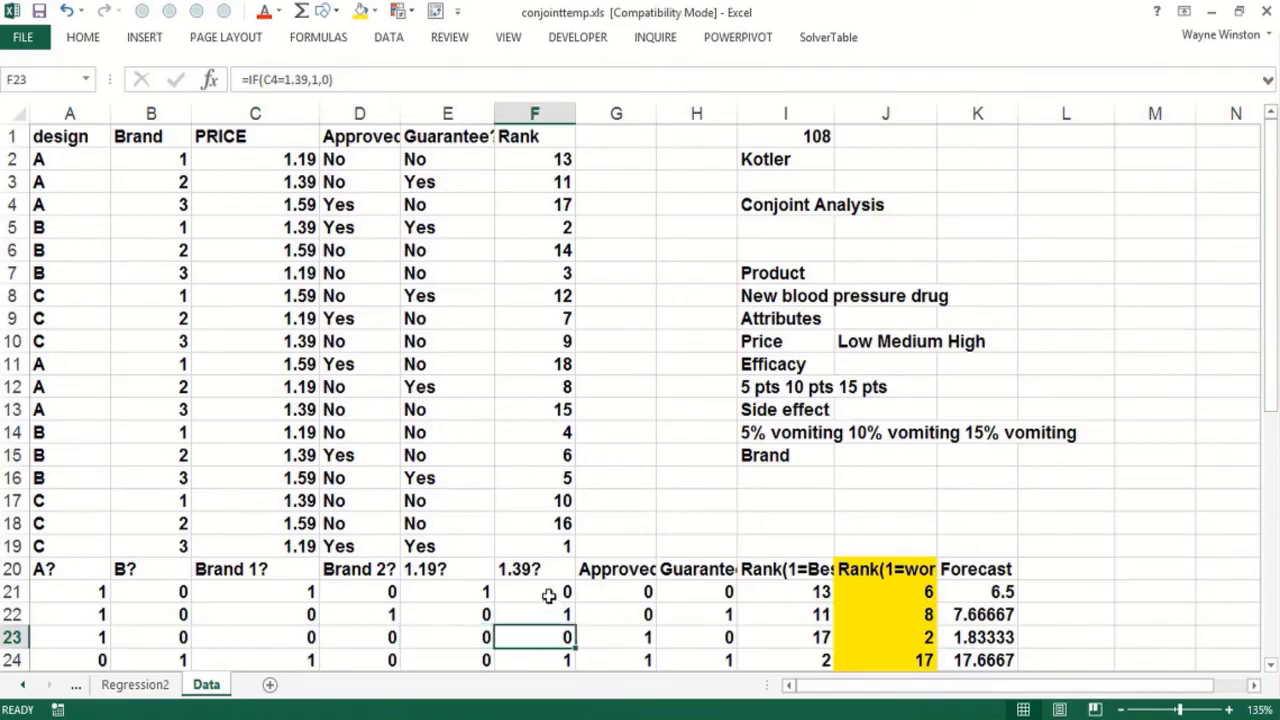
pyautogui.click(447, 591)
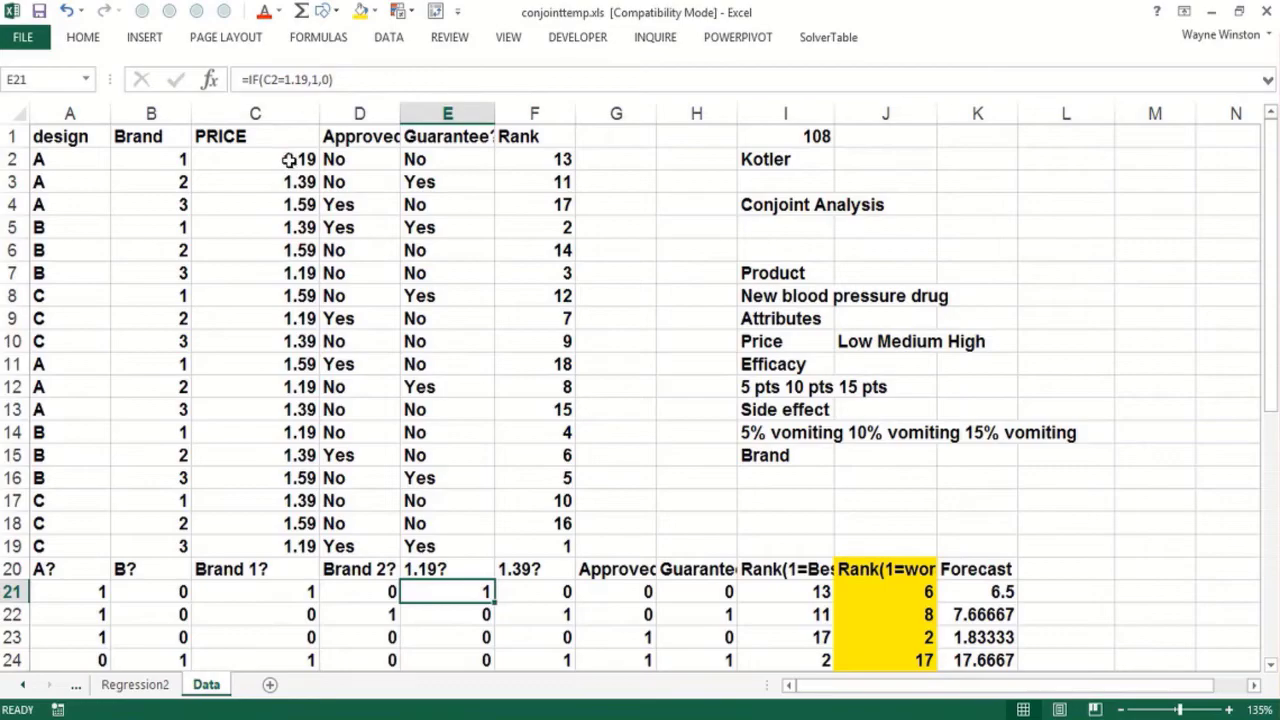
pyautogui.click(533, 613)
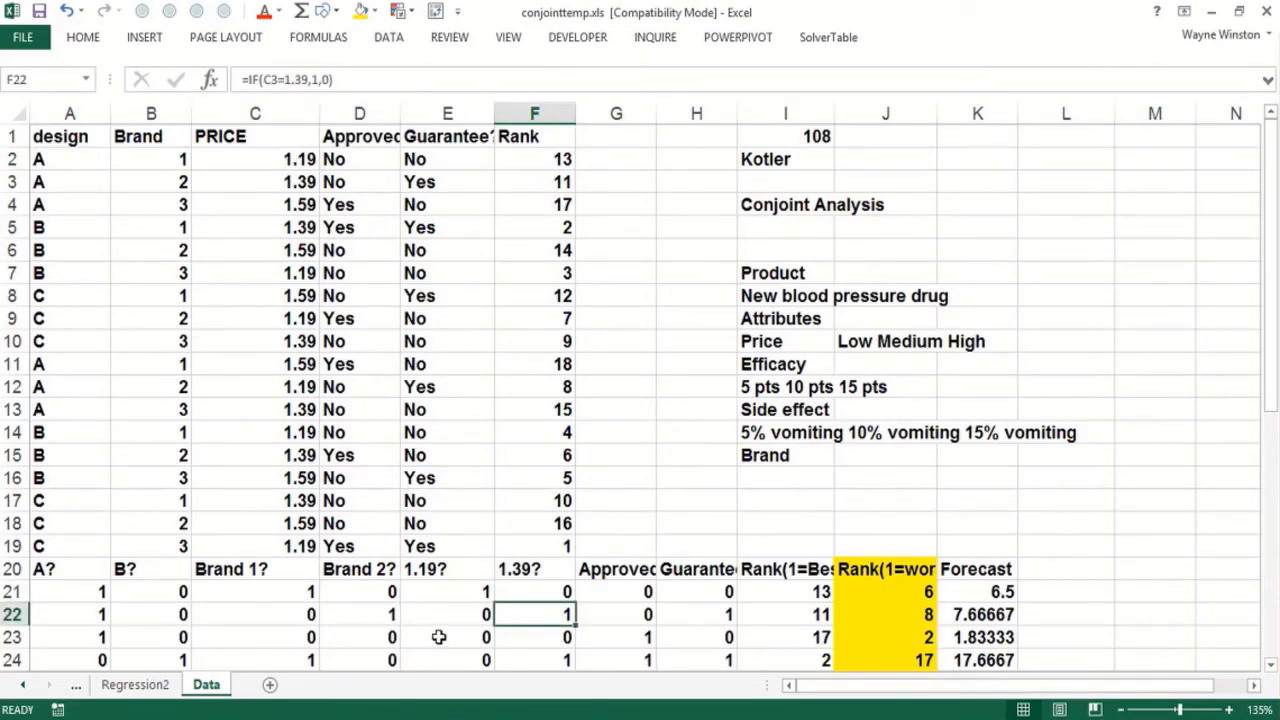
pyautogui.click(533, 637)
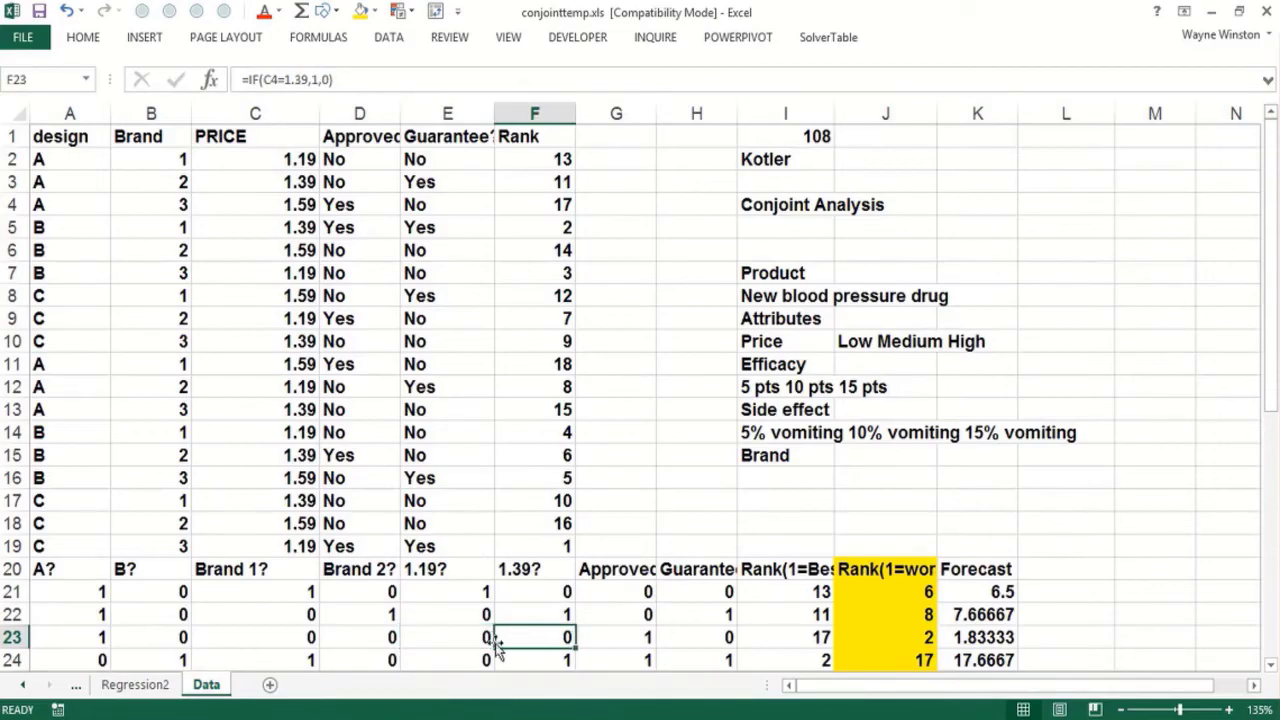
pyautogui.moveTo(504, 603)
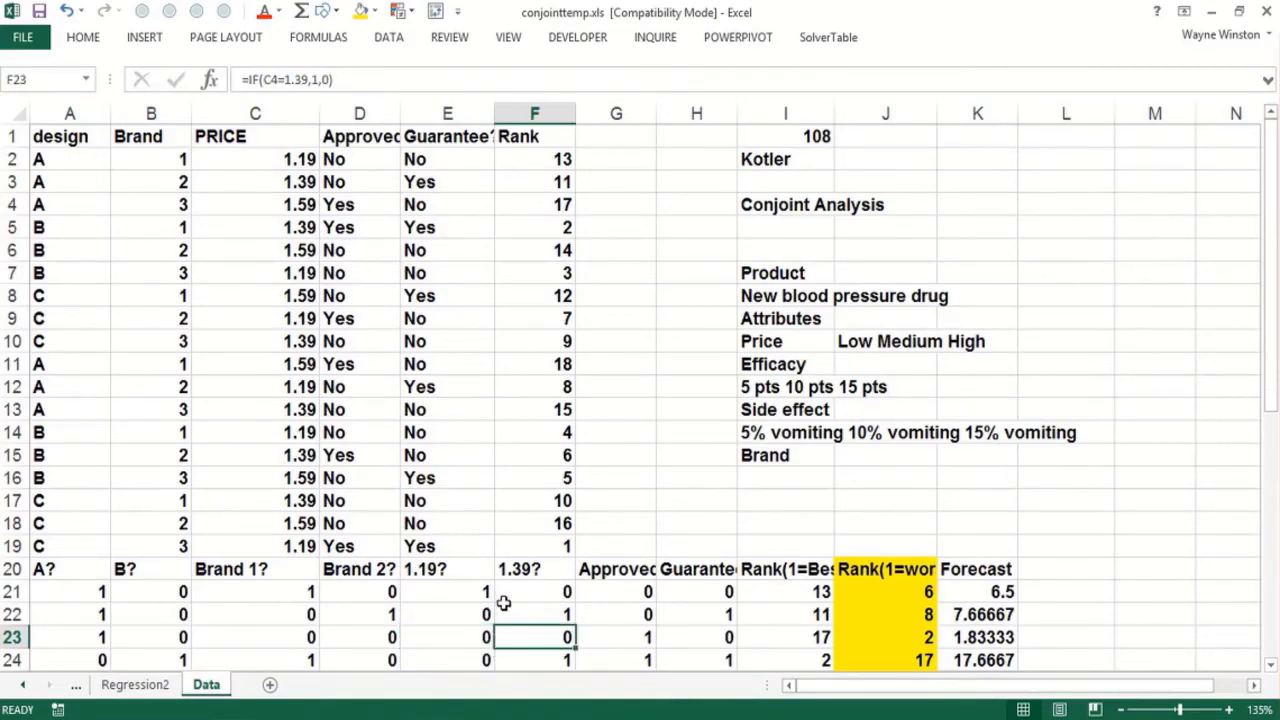
pyautogui.moveTo(608, 605)
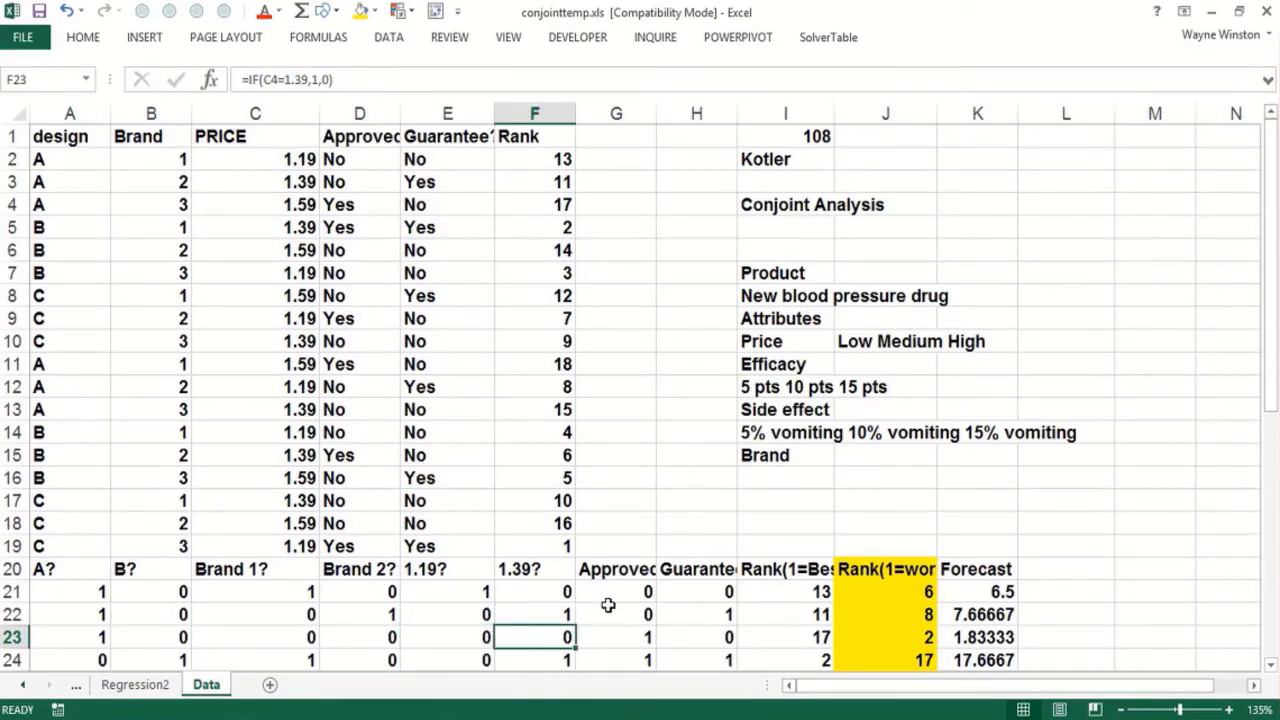
# Inspect the A? and Guarantee? dummy formulas and the inverse rank in row 23
pyautogui.click(696, 637)
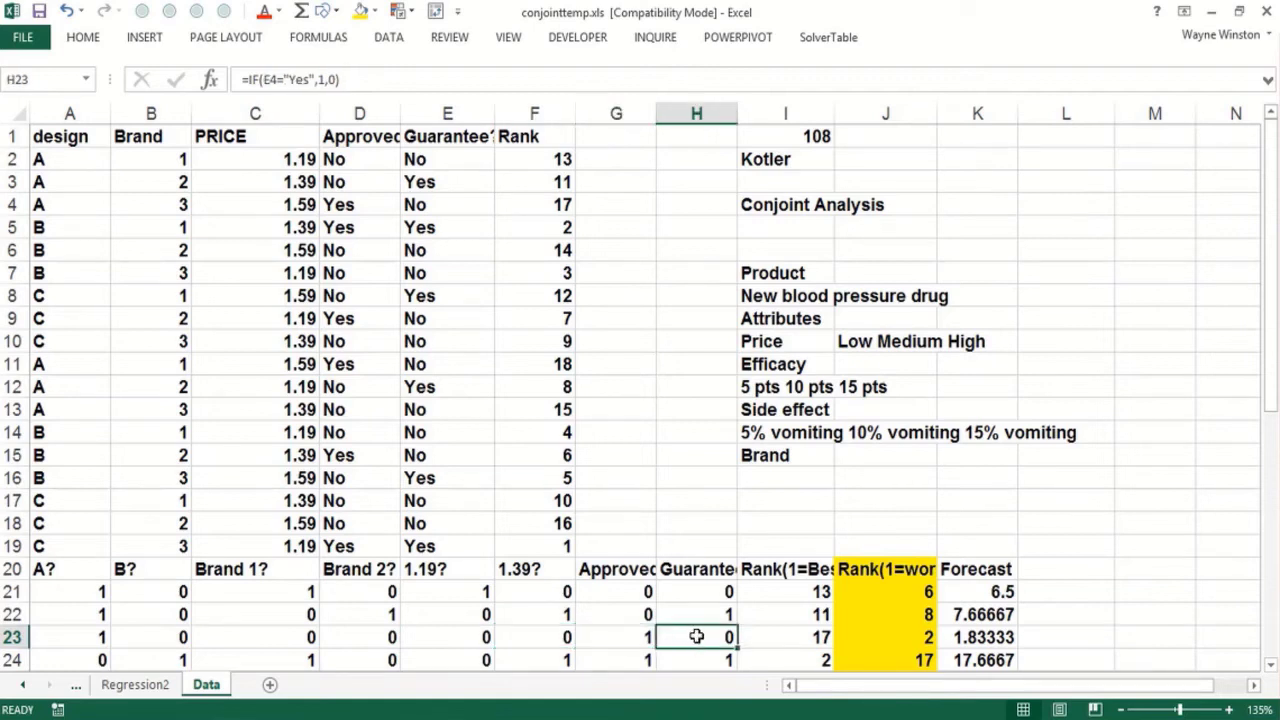
pyautogui.click(616, 614)
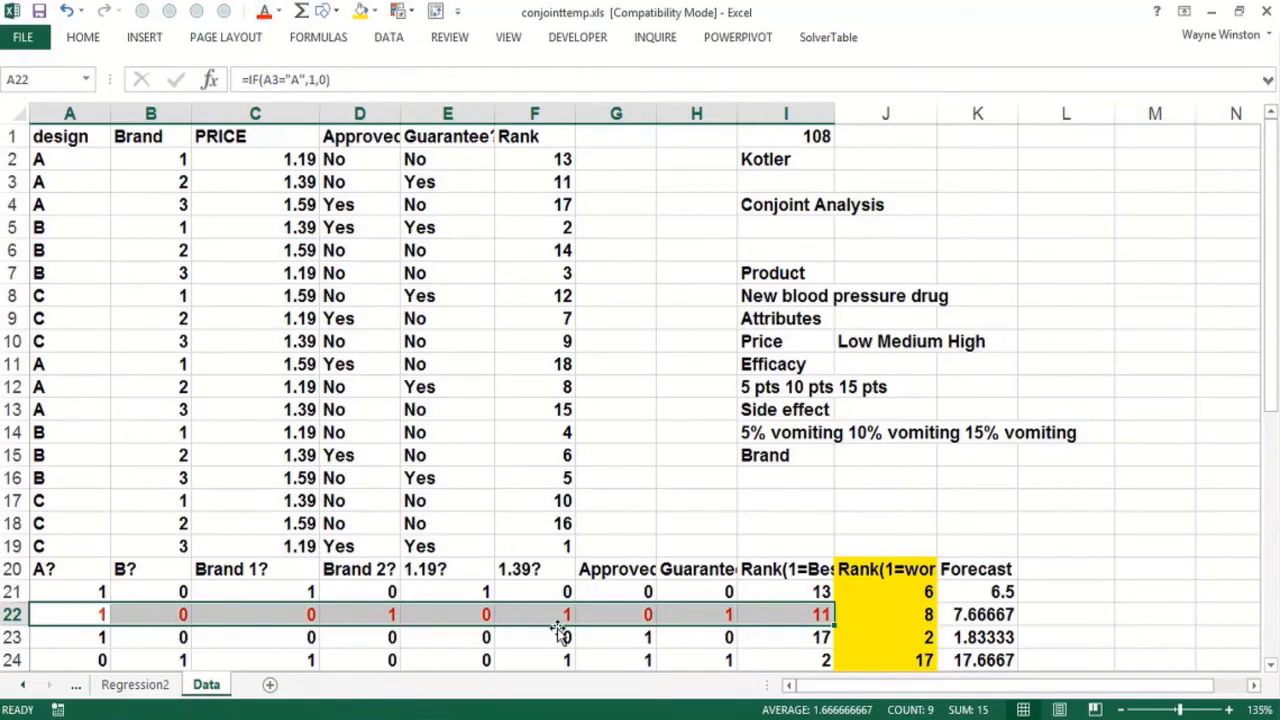
pyautogui.moveTo(597, 588)
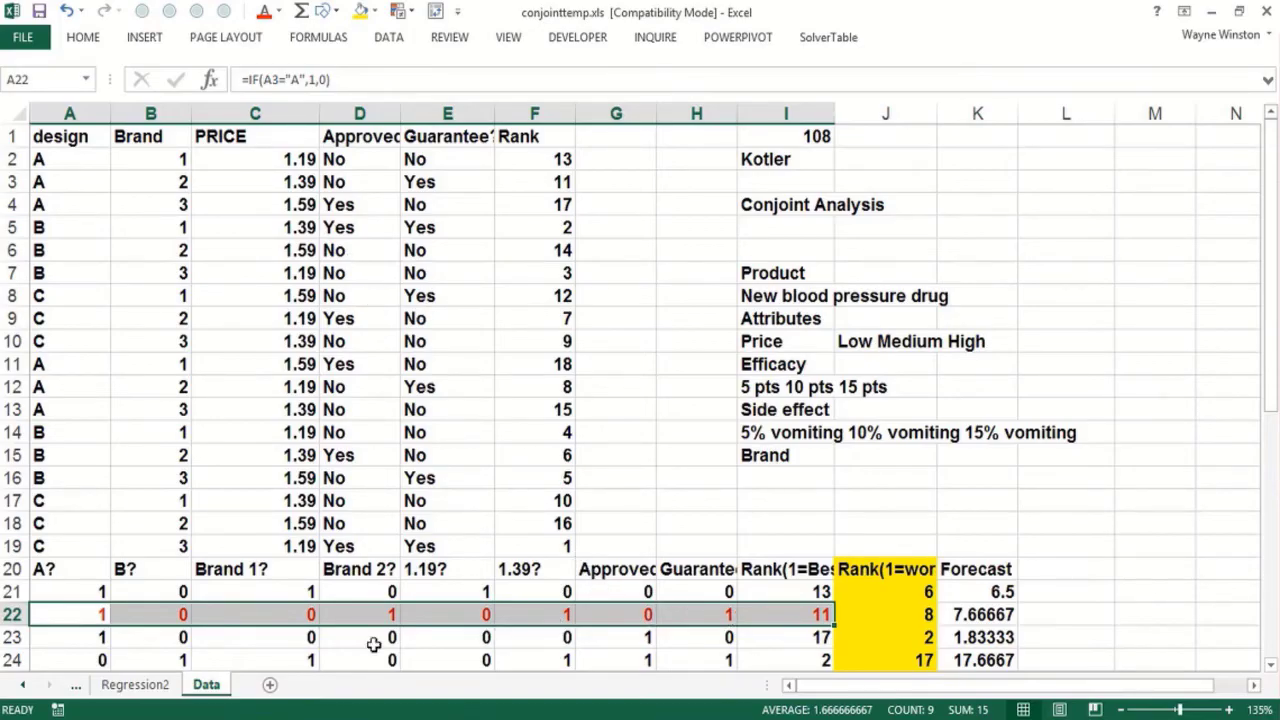
pyautogui.moveTo(100, 650)
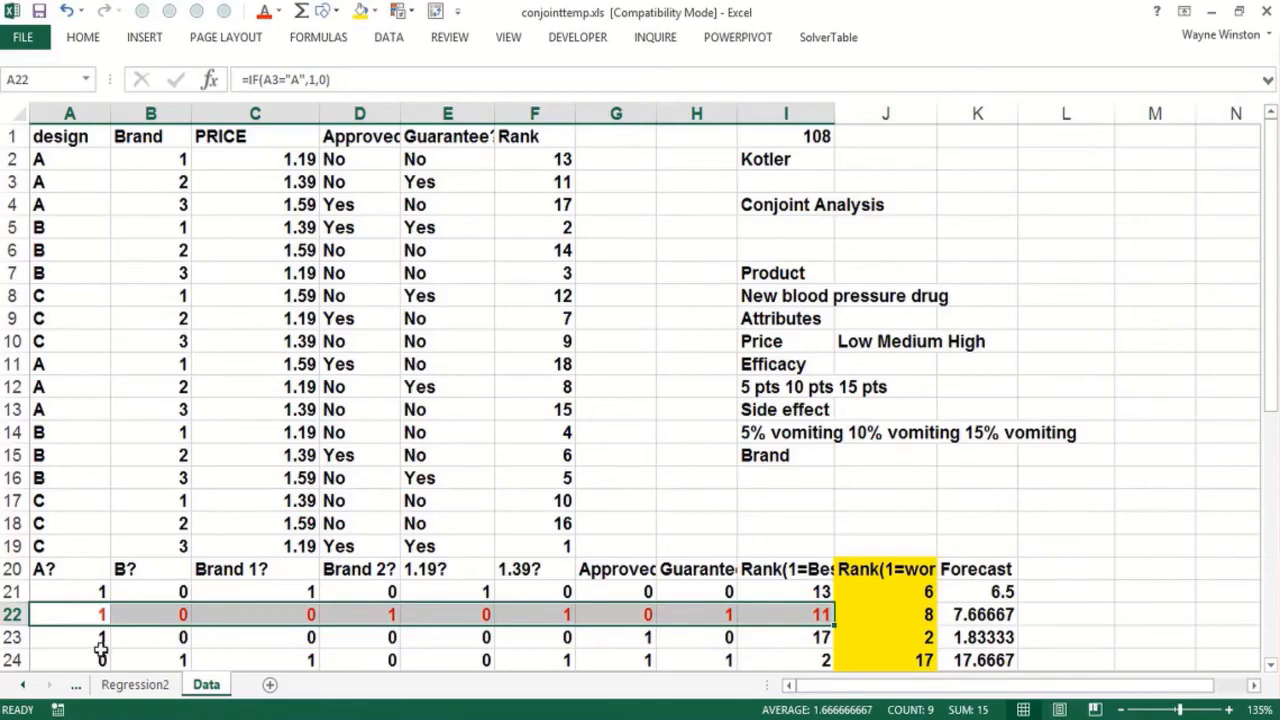
pyautogui.click(69, 637)
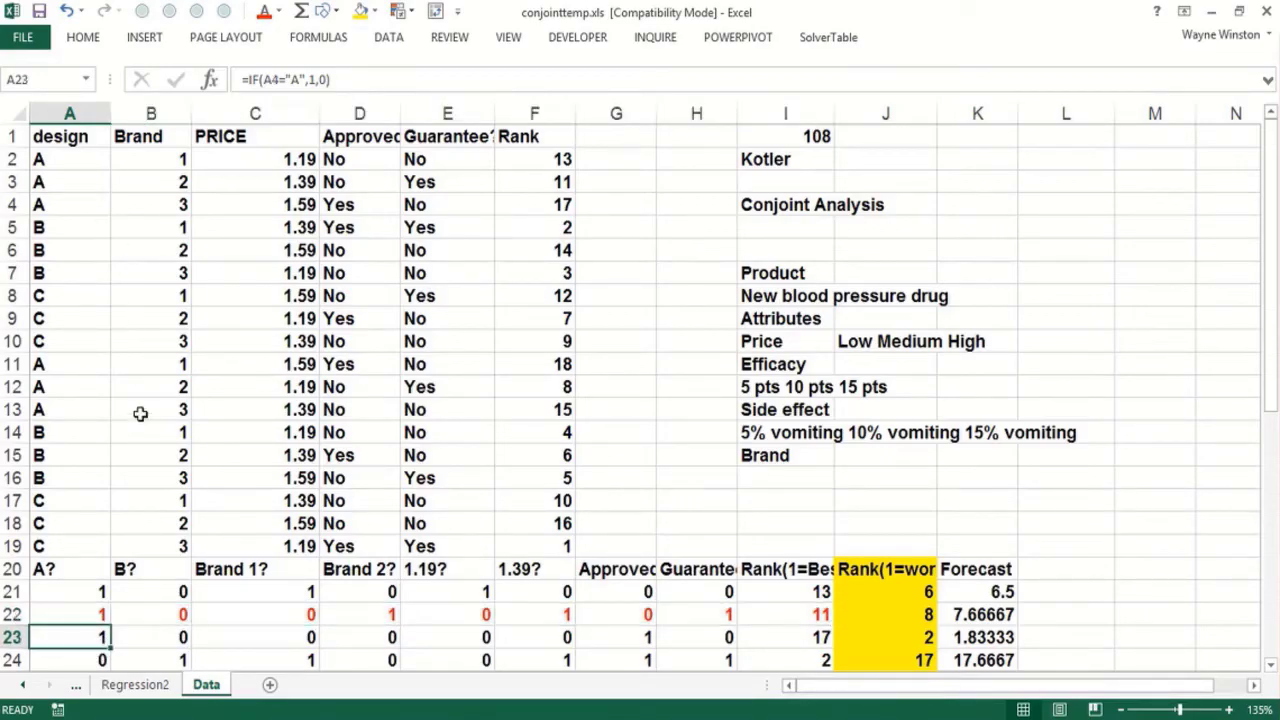
pyautogui.moveTo(258, 637)
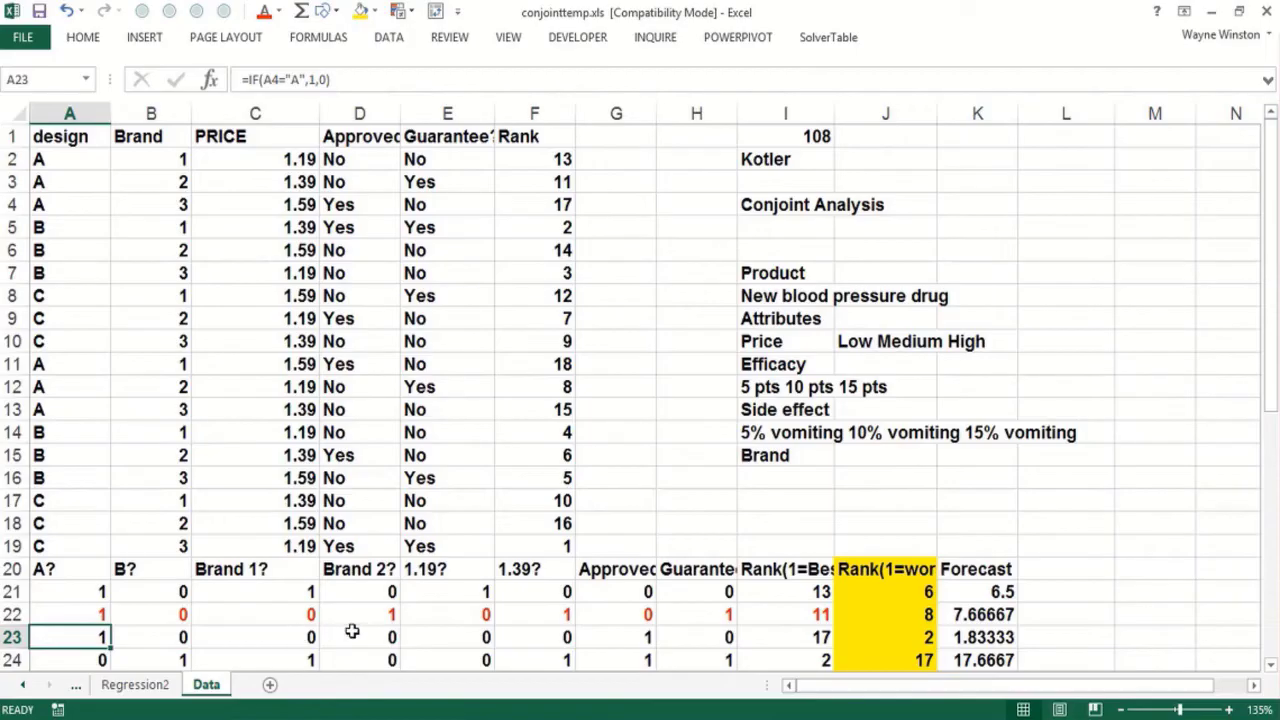
pyautogui.moveTo(519, 631)
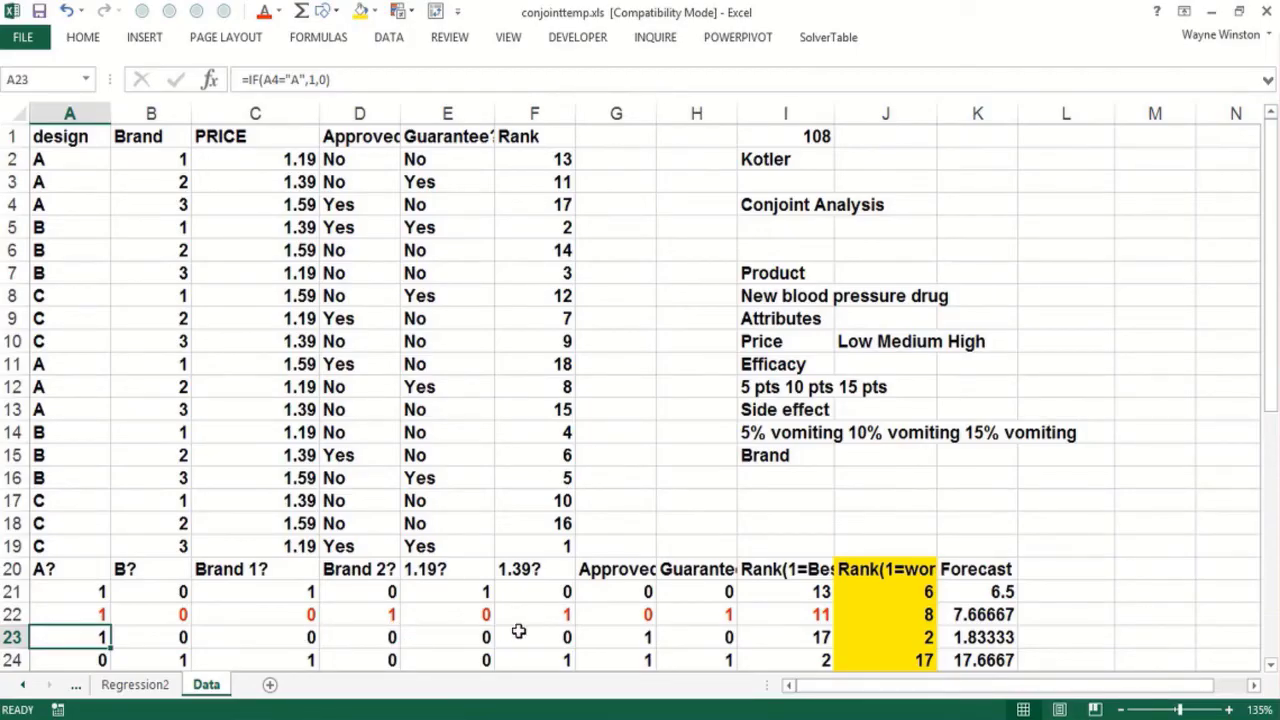
pyautogui.moveTo(613, 637)
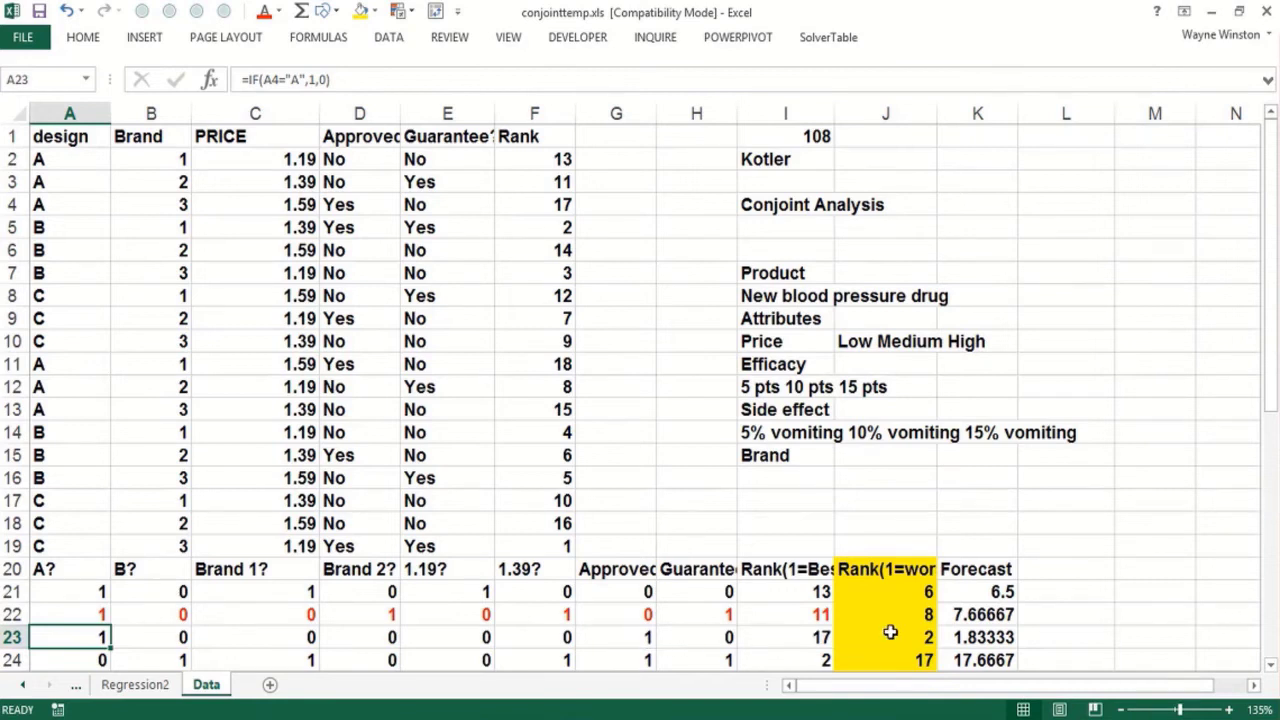
pyautogui.click(884, 637)
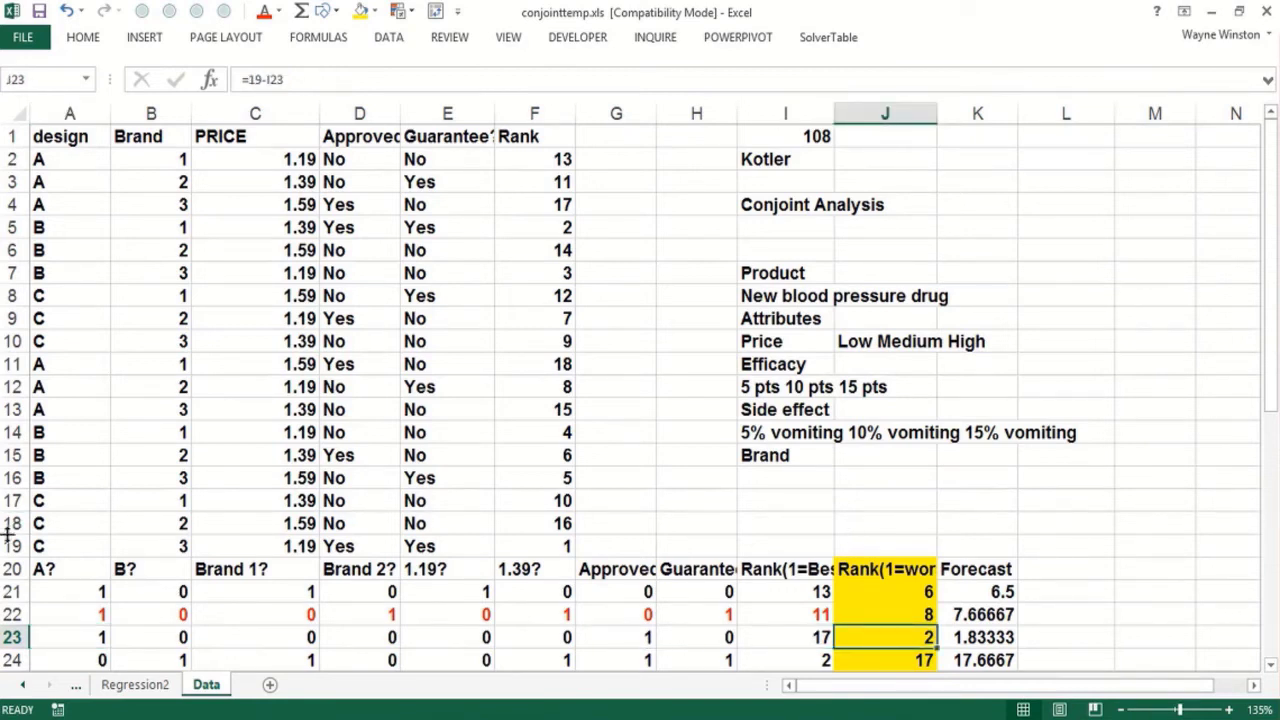
# Select the 0/1 dummy table A20:H38 and make its text red
pyautogui.click(69, 568)
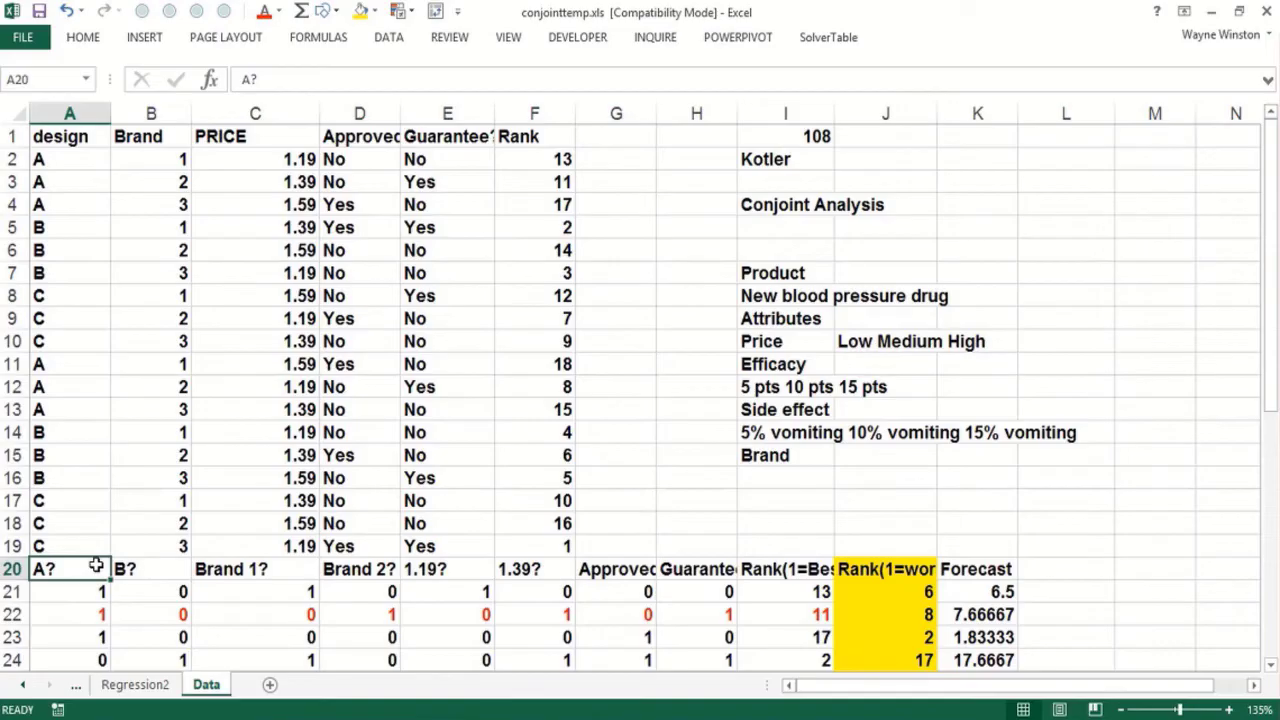
pyautogui.moveTo(43, 568); pyautogui.dragTo(696, 568)
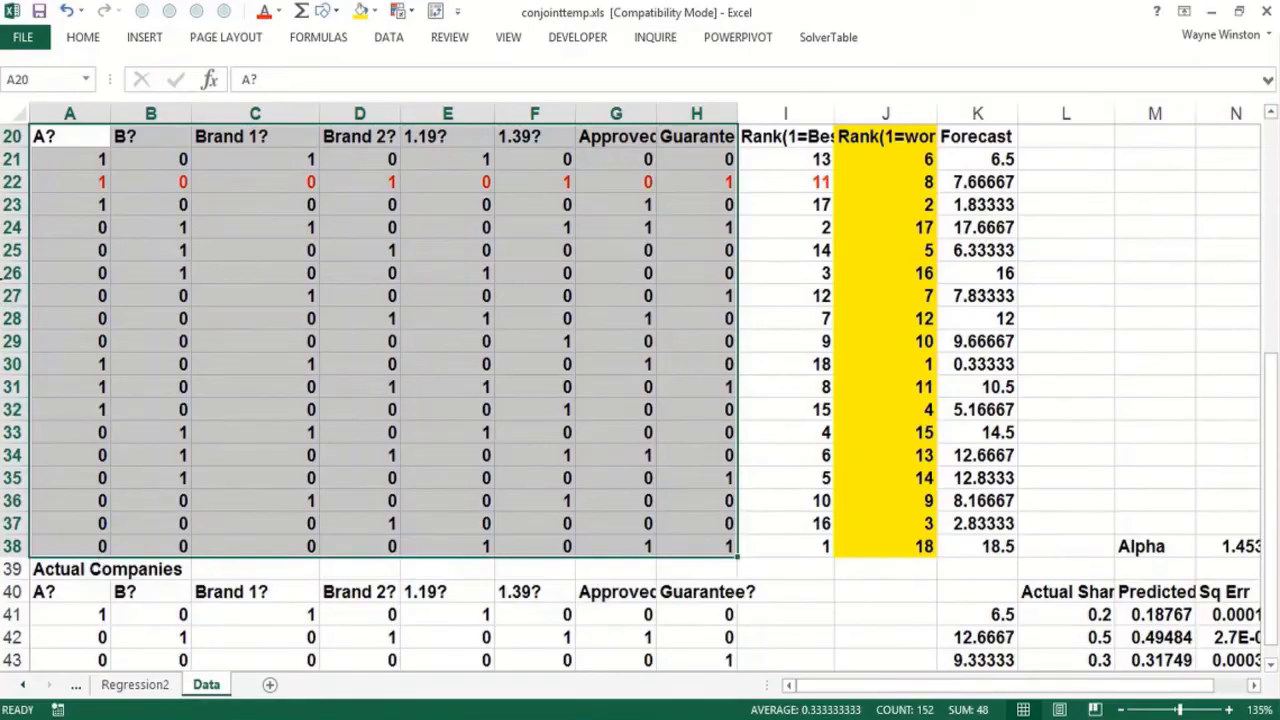
pyautogui.click(263, 10)
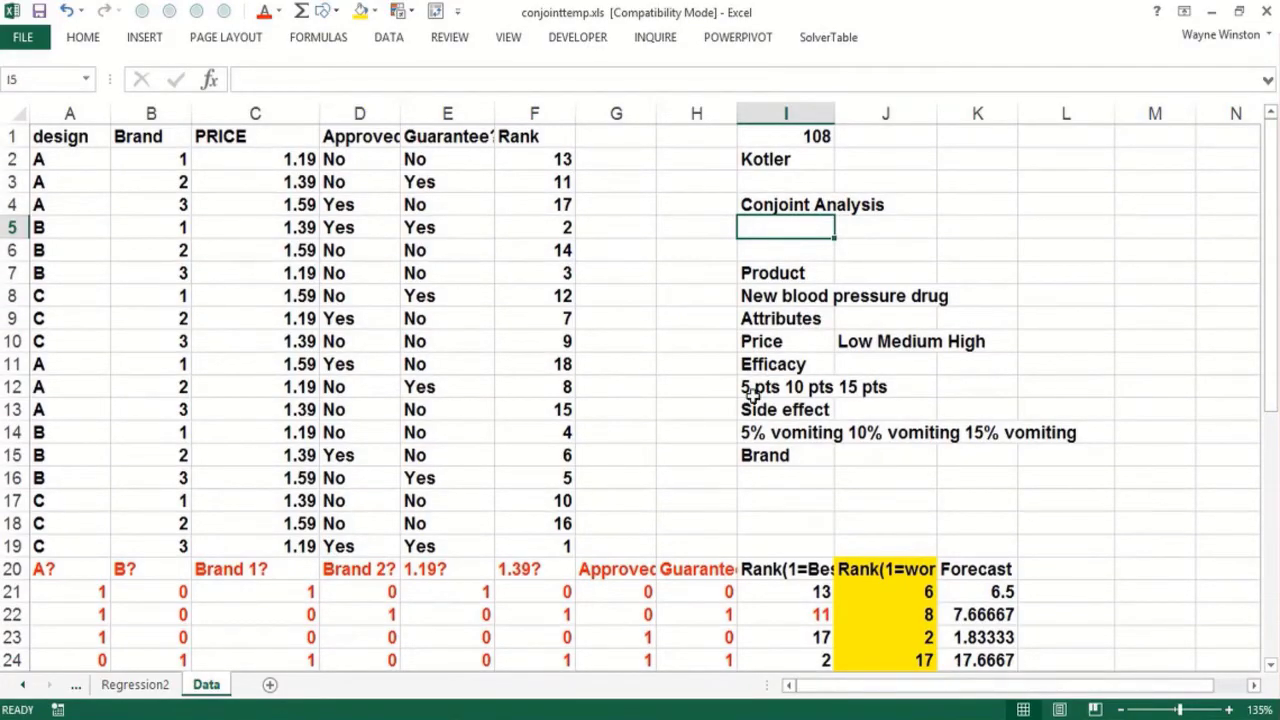
# Type the note 'Value Based Pricing' beneath the Brand attribute and commit it
pyautogui.click(696, 409)
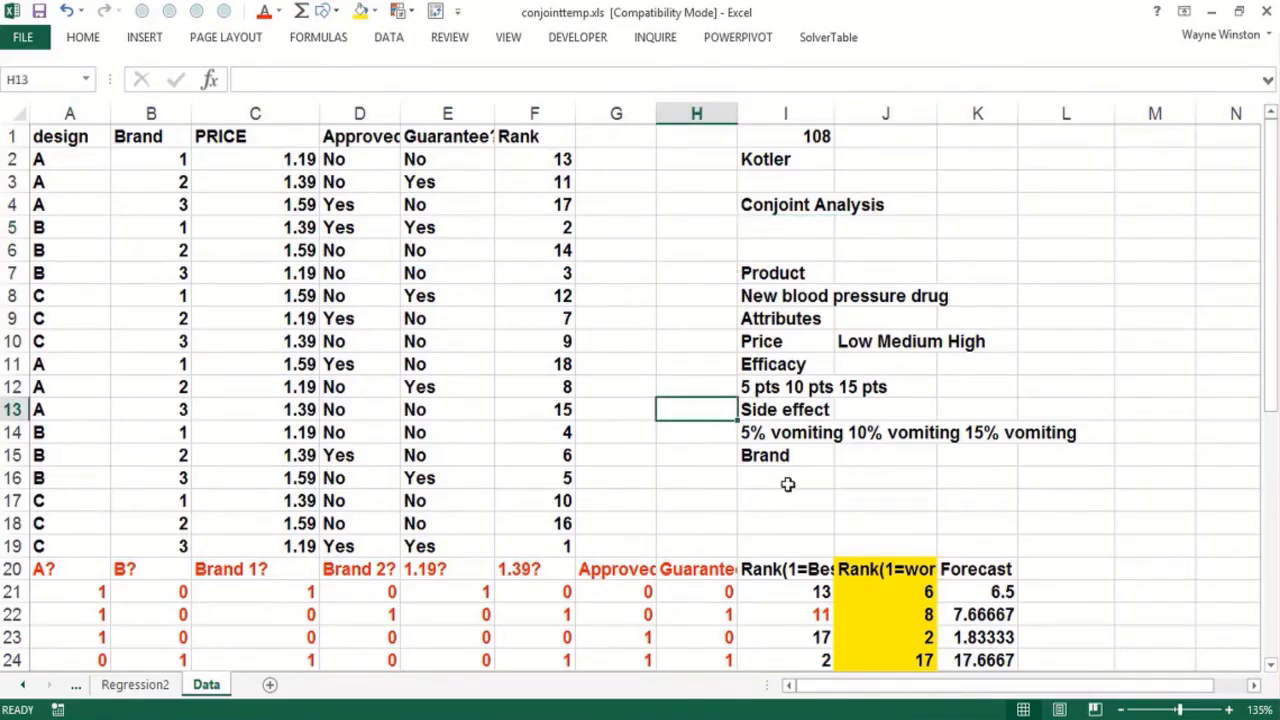
pyautogui.write('Va')
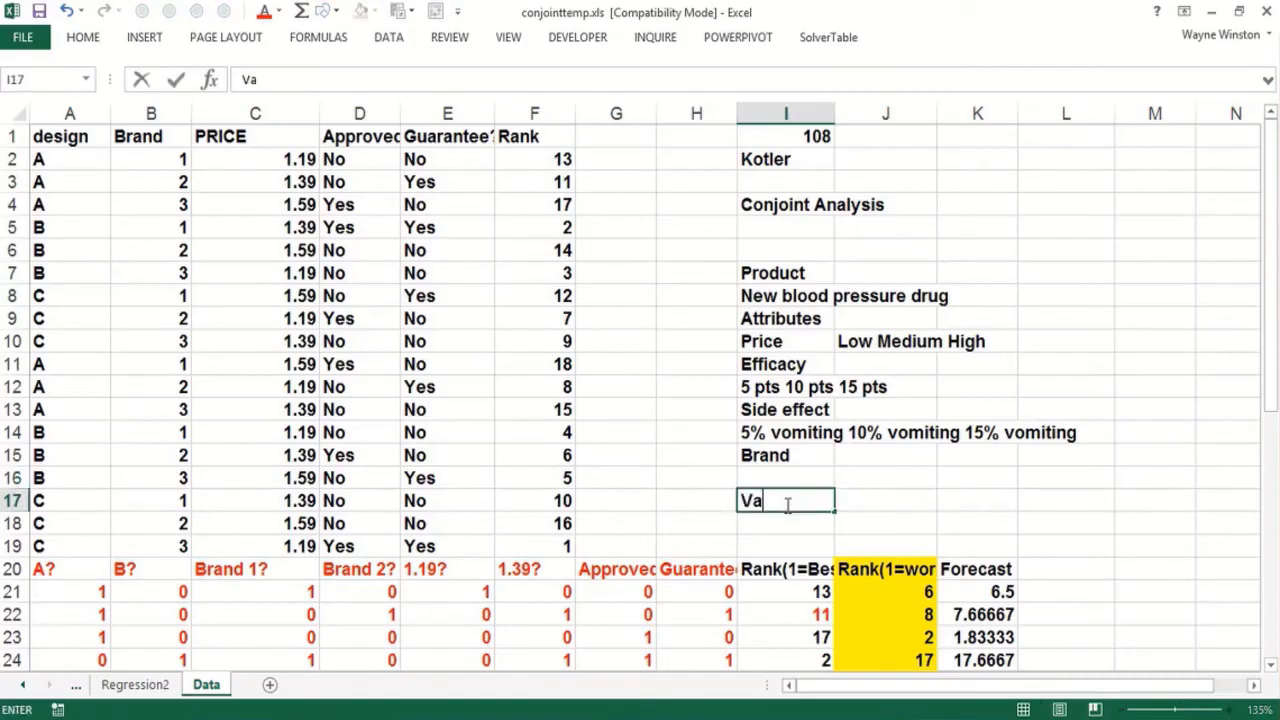
pyautogui.write('lue')
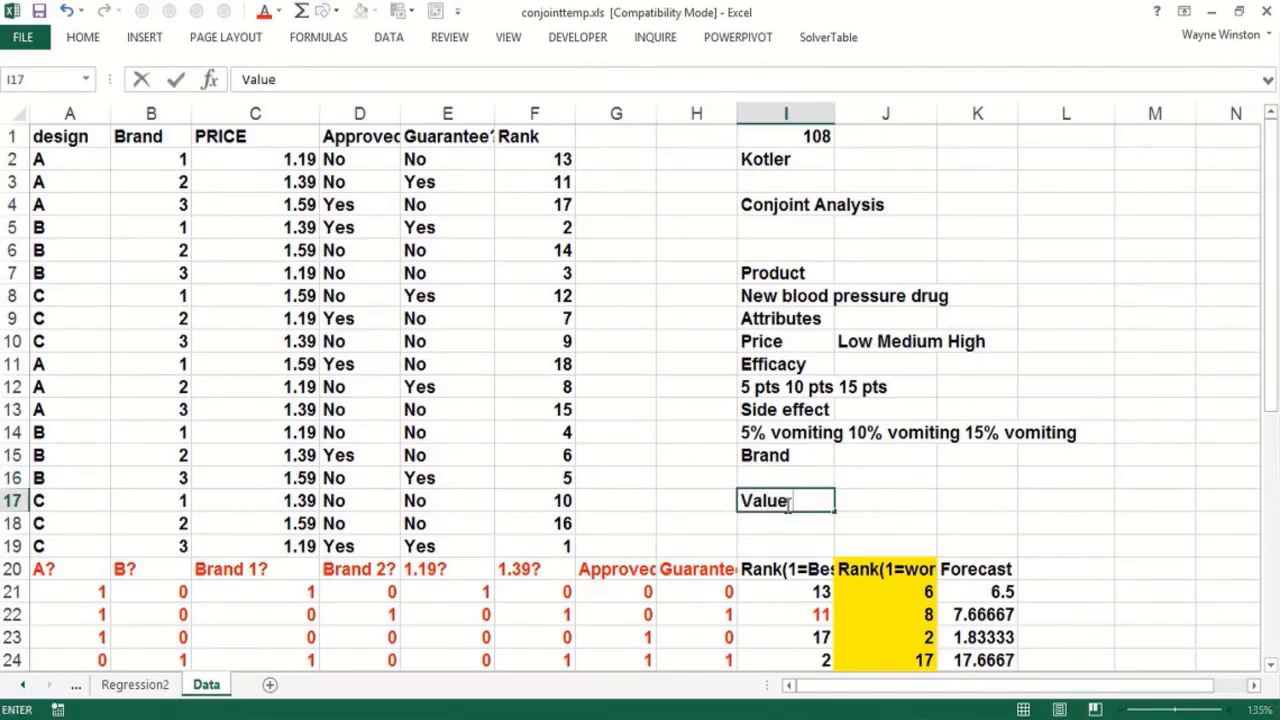
pyautogui.write('Base')
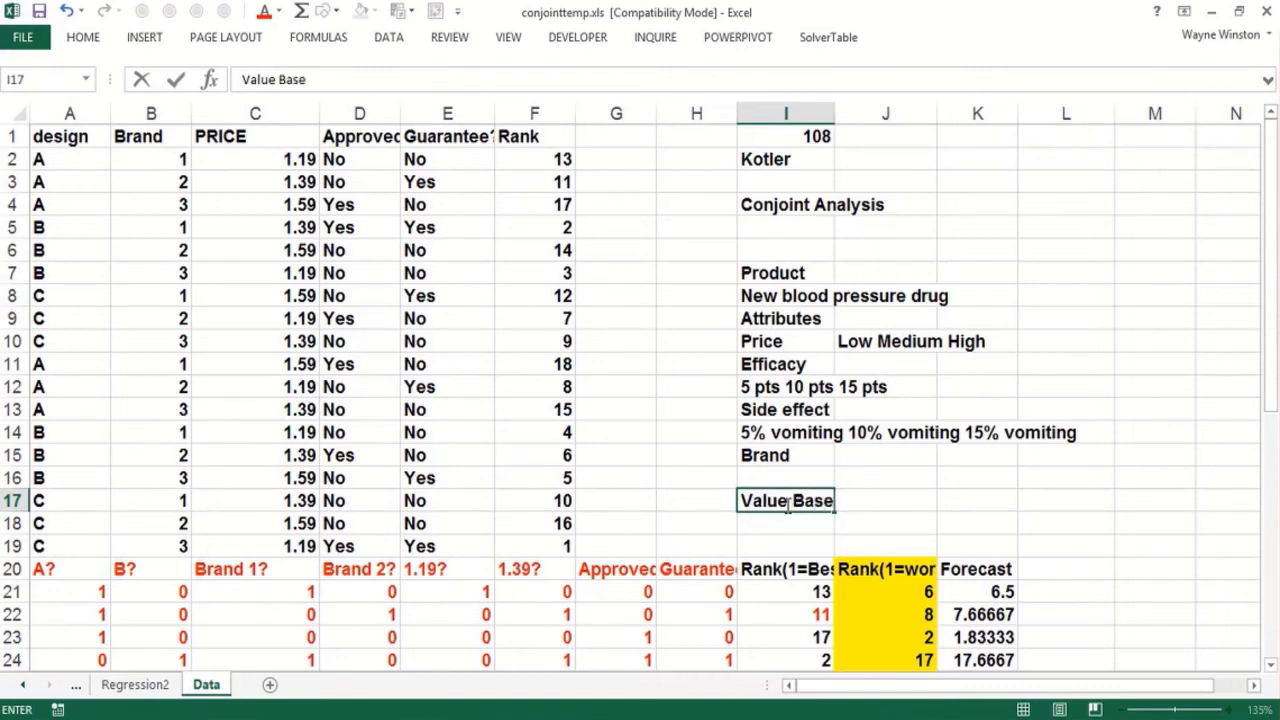
pyautogui.write('d')
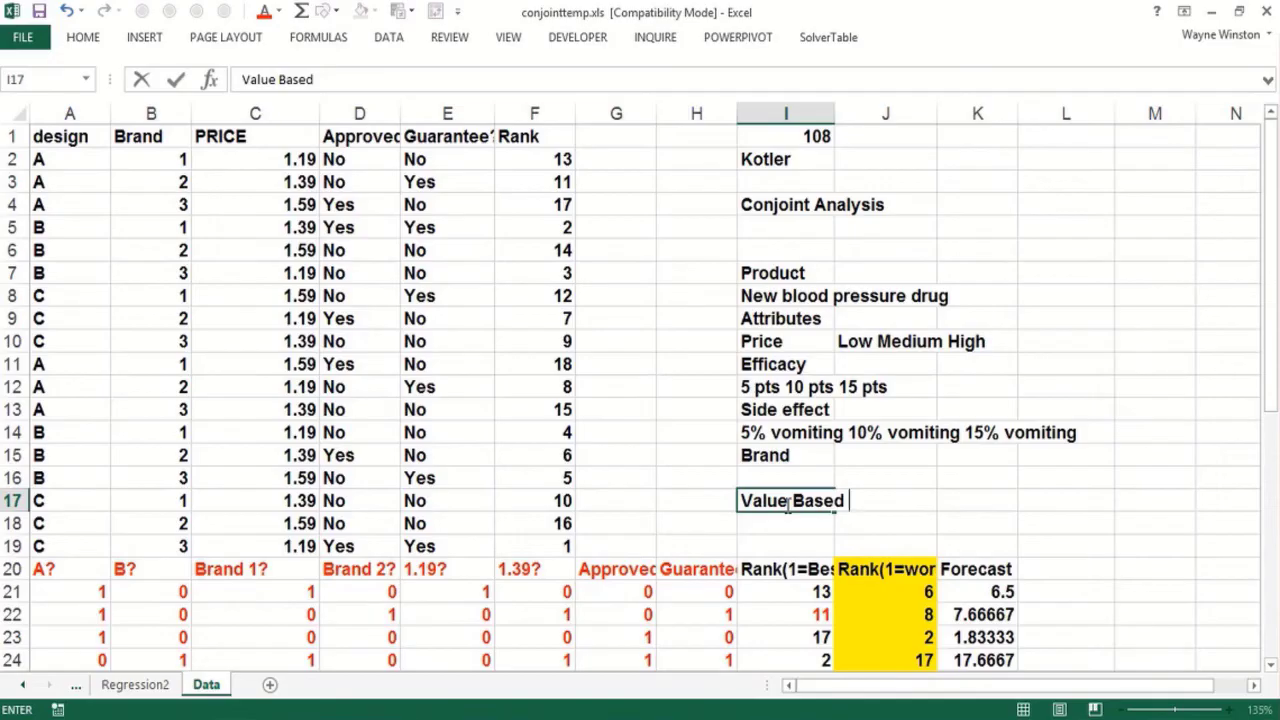
pyautogui.write('P')
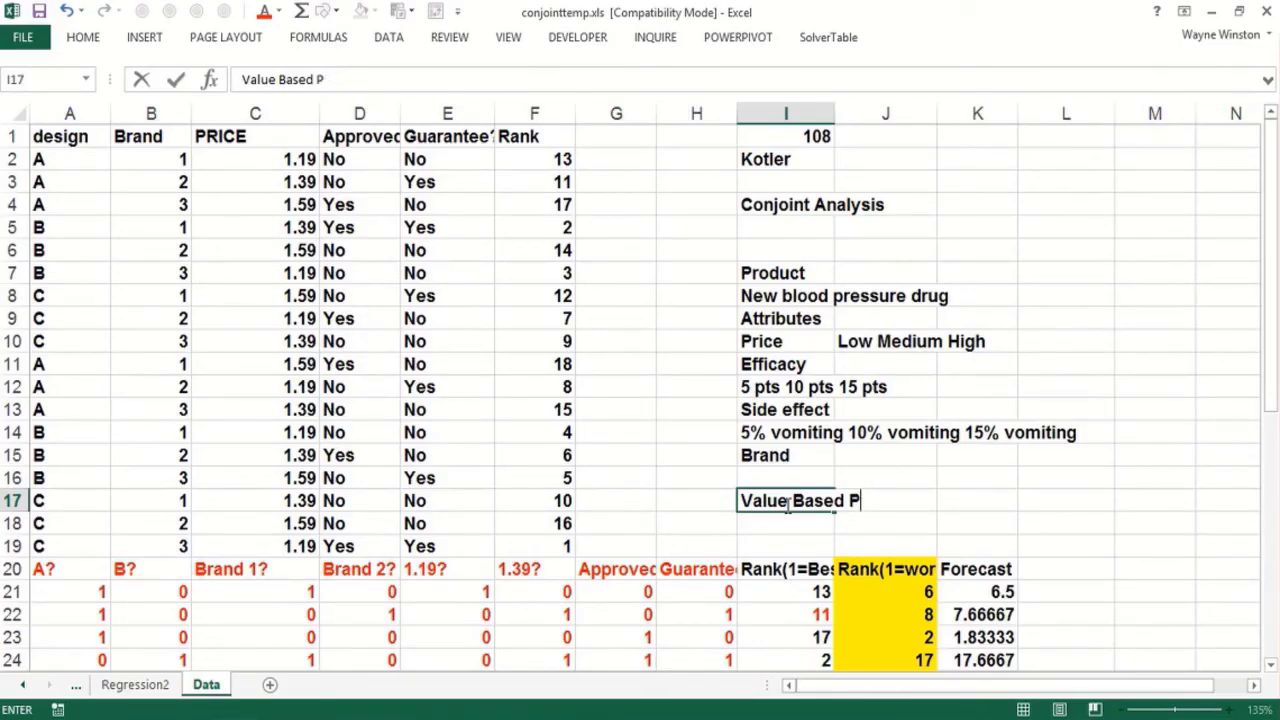
pyautogui.write('ricing')
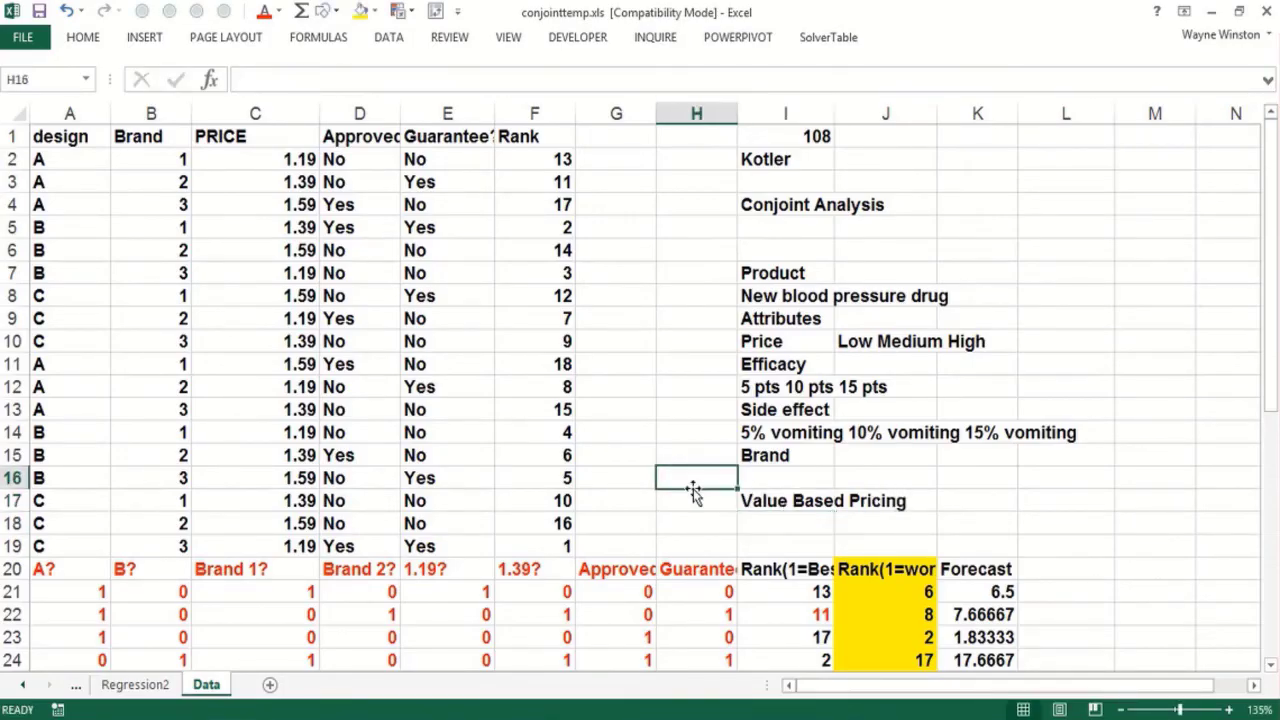
pyautogui.click(697, 249)
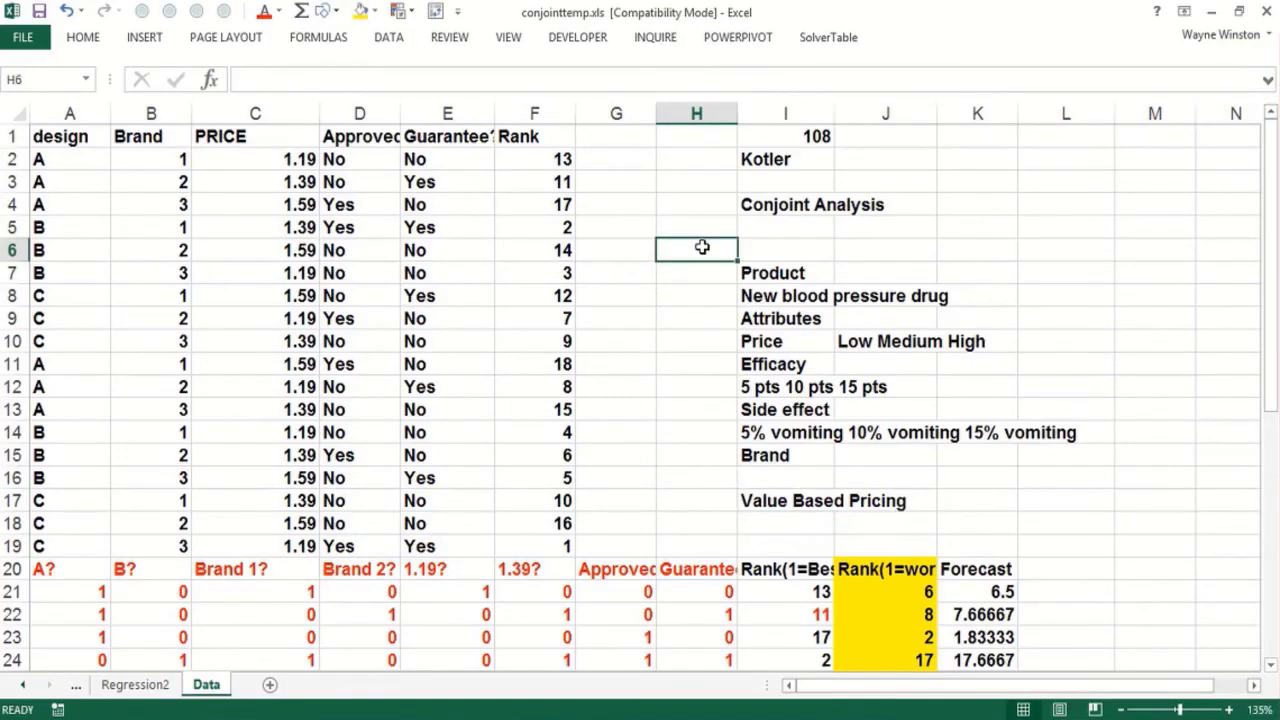
pyautogui.moveTo(697, 242)
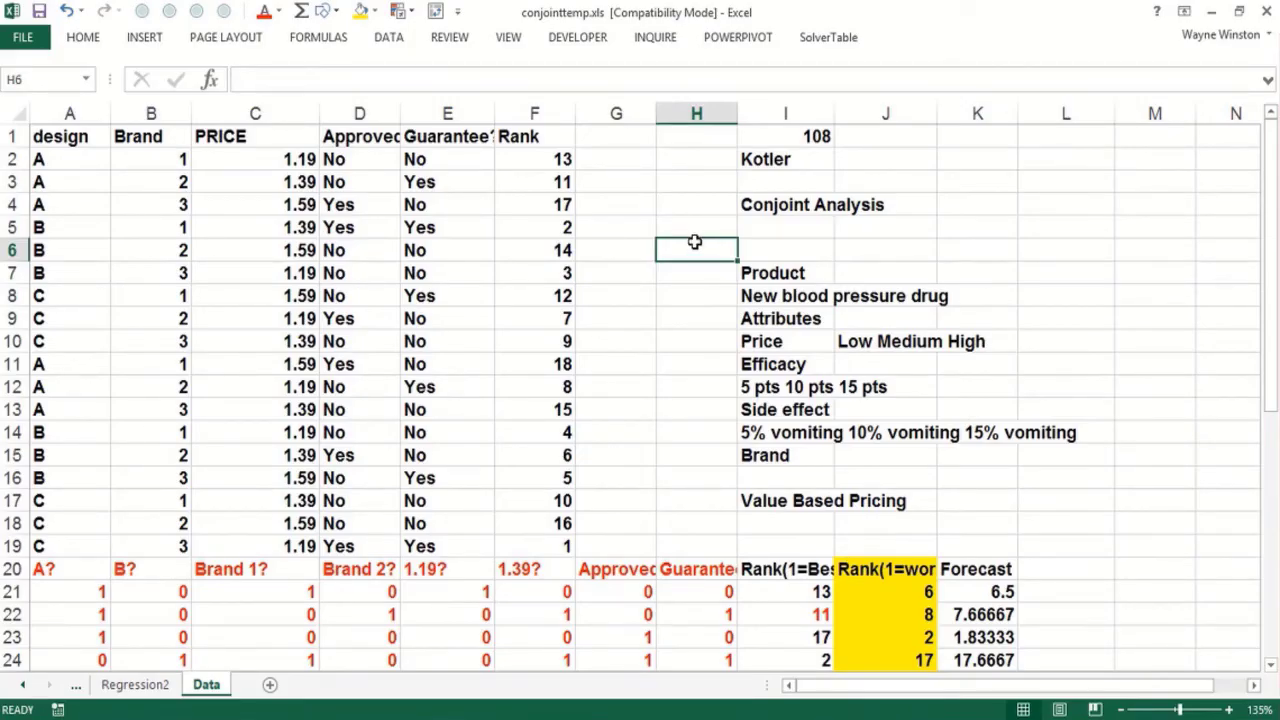
pyautogui.moveTo(690, 245)
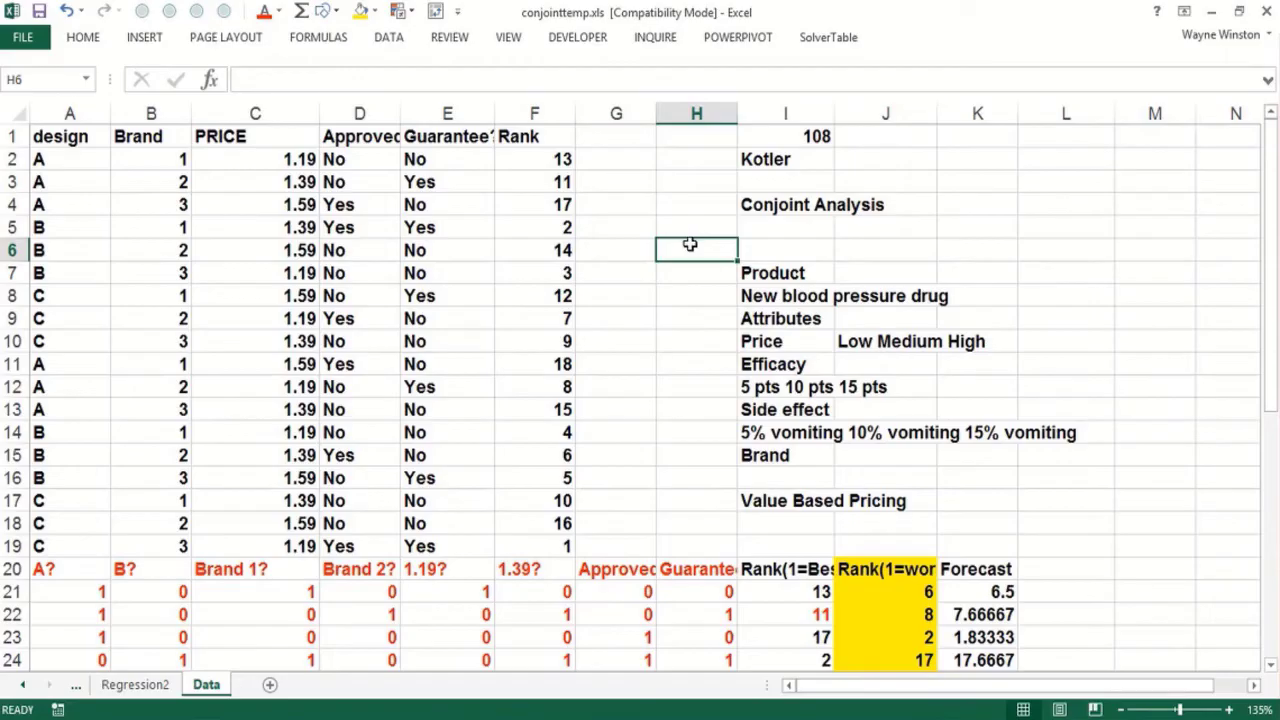
pyautogui.moveTo(683, 271)
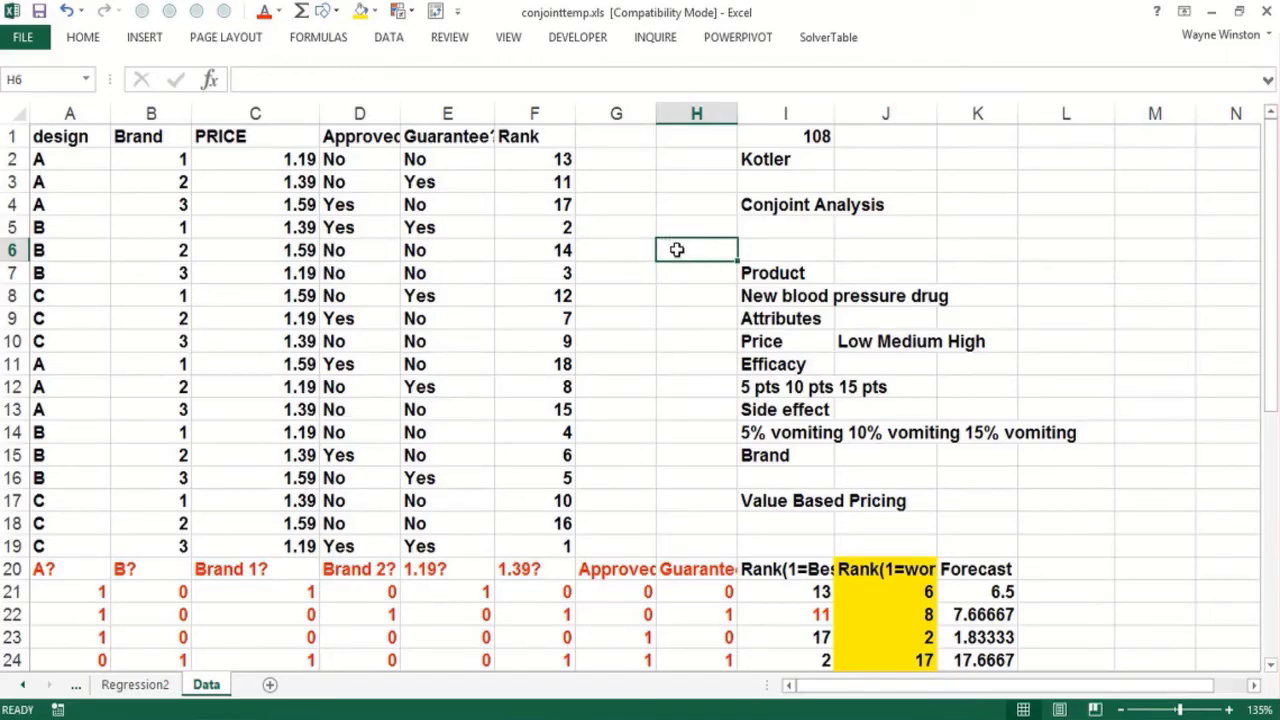
pyautogui.moveTo(442, 433)
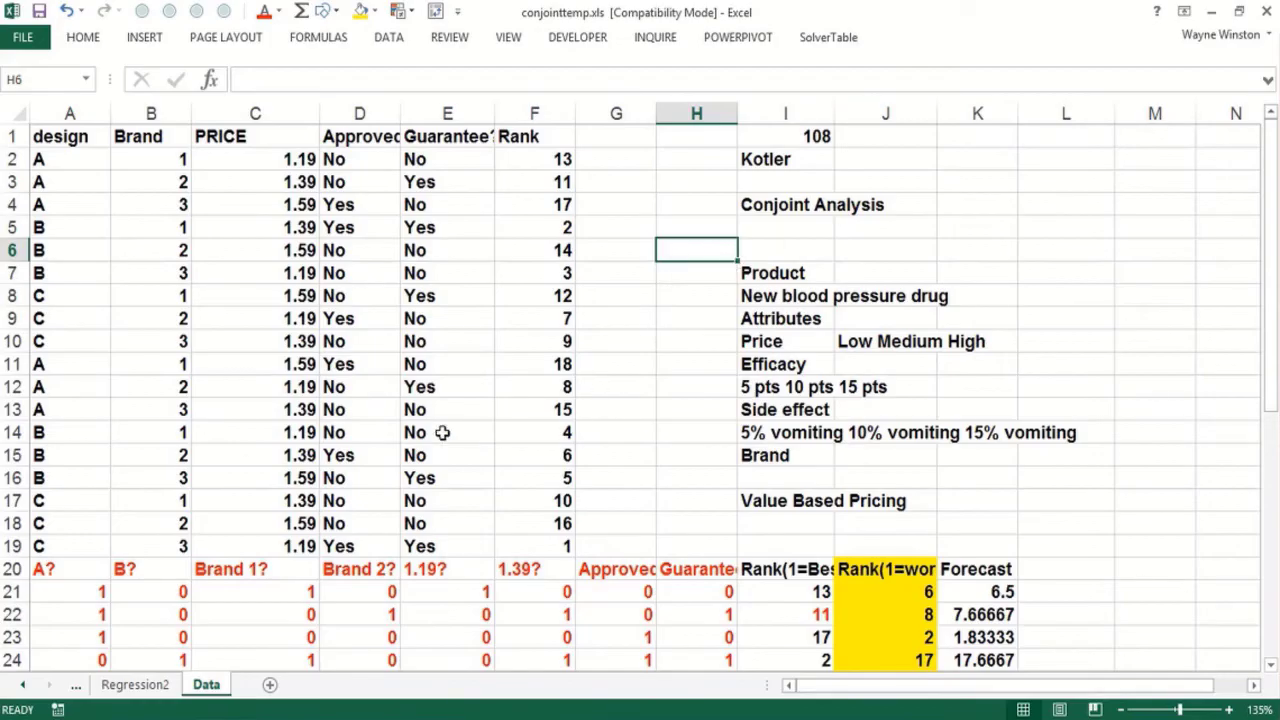
# Enter =CORREL(G21:G38,H21:H38), returning about zero (1.3878E-17) for the approval and guarantee dummies
pyautogui.click(534, 591)
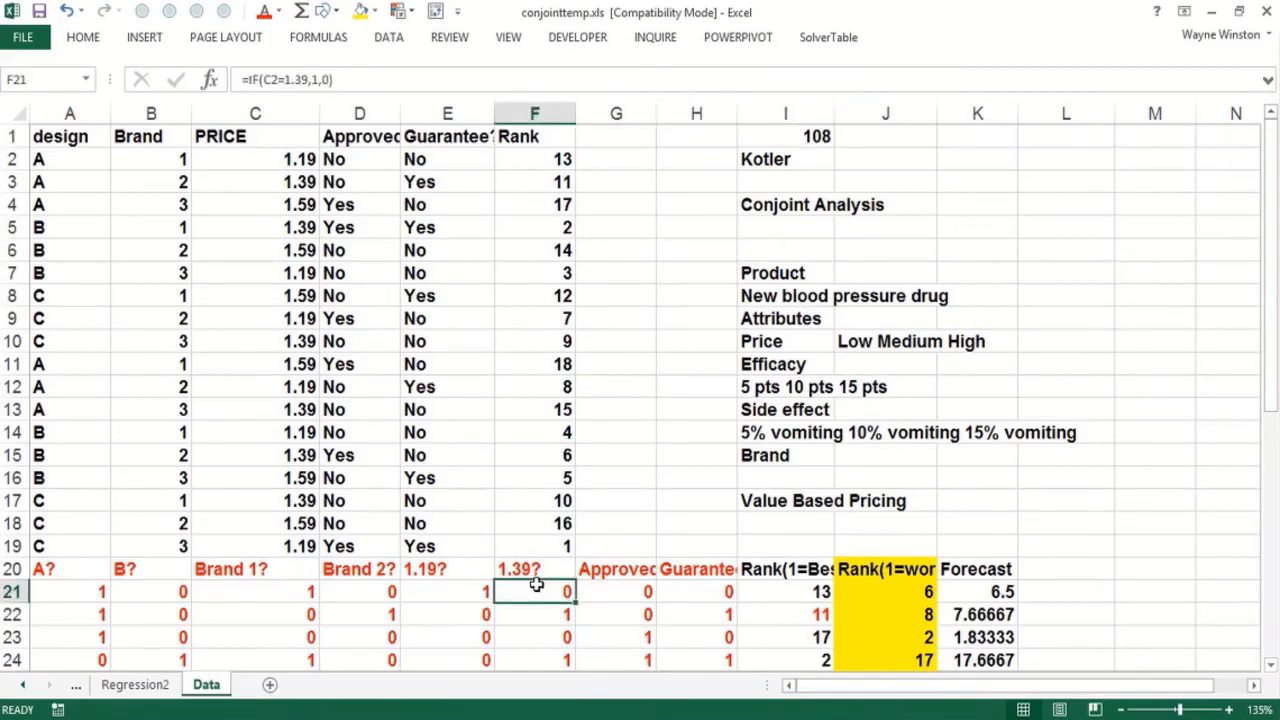
pyautogui.moveTo(615, 588)
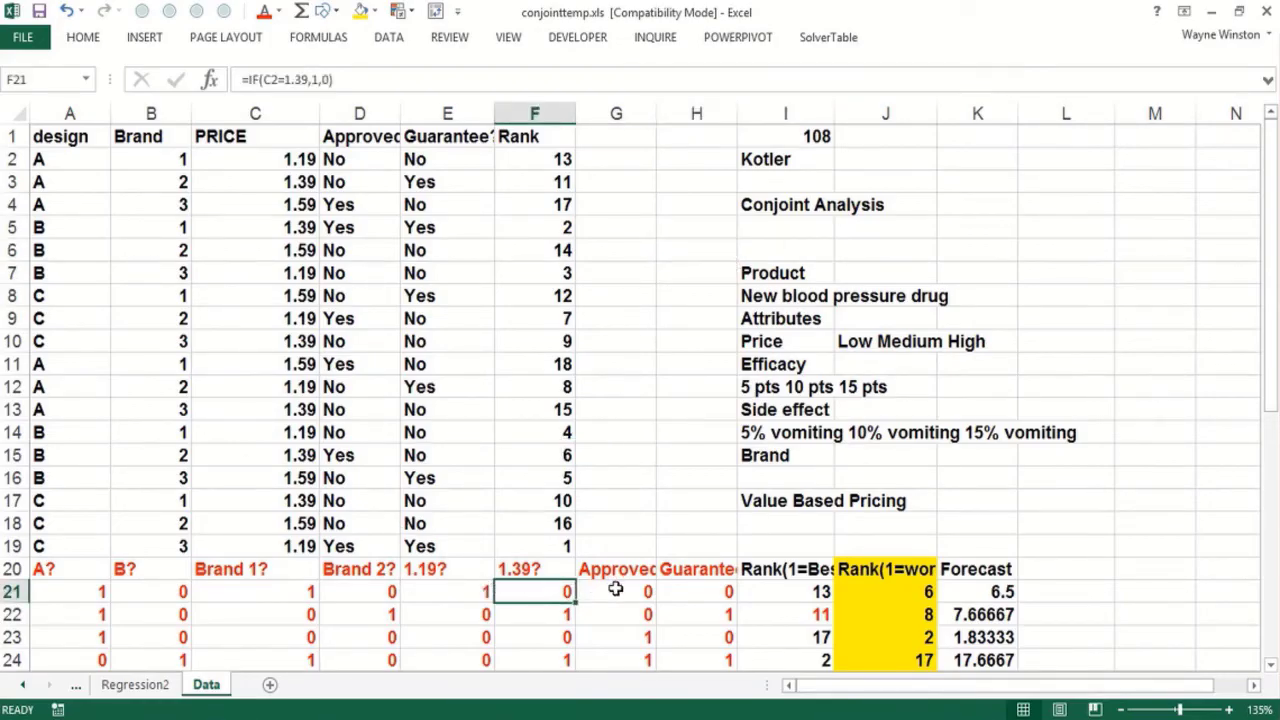
pyautogui.click(696, 591)
pyautogui.write('=')
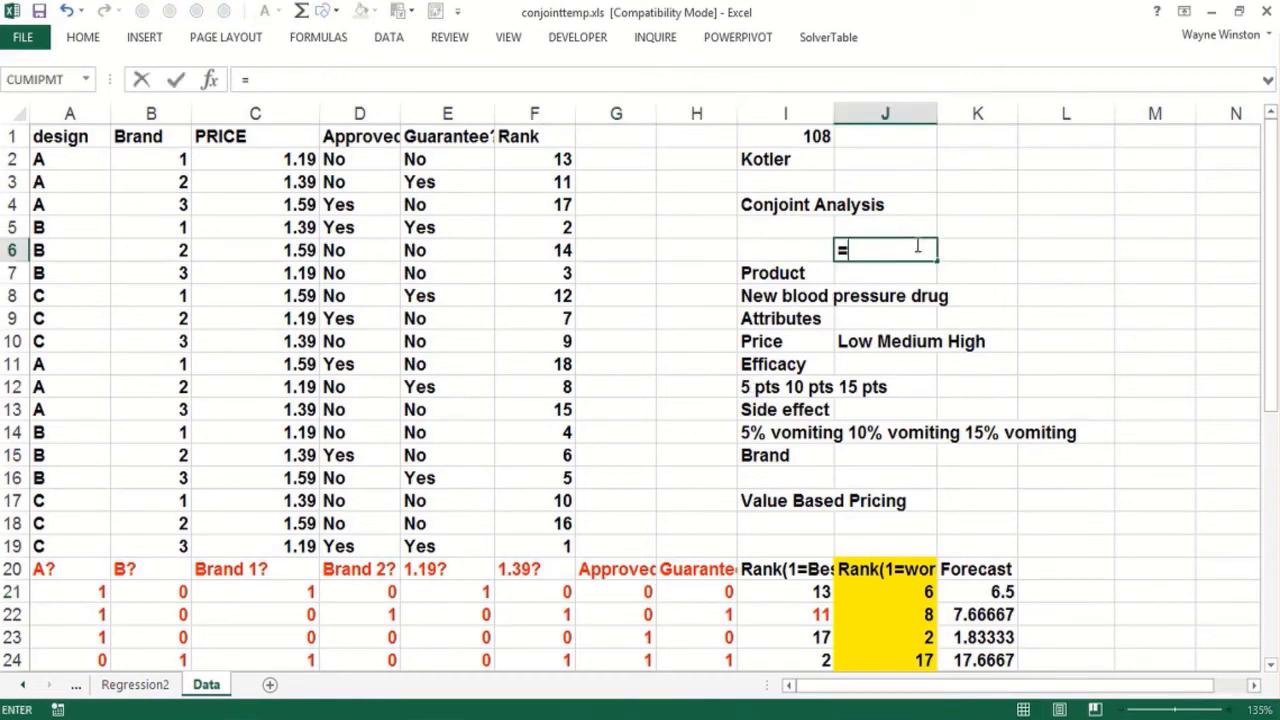
pyautogui.write('correl(G21:G38,')
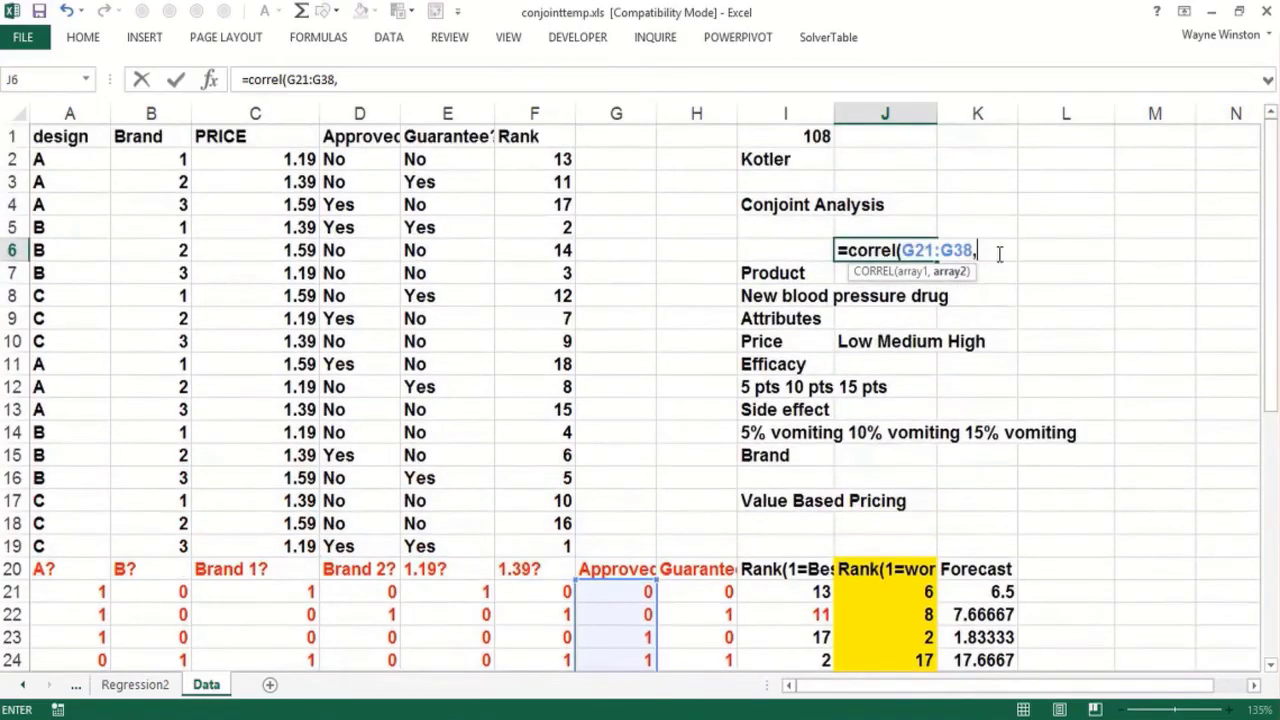
pyautogui.click(697, 591)
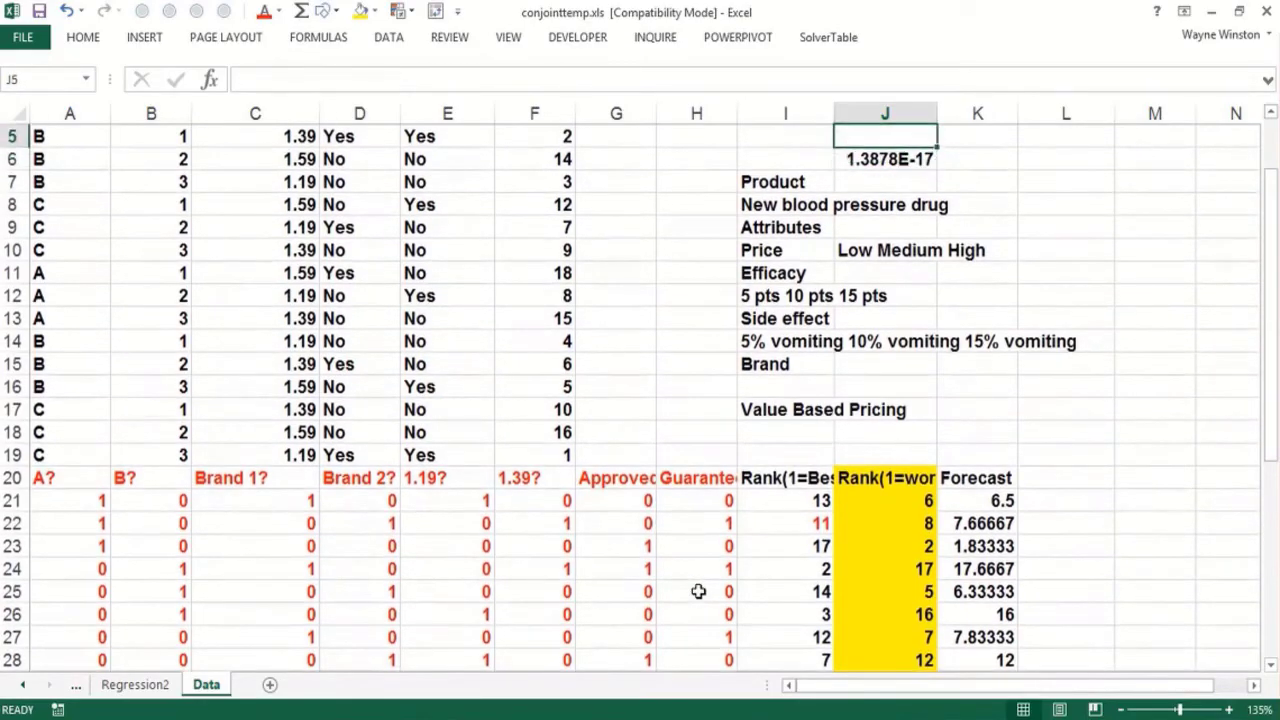
# Type the label 'correlation Guarantee and Approval' in J5 beside the near-zero result
pyautogui.write('co')
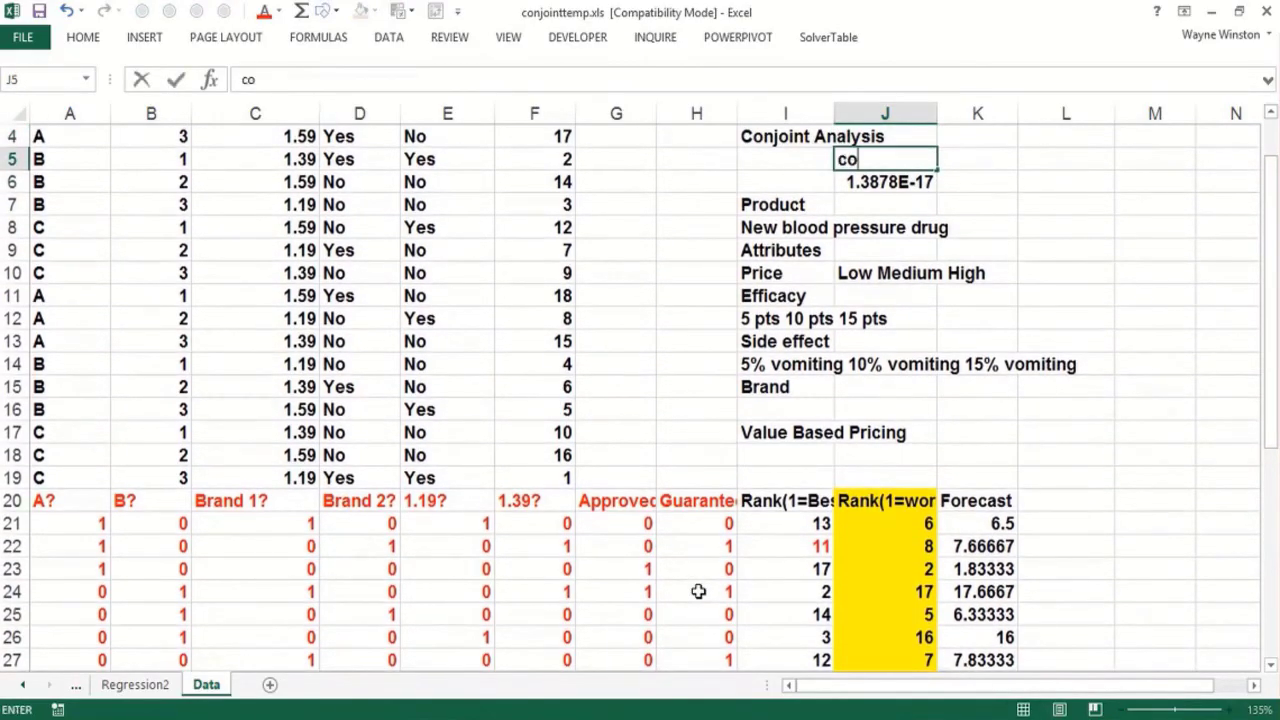
pyautogui.write('r')
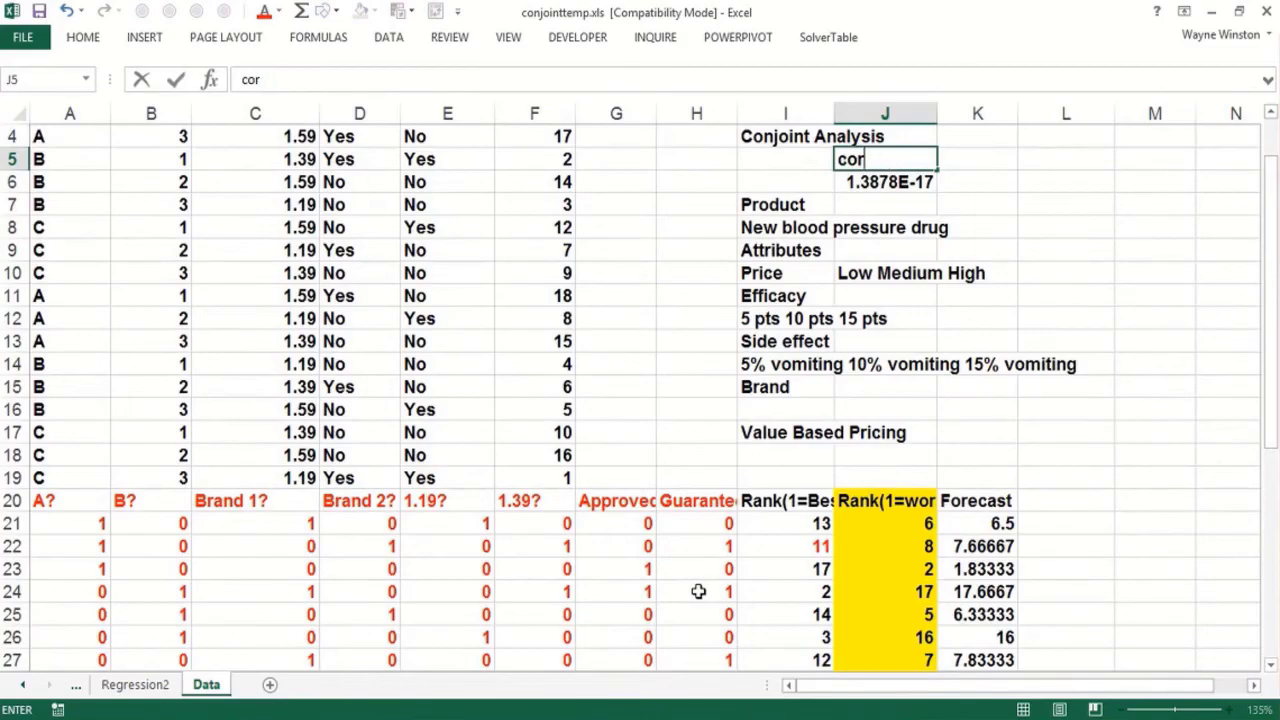
pyautogui.write('relation')
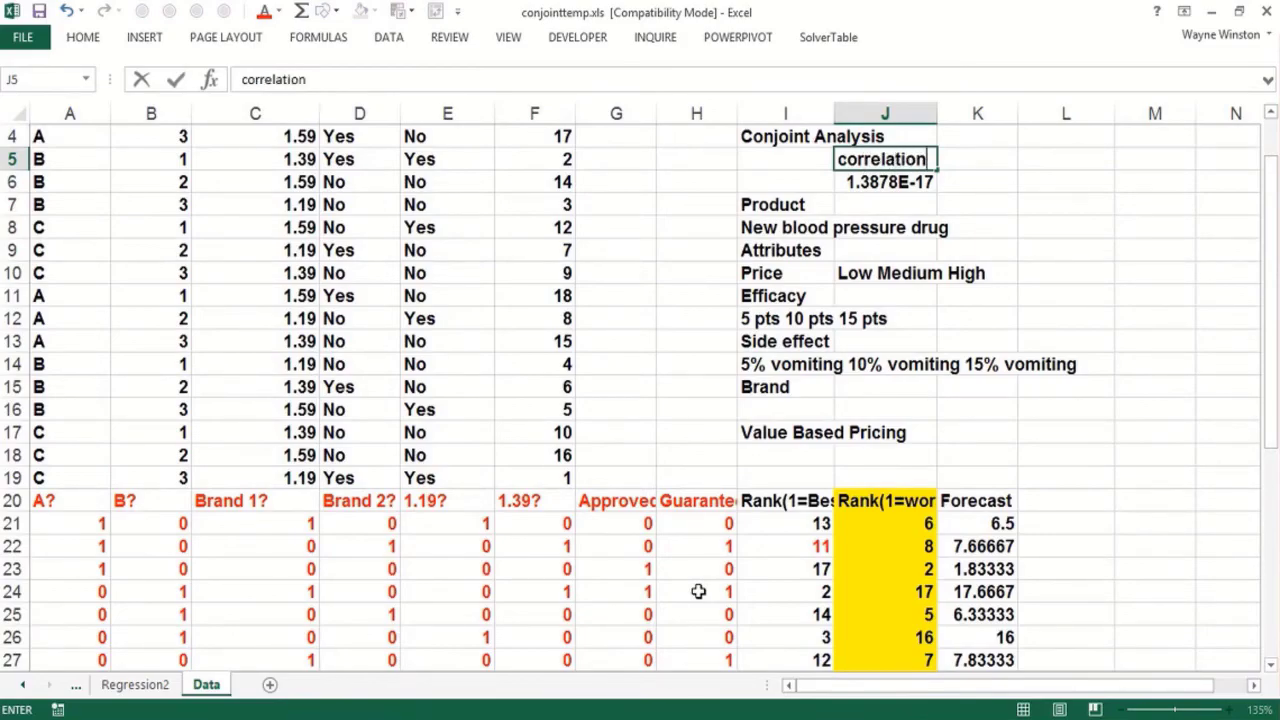
pyautogui.write('G')
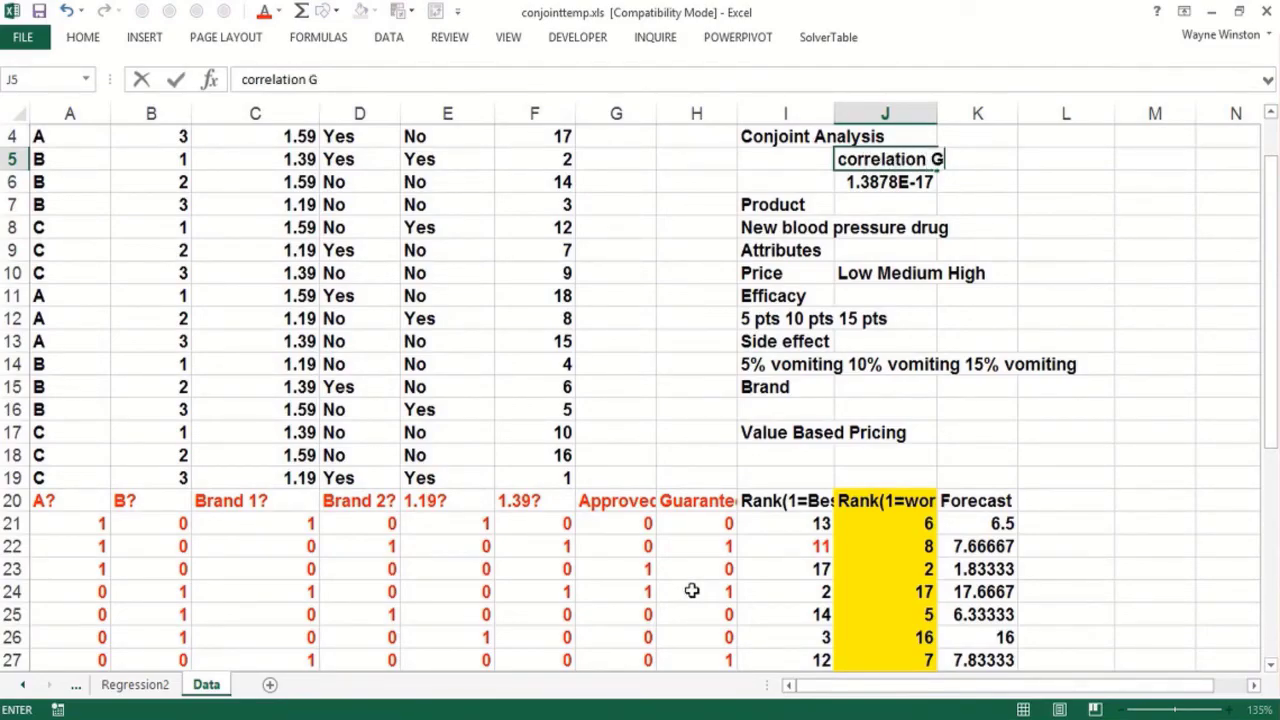
pyautogui.write('uarantee and')
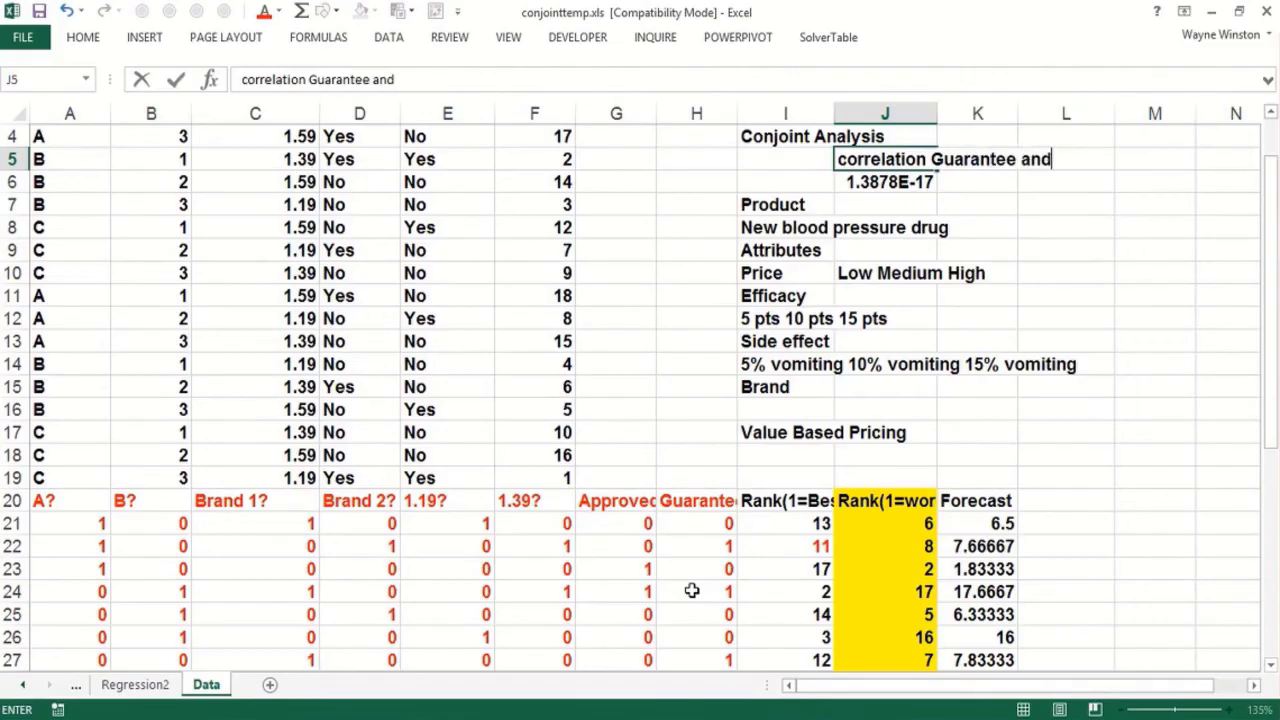
pyautogui.write('Approval')
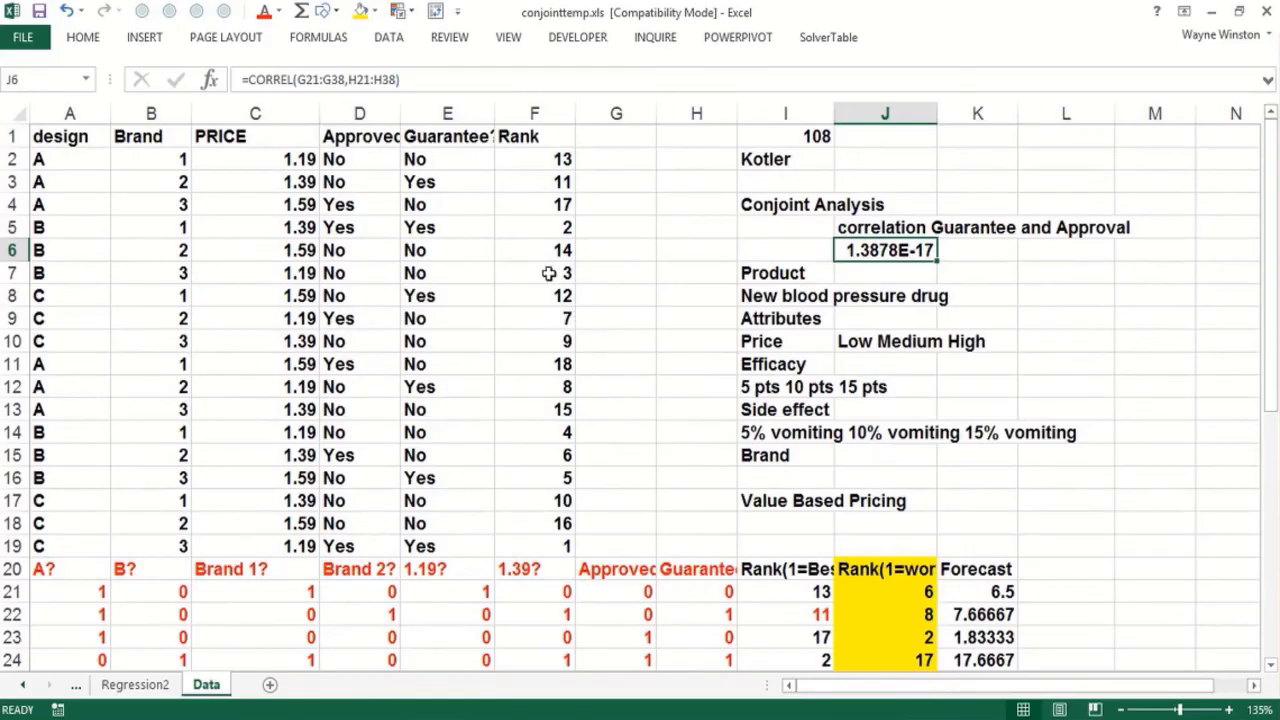
pyautogui.click(533, 432)
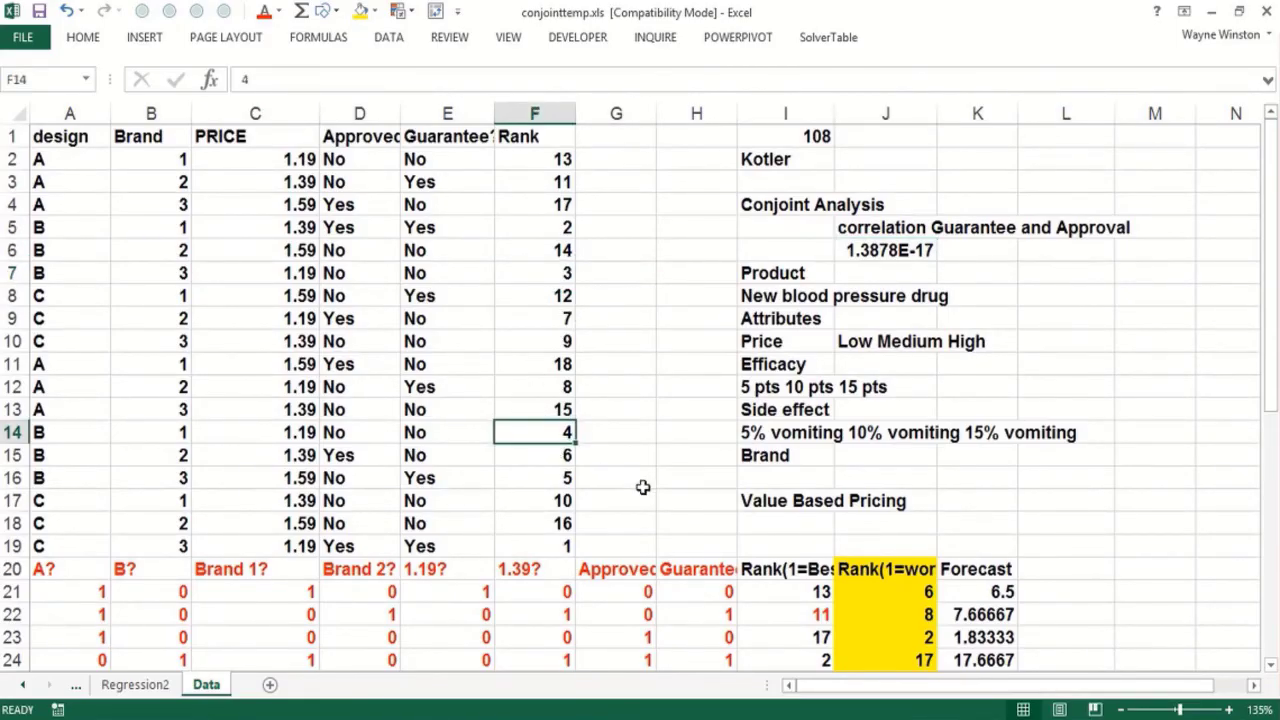
pyautogui.click(697, 523)
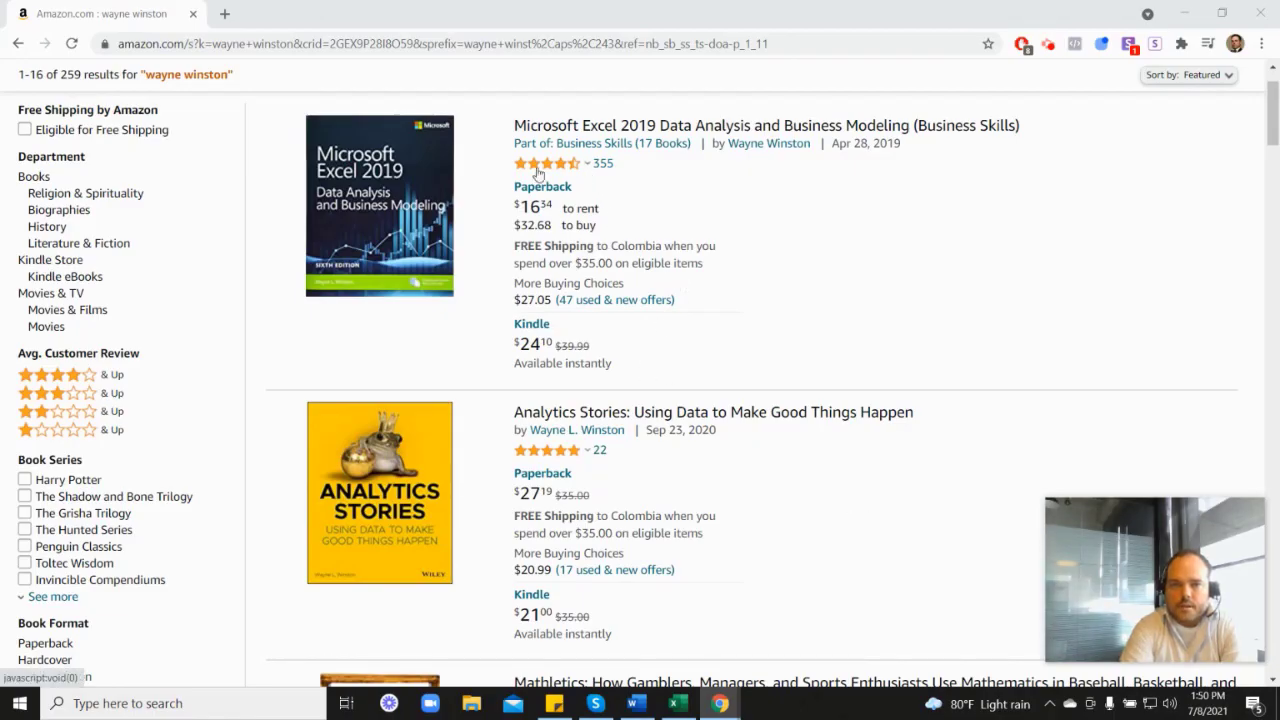
pyautogui.moveTo(548, 163)
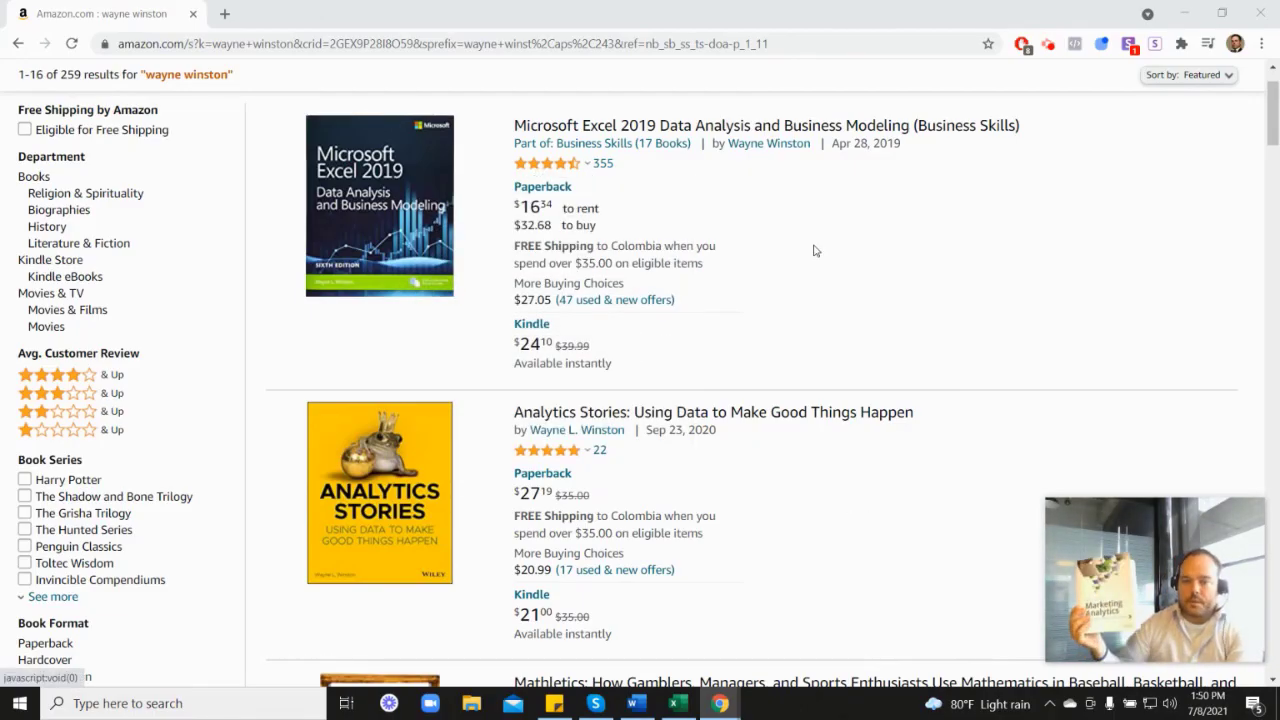
pyautogui.moveTo(931, 334)
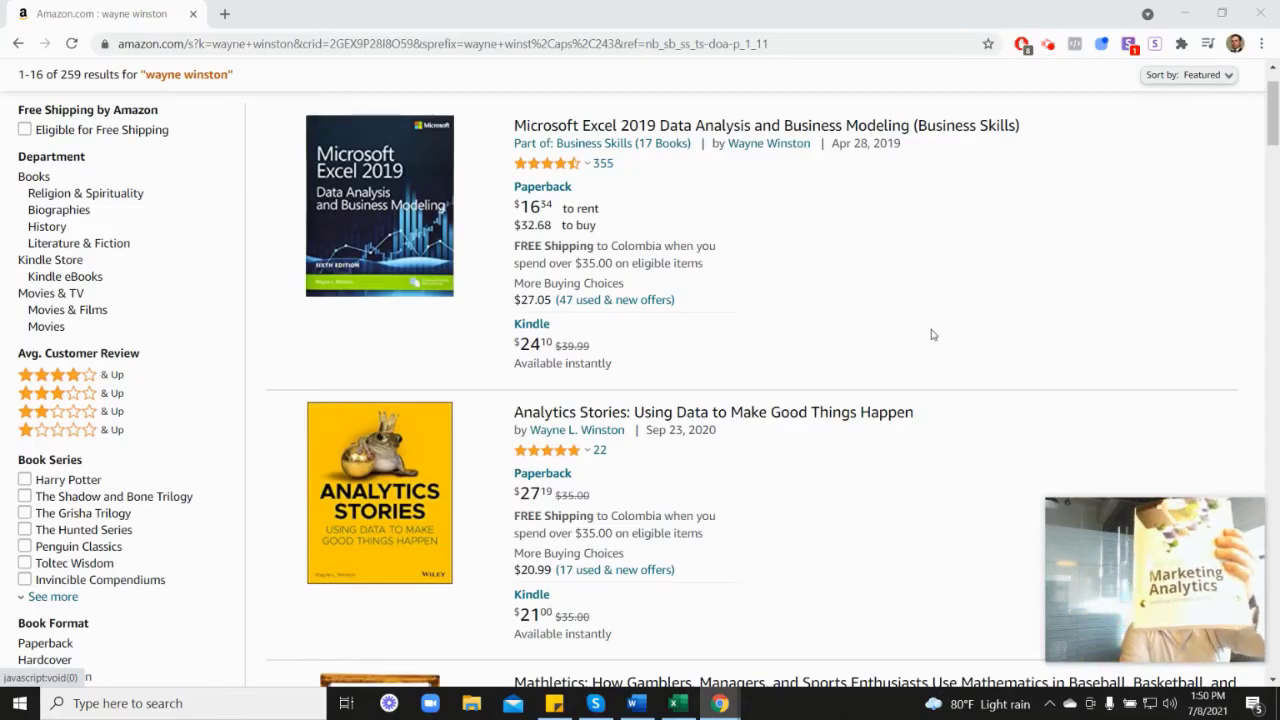
# Scroll the Amazon results down to 'Marketing Analytics: Data-Driven Techniques with Microsoft Excel'
pyautogui.scroll(-3)
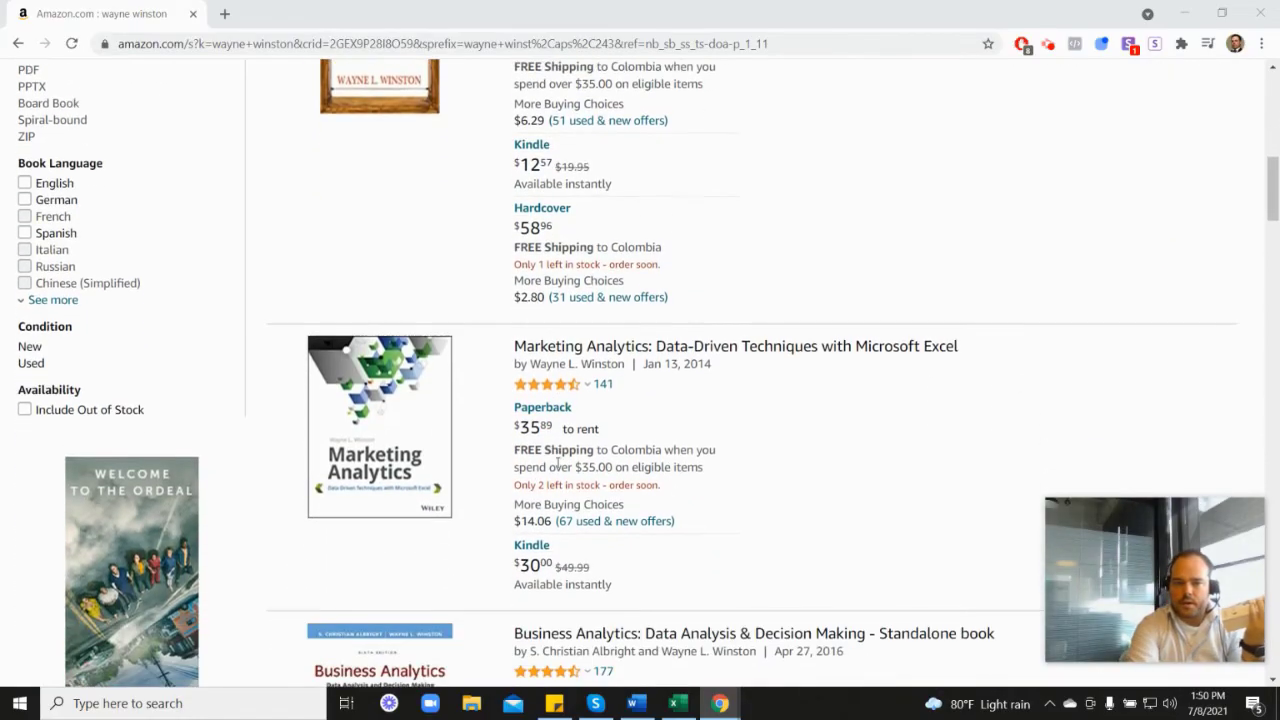